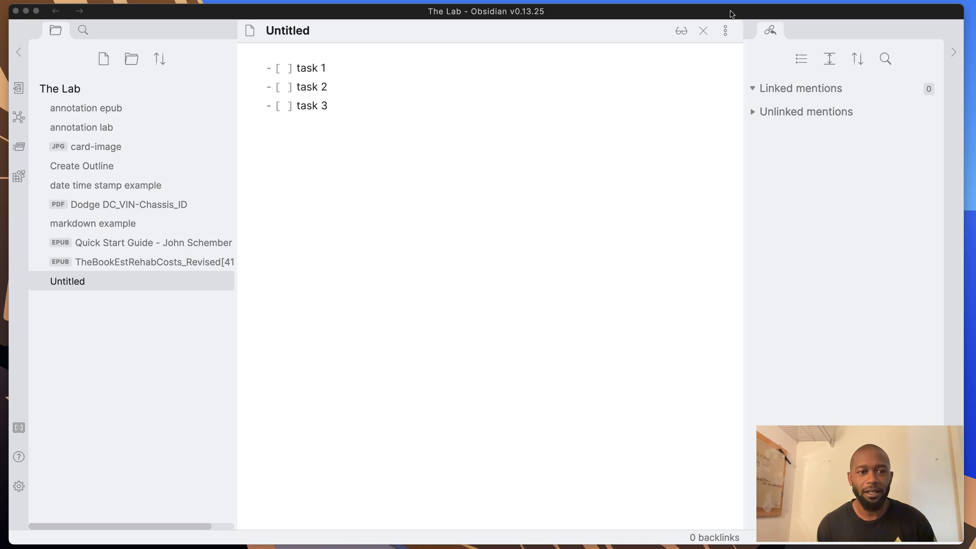
mouse_move(531, 170)
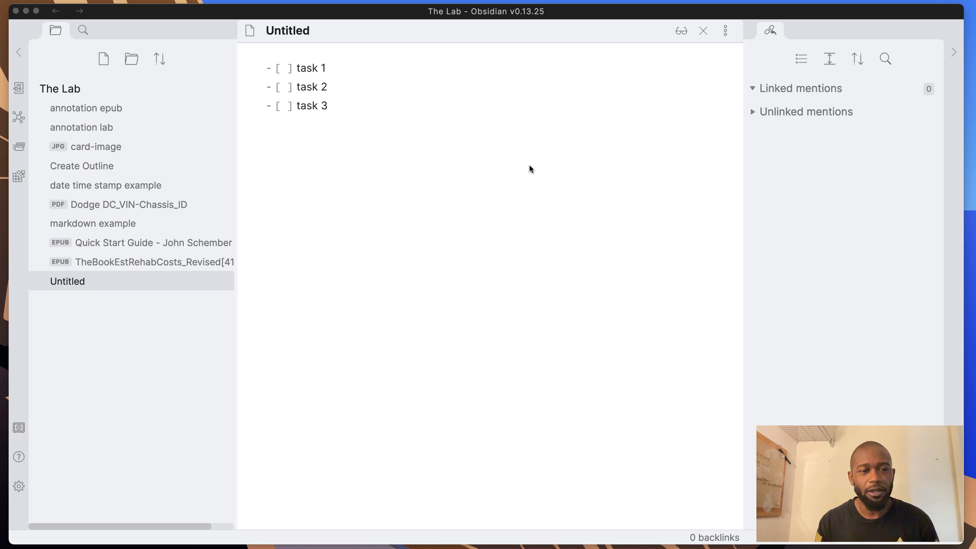
mouse_move(18, 487)
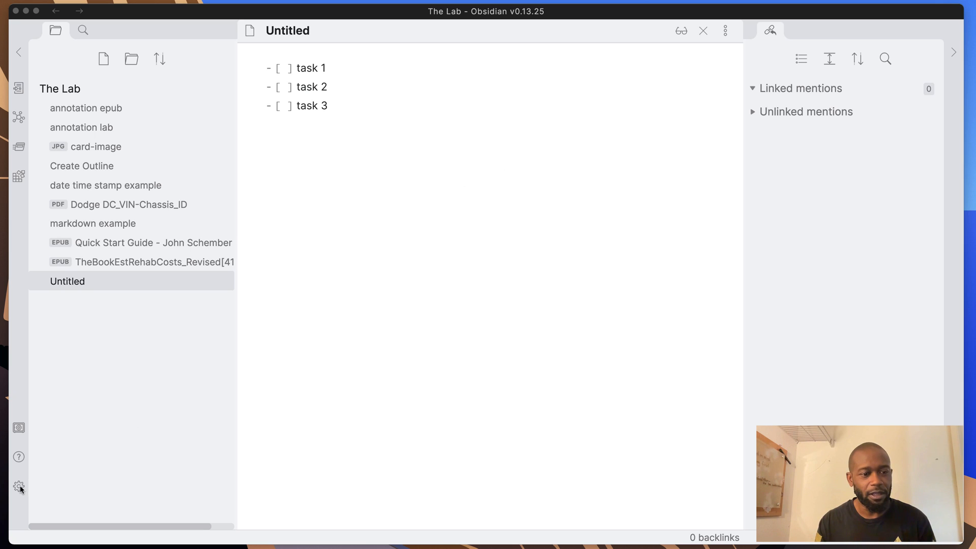
- Search the community plugin catalogue for 'remin' to list the reminder plugins
click(18, 486)
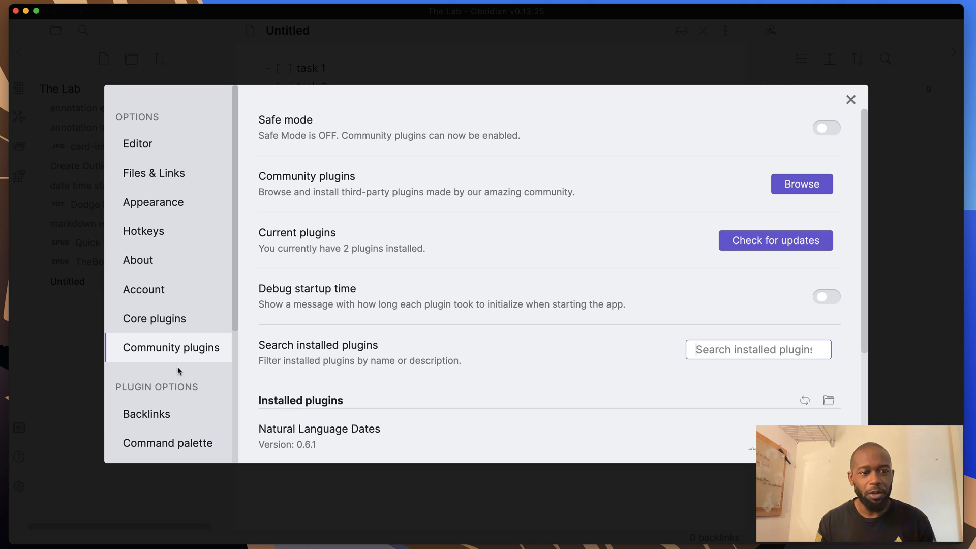
click(801, 184)
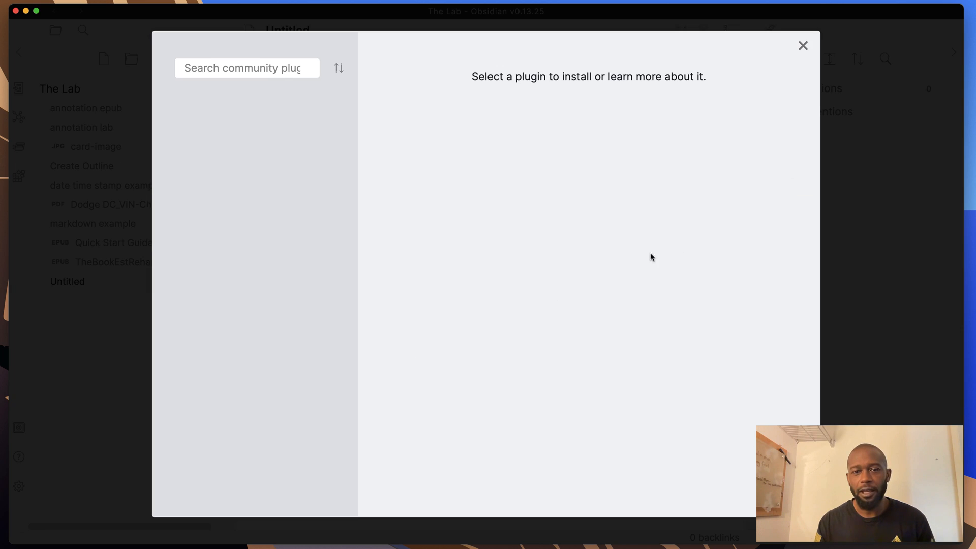
click(246, 68)
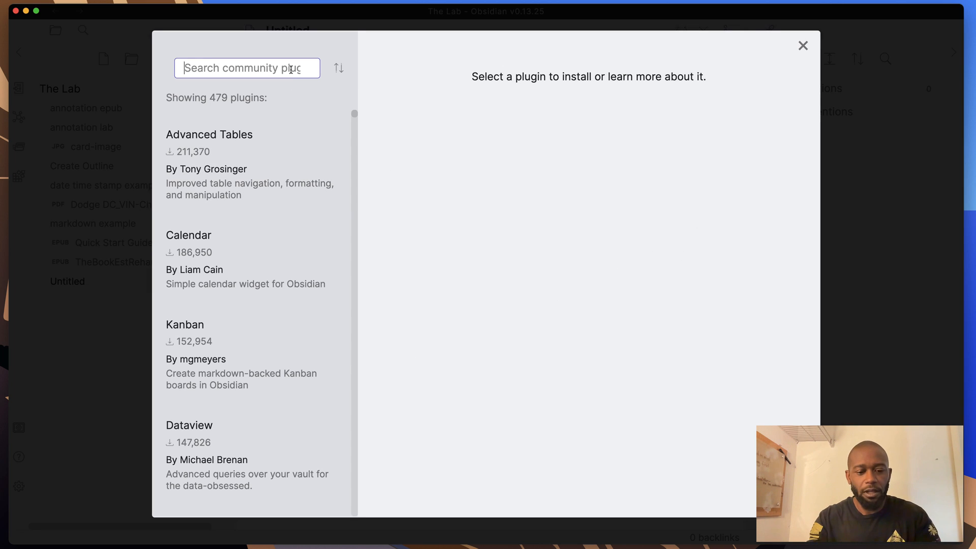
text(remin)
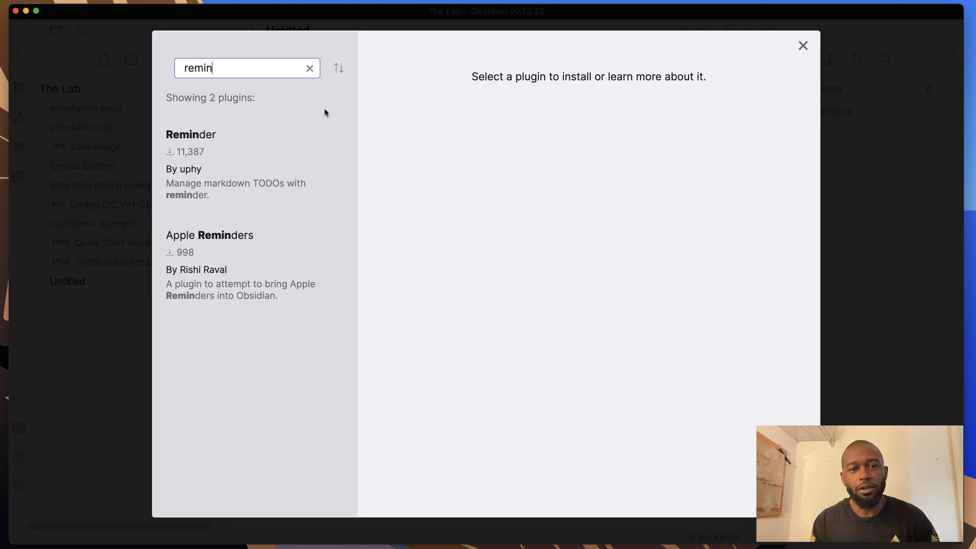
mouse_move(230, 151)
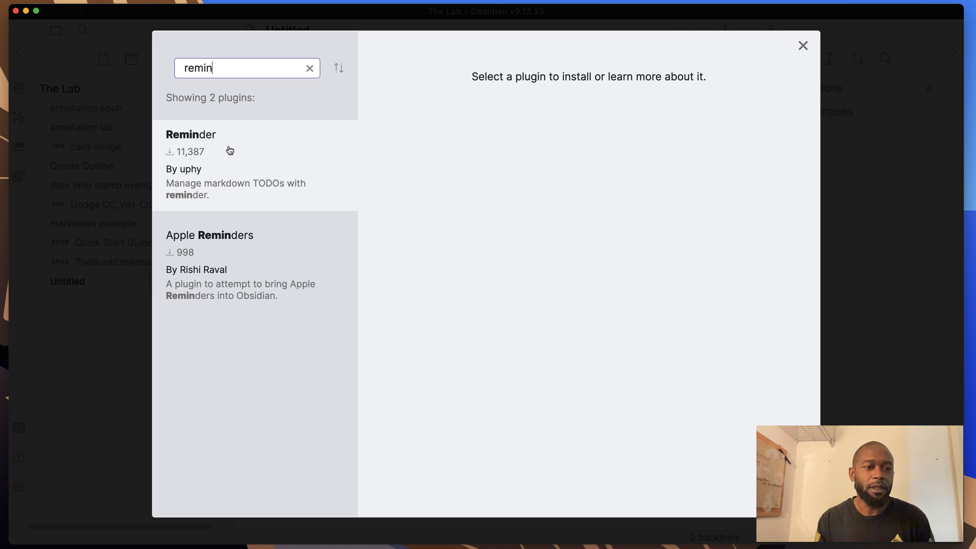
mouse_move(223, 155)
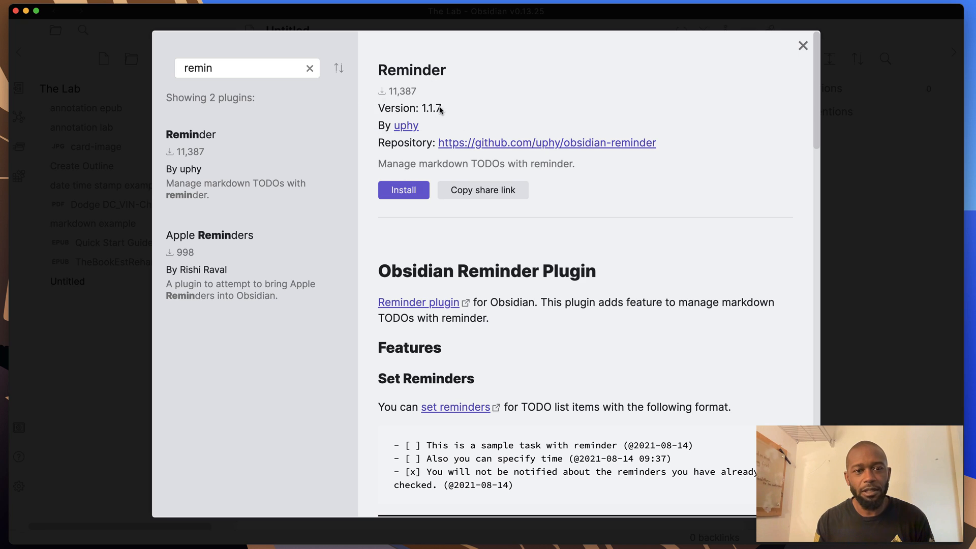
mouse_move(603, 306)
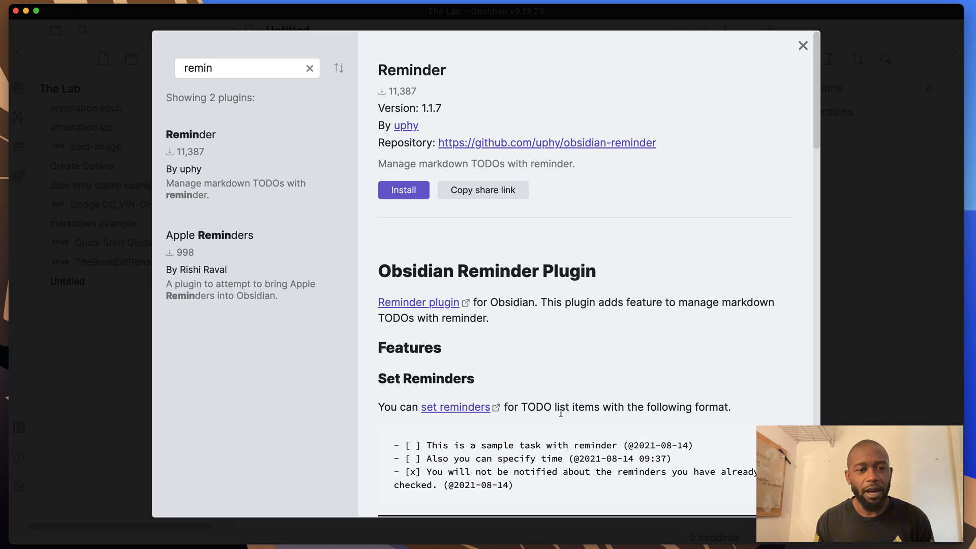
mouse_move(418, 226)
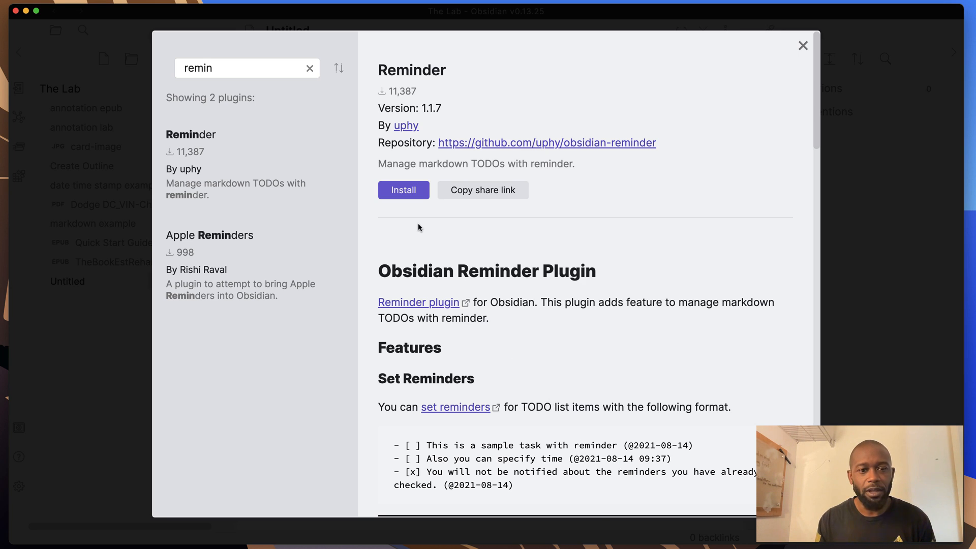
- Install the Reminder plugin by uphy and enable it
click(402, 190)
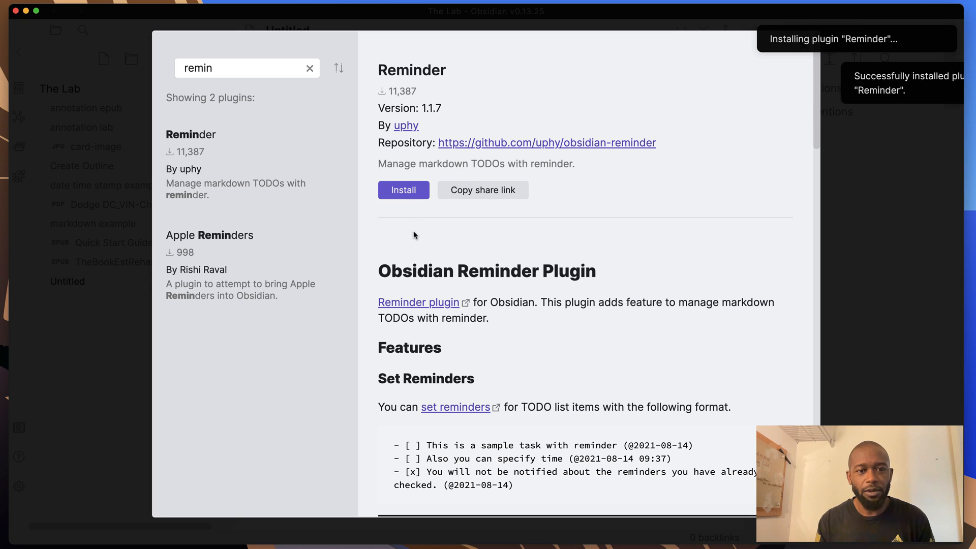
click(402, 190)
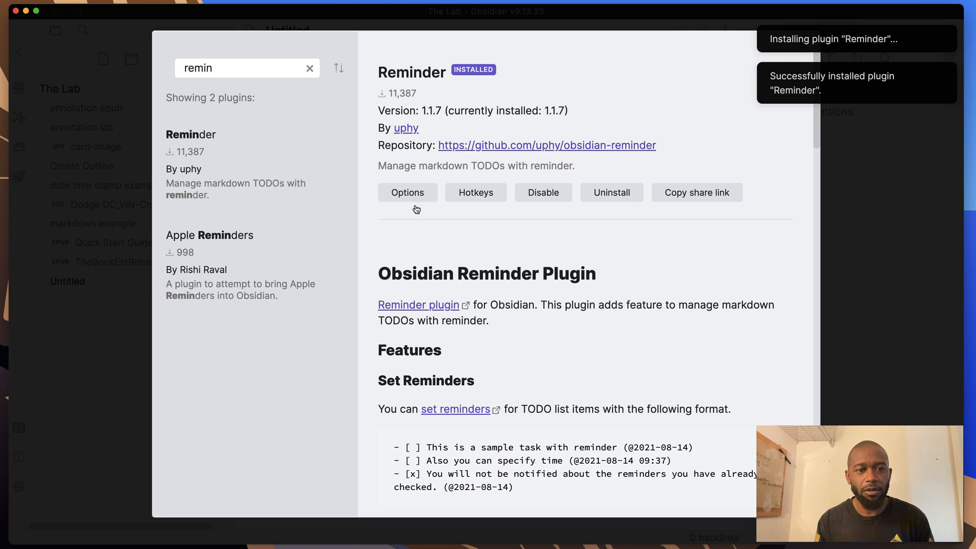
- Review the Reminder plugin's options, scrolling through notification, editor and format settings
click(407, 192)
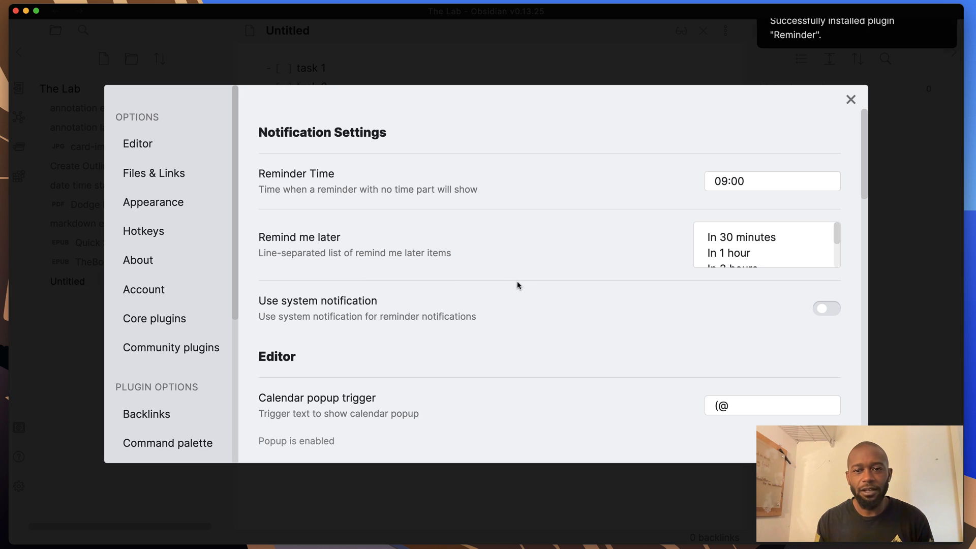
mouse_move(699, 196)
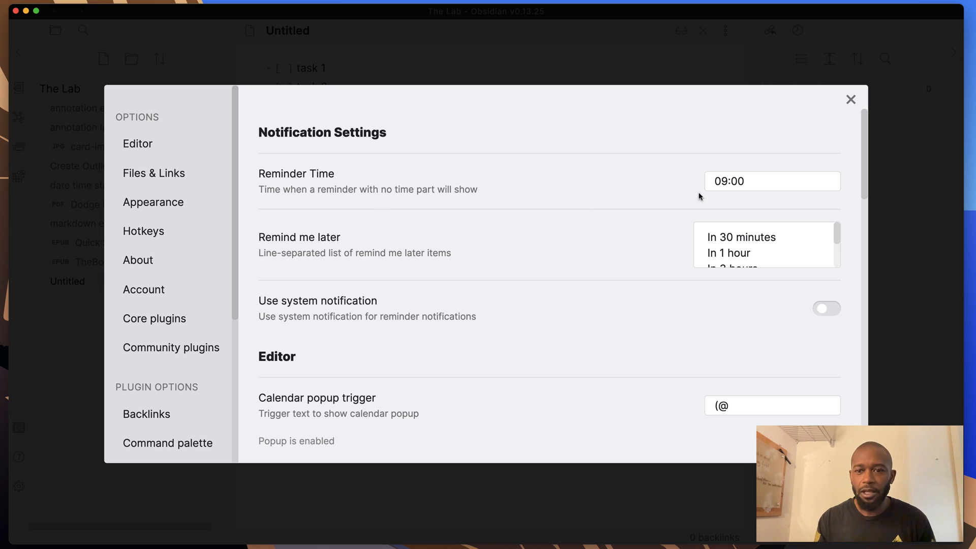
scroll(down, 3)
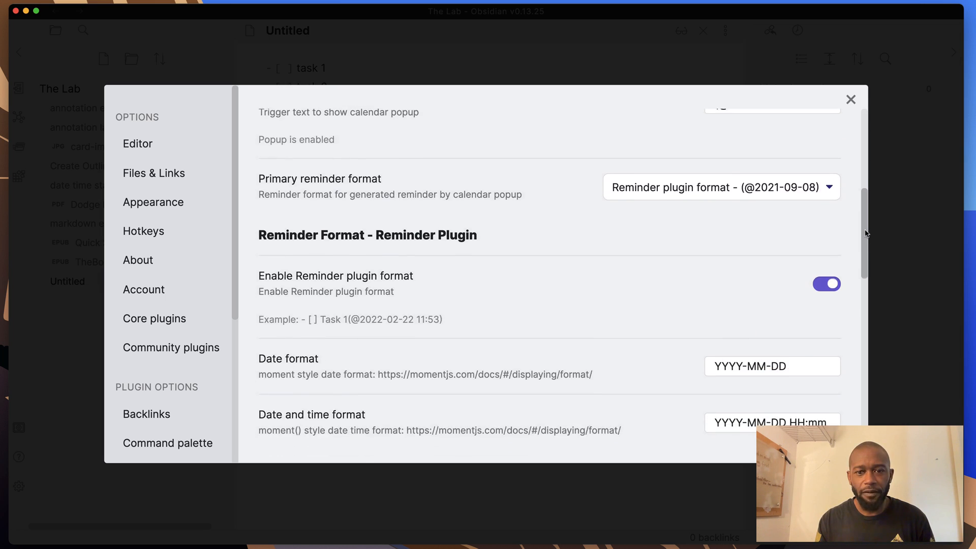
scroll(down, 3)
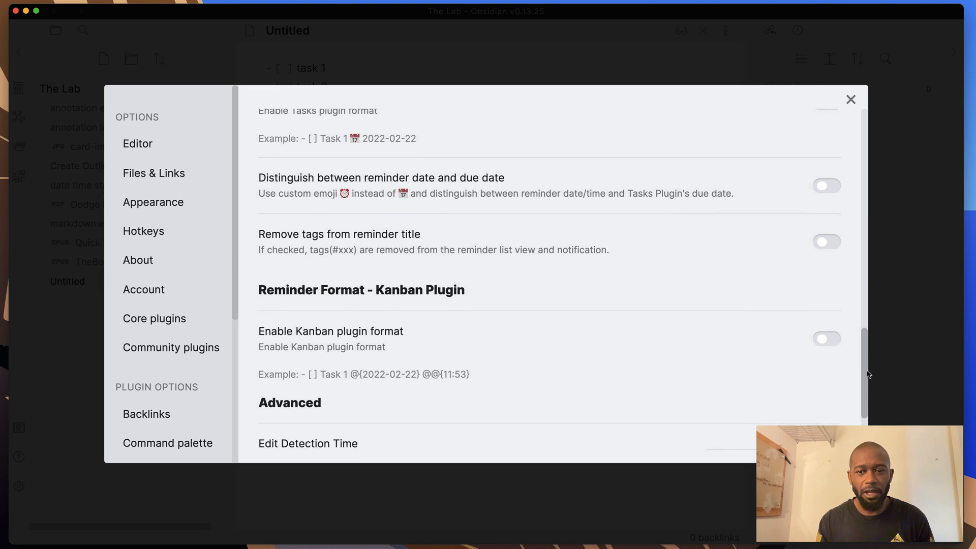
scroll(up, 3)
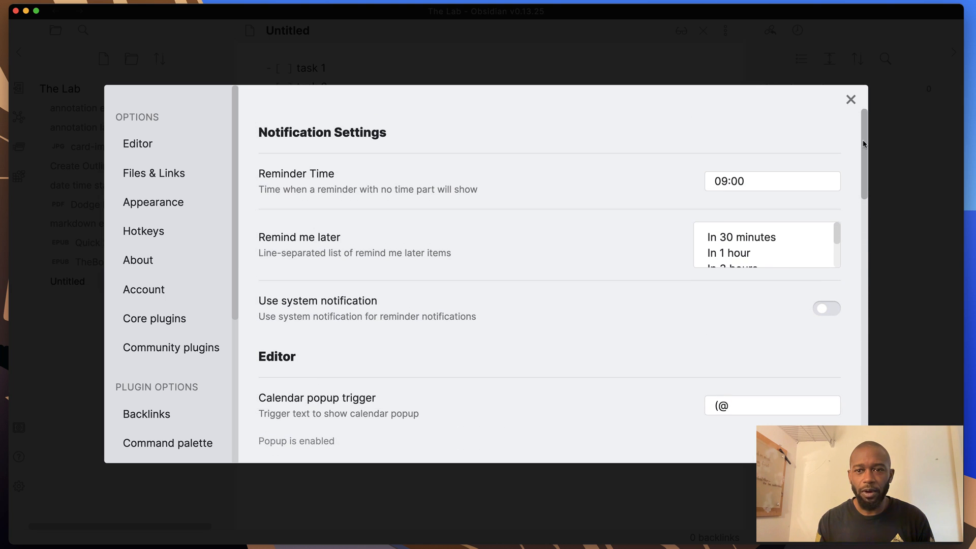
mouse_move(320, 176)
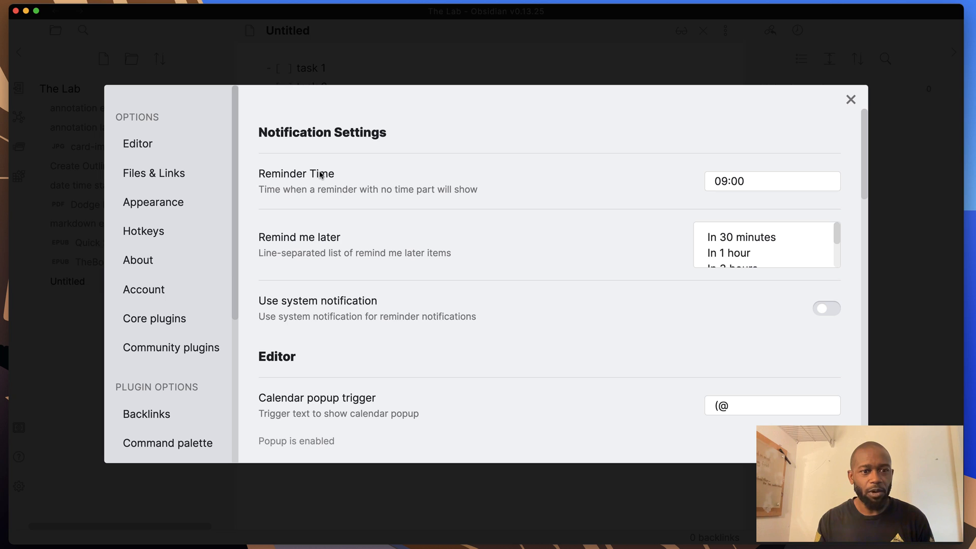
mouse_move(393, 255)
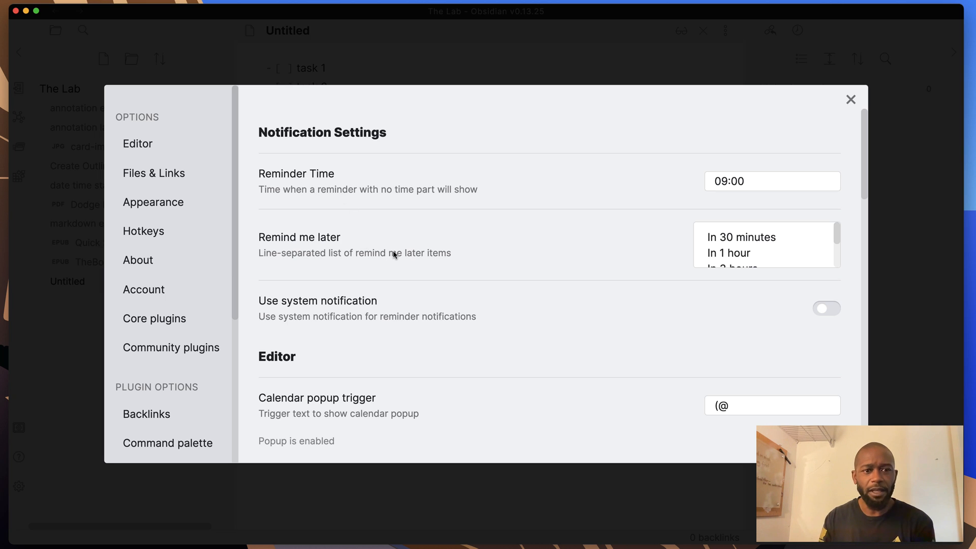
mouse_move(655, 195)
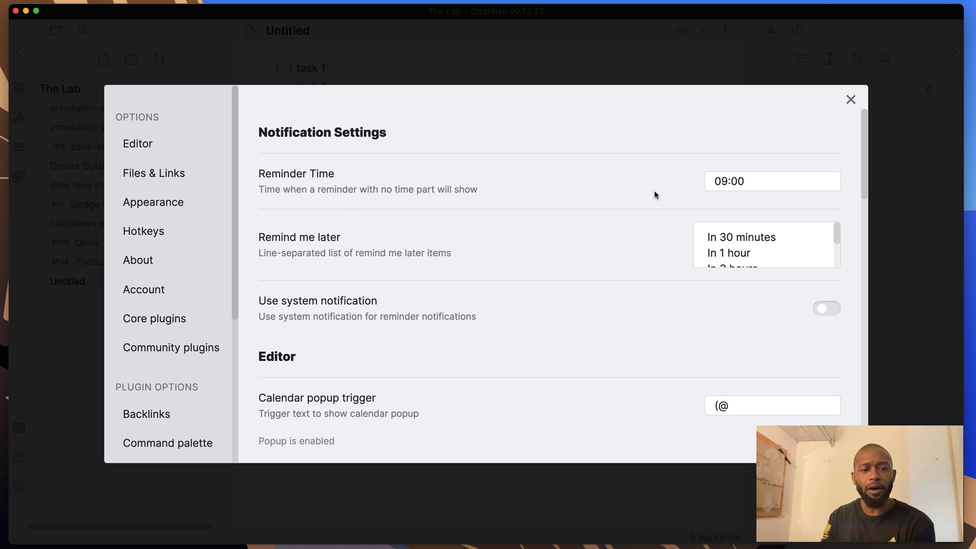
mouse_move(526, 188)
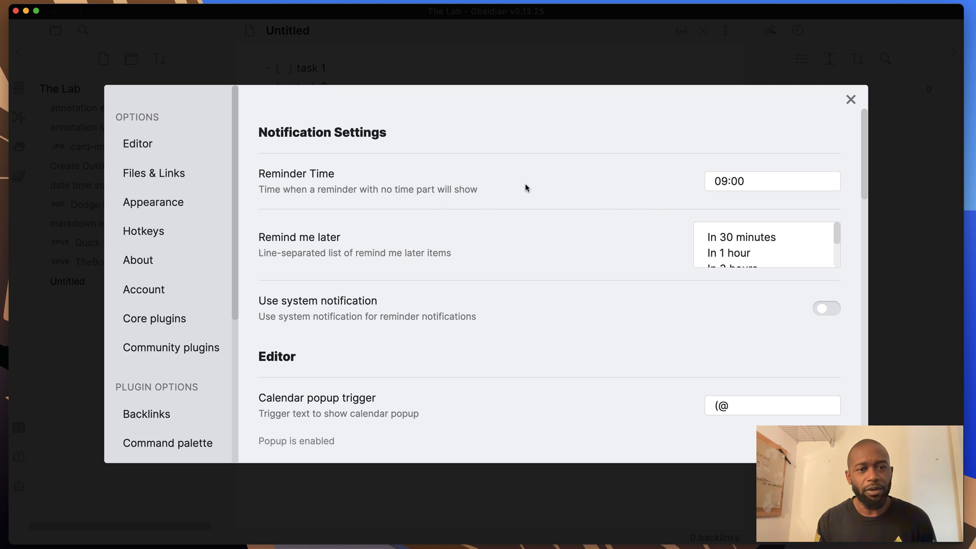
mouse_move(484, 193)
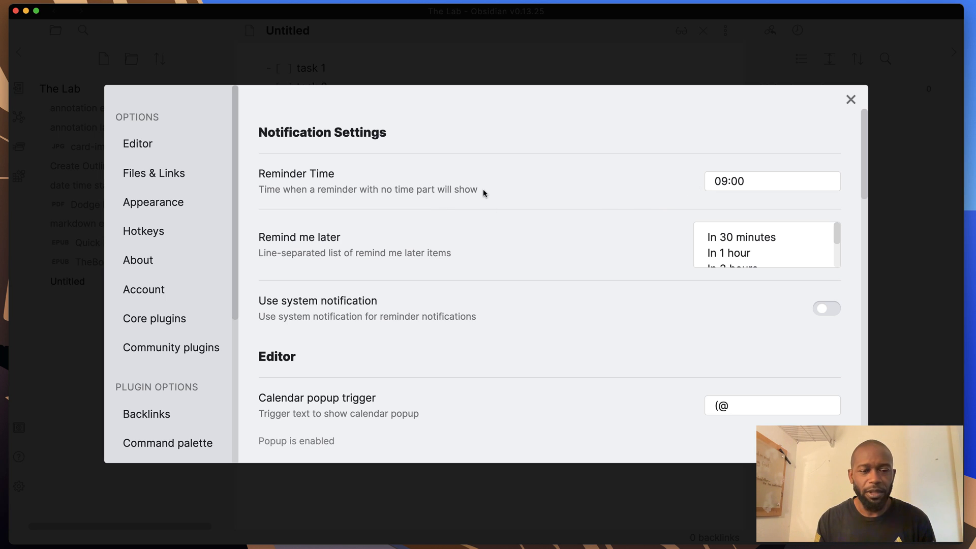
mouse_move(470, 192)
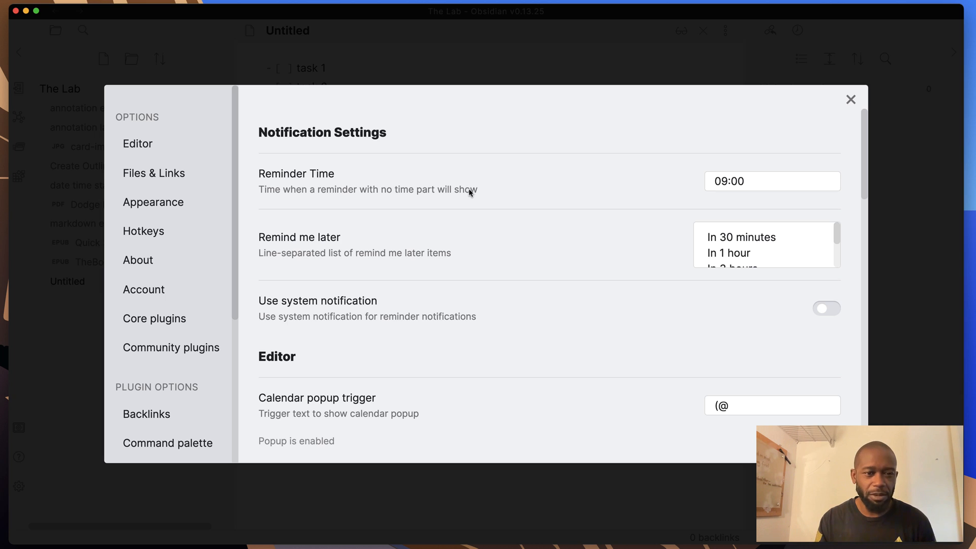
mouse_move(428, 196)
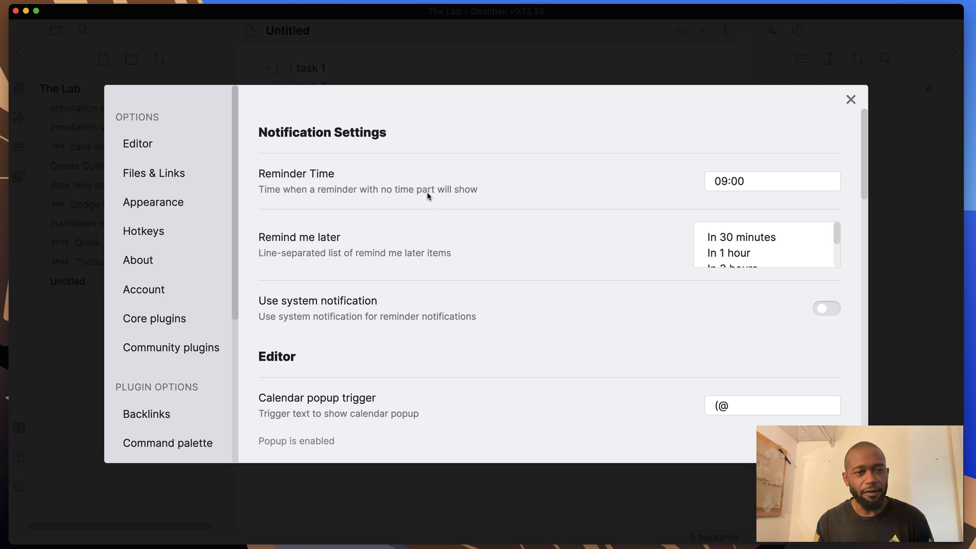
click(771, 181)
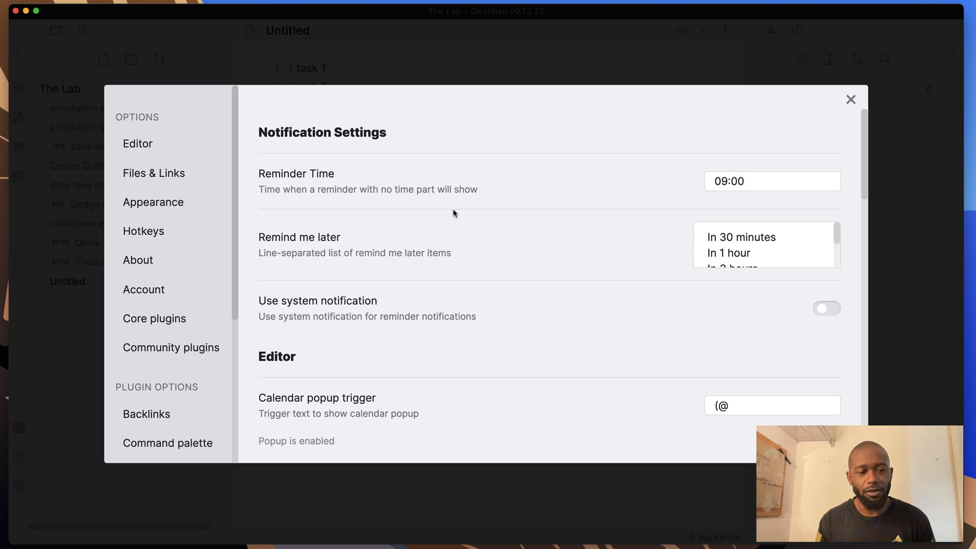
mouse_move(318, 246)
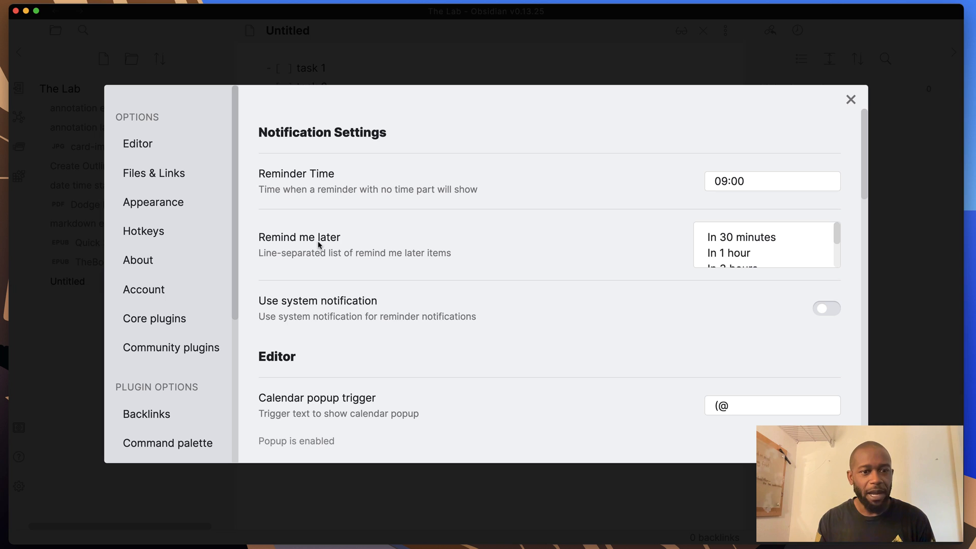
mouse_move(730, 253)
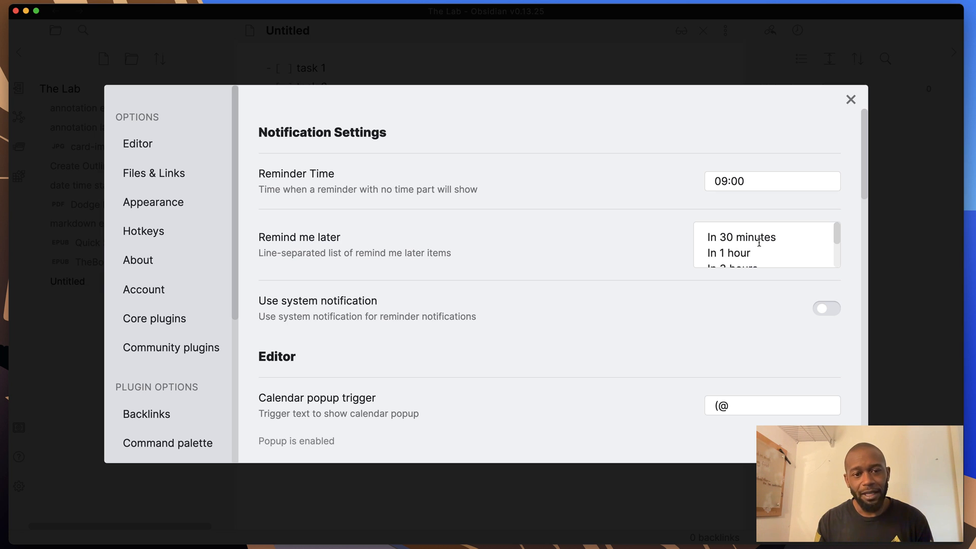
- Scroll through the Reminder notification settings showing the 09:00 default time and remind-me-later list
scroll(down, 3)
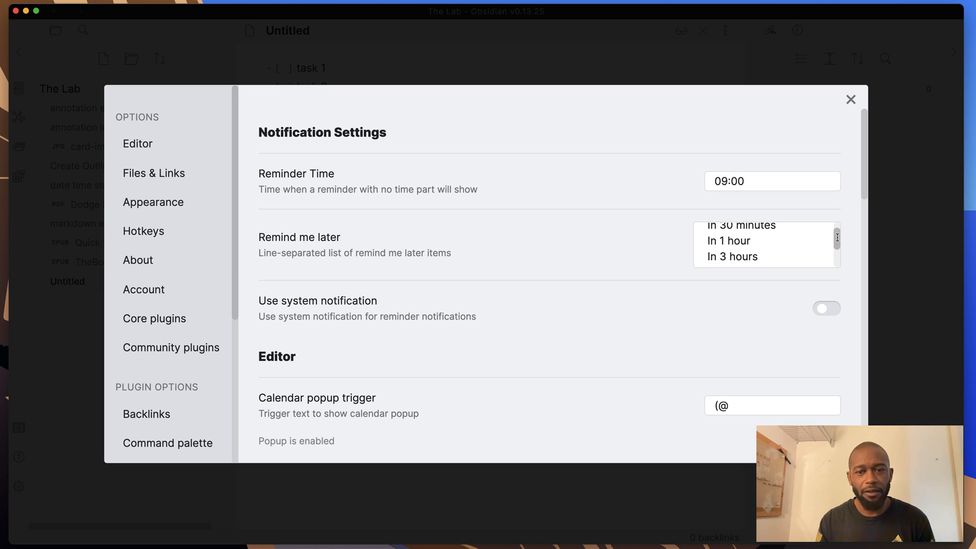
scroll(up, 3)
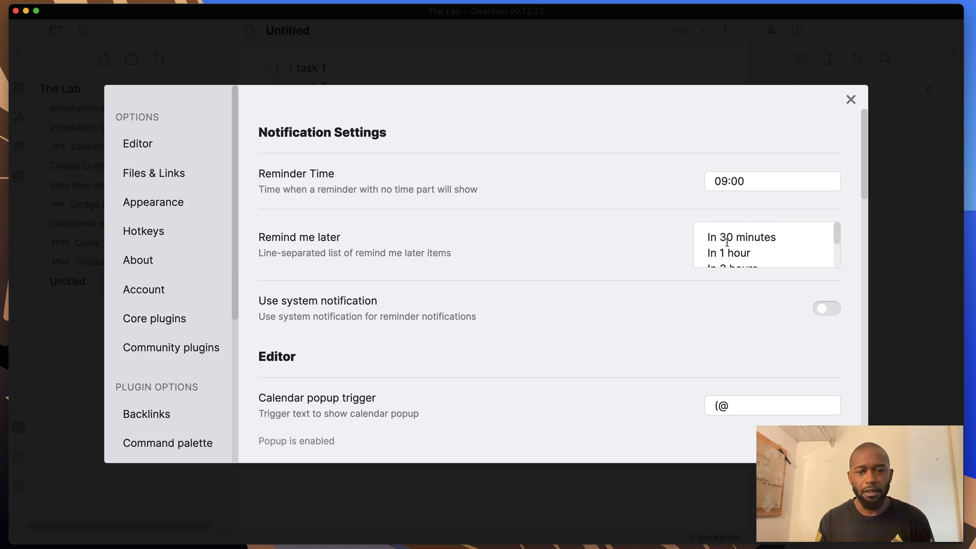
mouse_move(743, 274)
text(In 5 minutes)
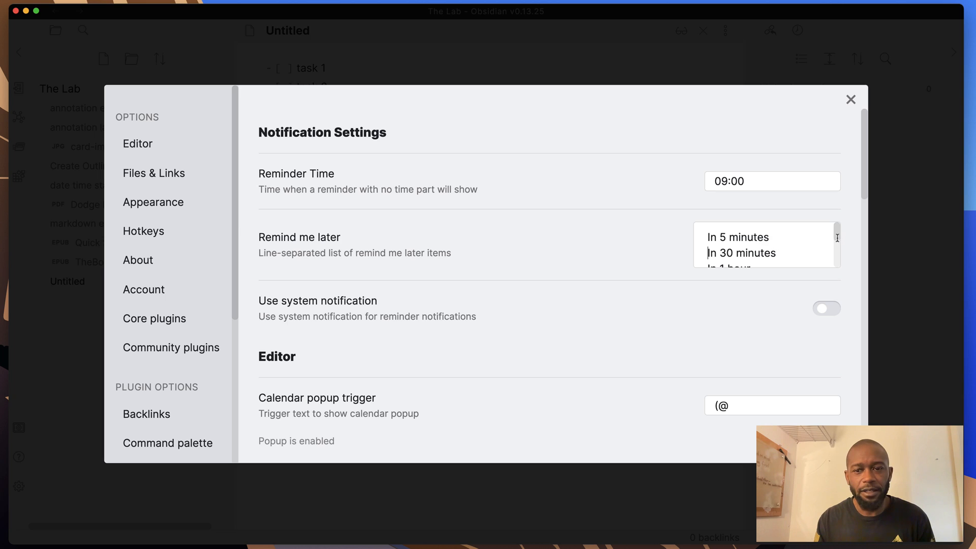
scroll(down, 3)
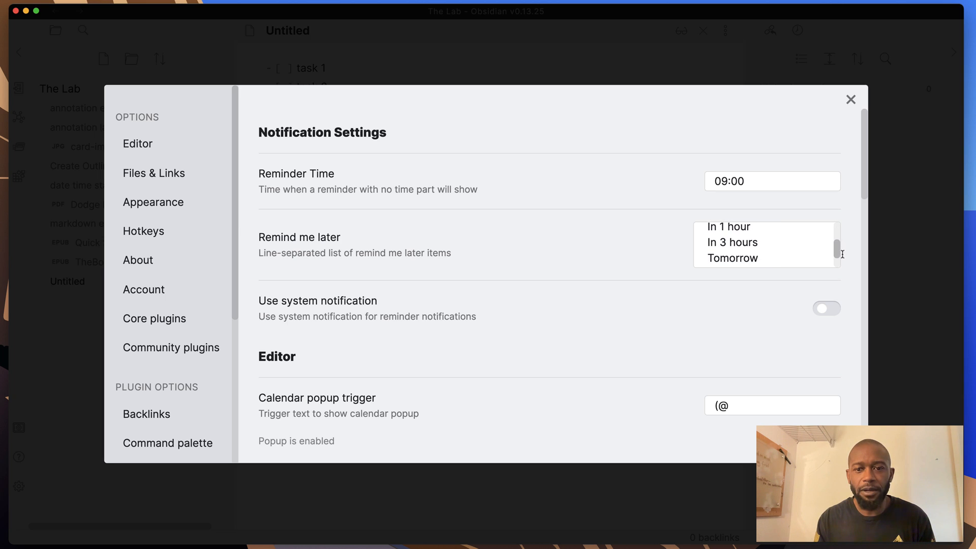
scroll(up, 3)
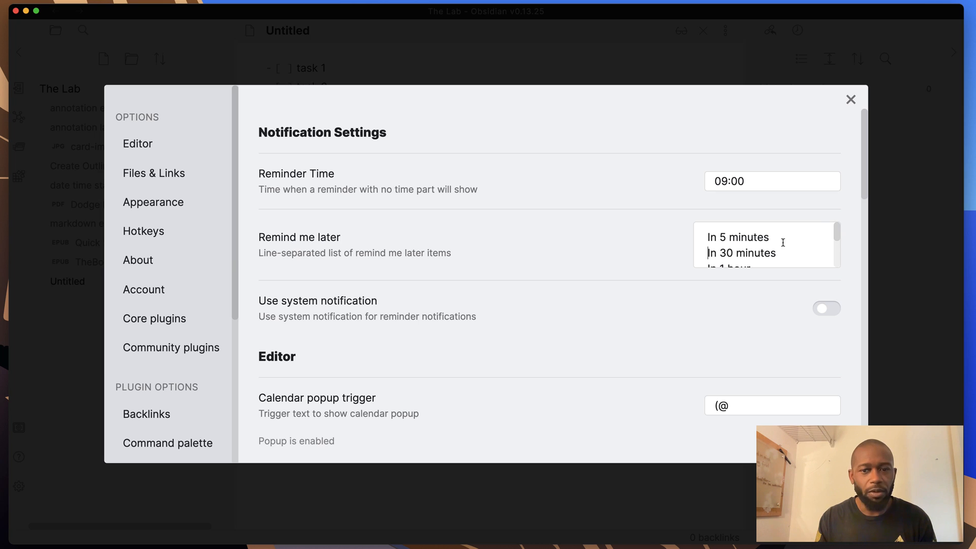
mouse_move(854, 292)
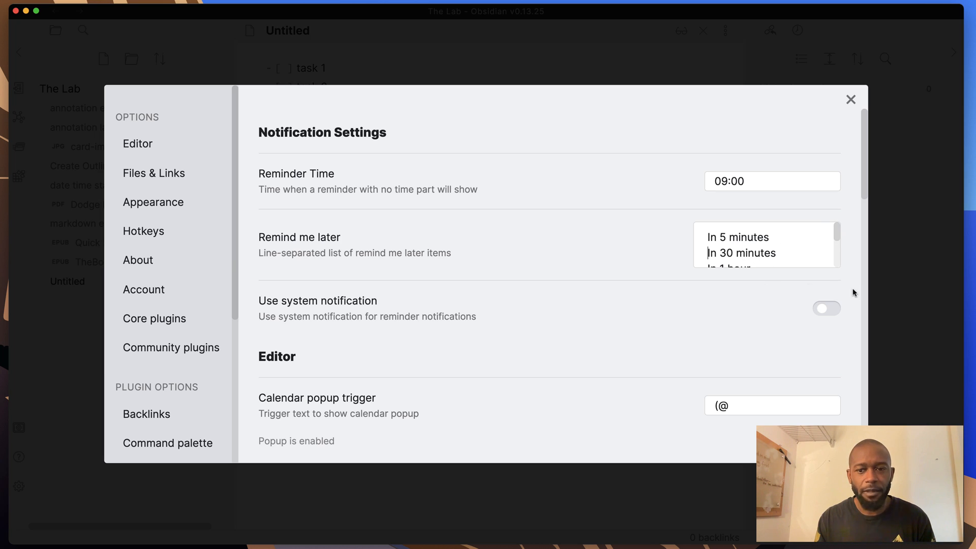
mouse_move(882, 217)
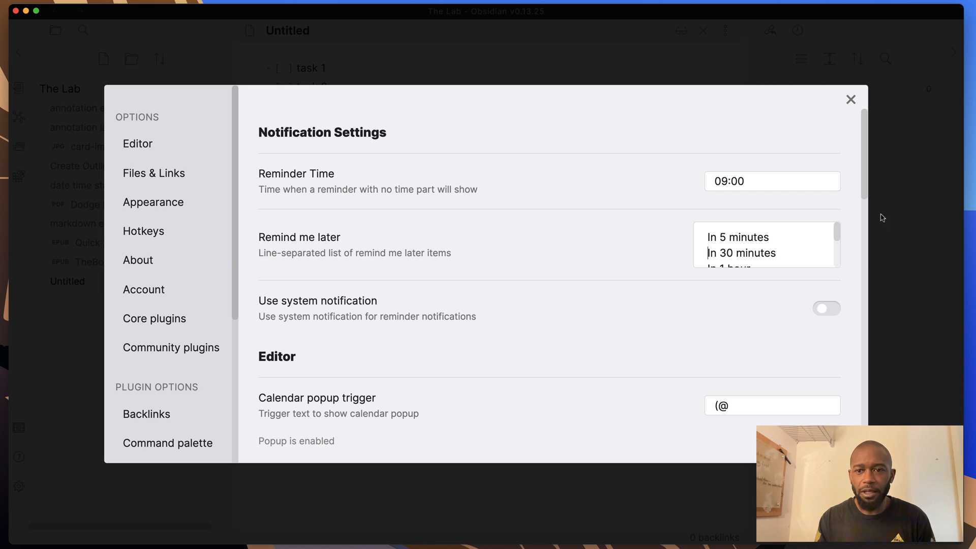
scroll(down, 3)
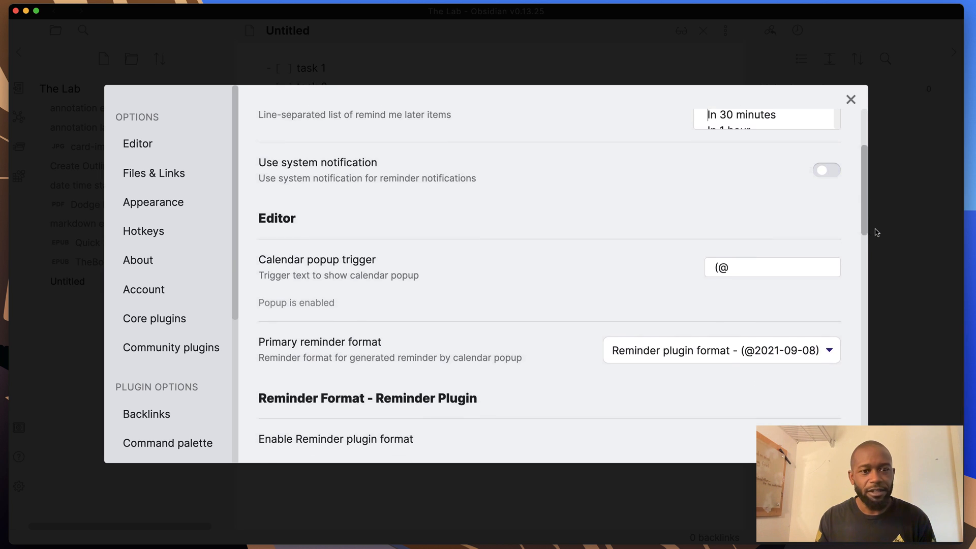
scroll(down, 3)
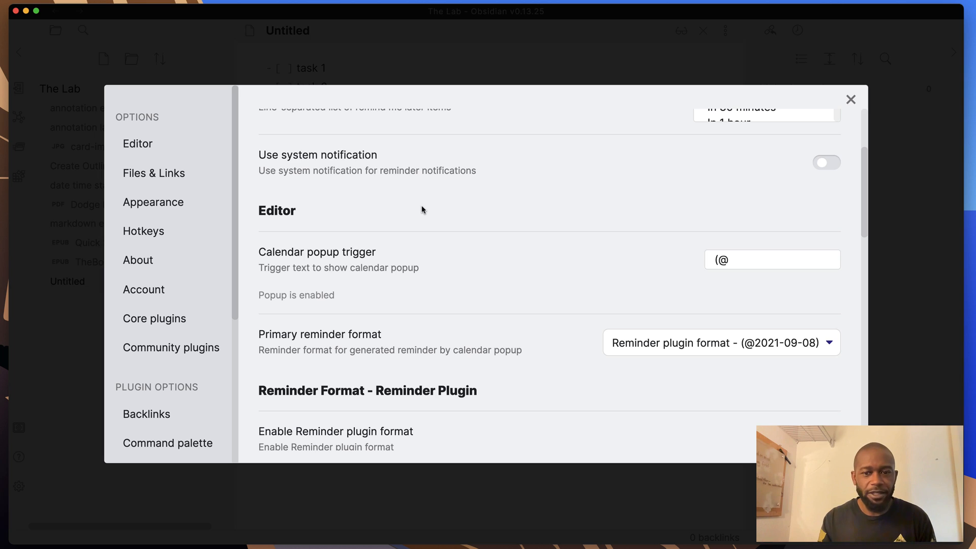
mouse_move(838, 220)
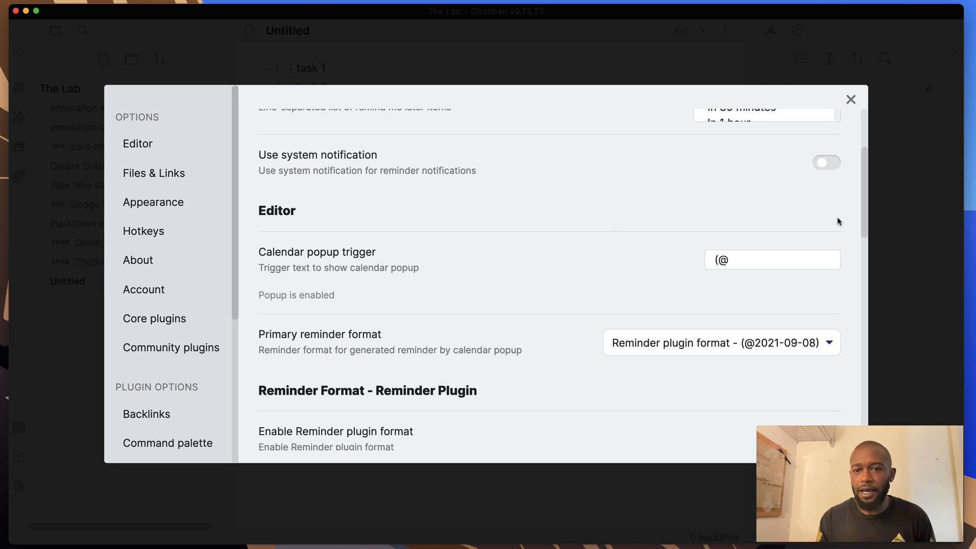
mouse_move(829, 194)
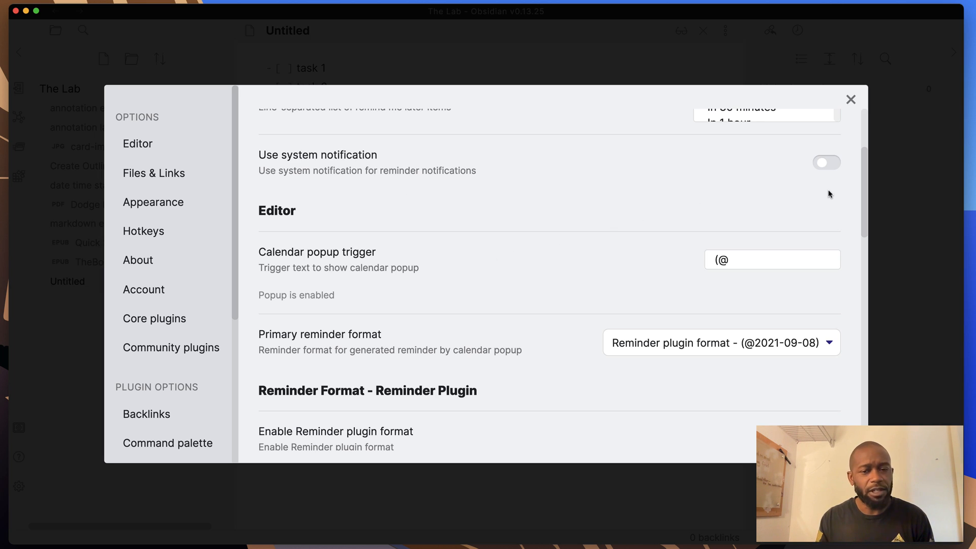
mouse_move(788, 190)
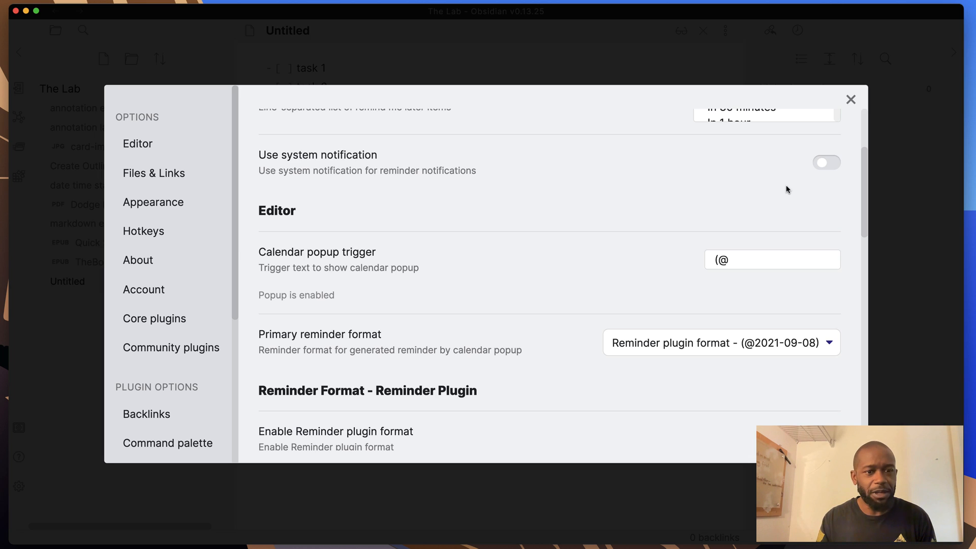
mouse_move(780, 198)
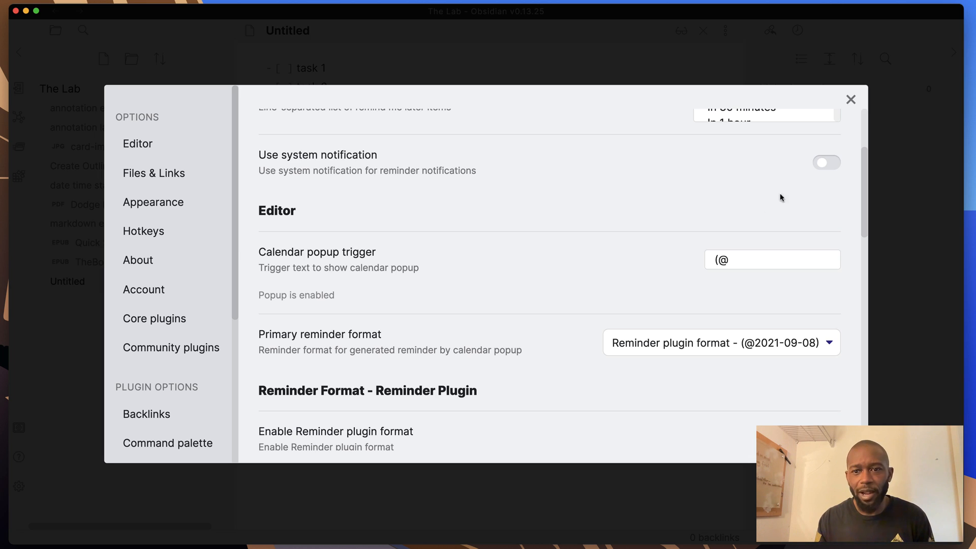
mouse_move(861, 211)
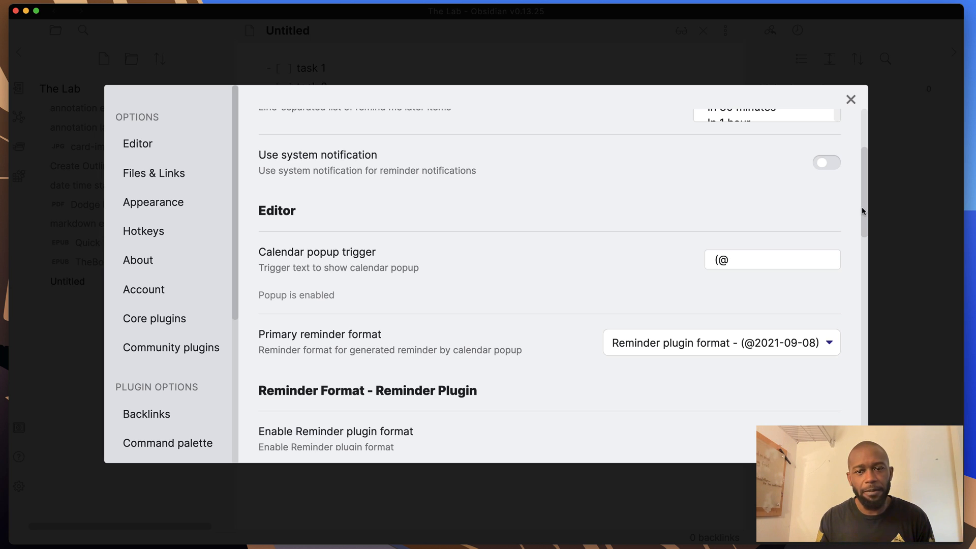
mouse_move(677, 266)
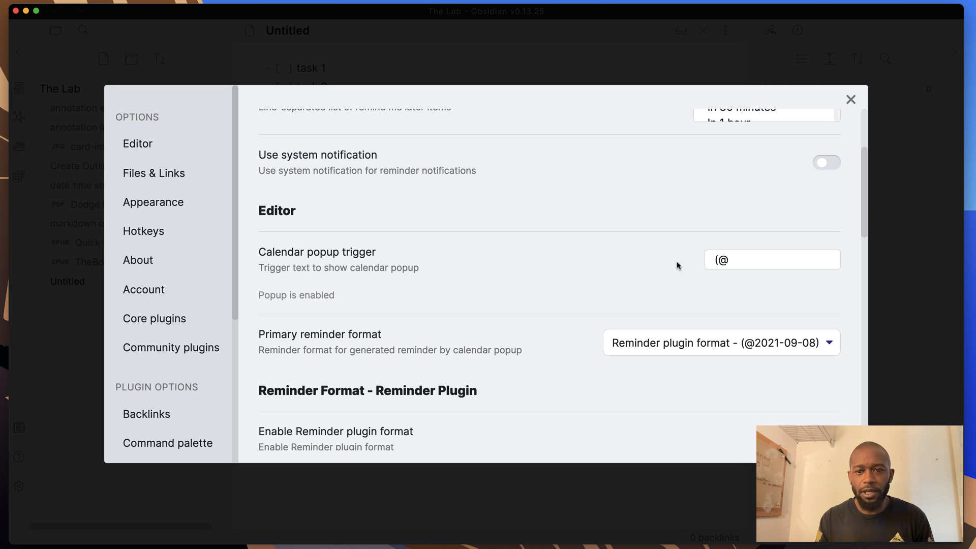
click(772, 260)
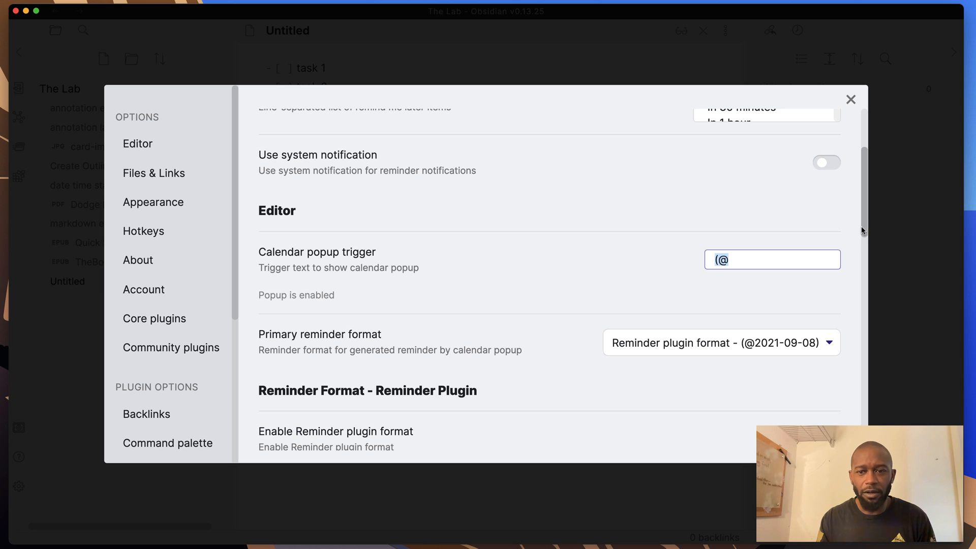
- Review the primary reminder format choices and the date format setting
scroll(down, 3)
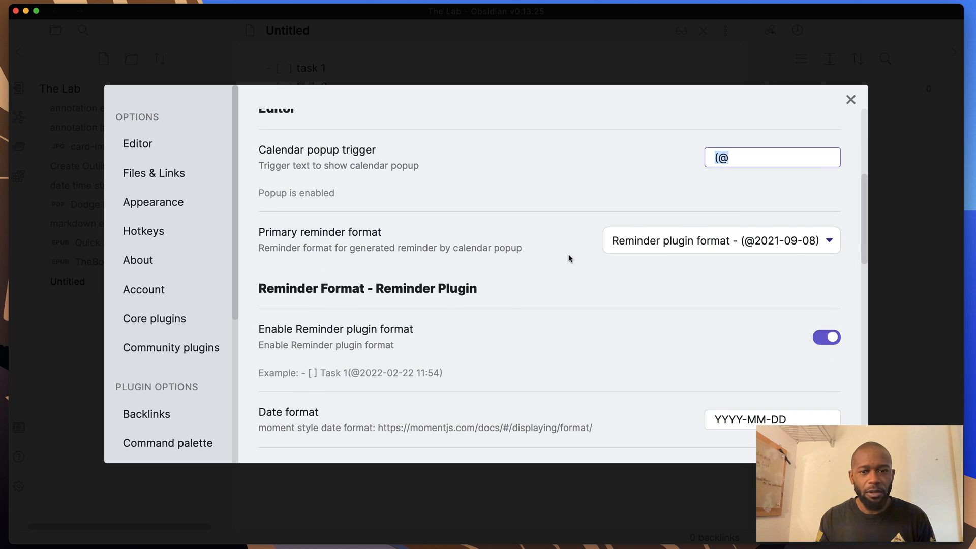
click(720, 241)
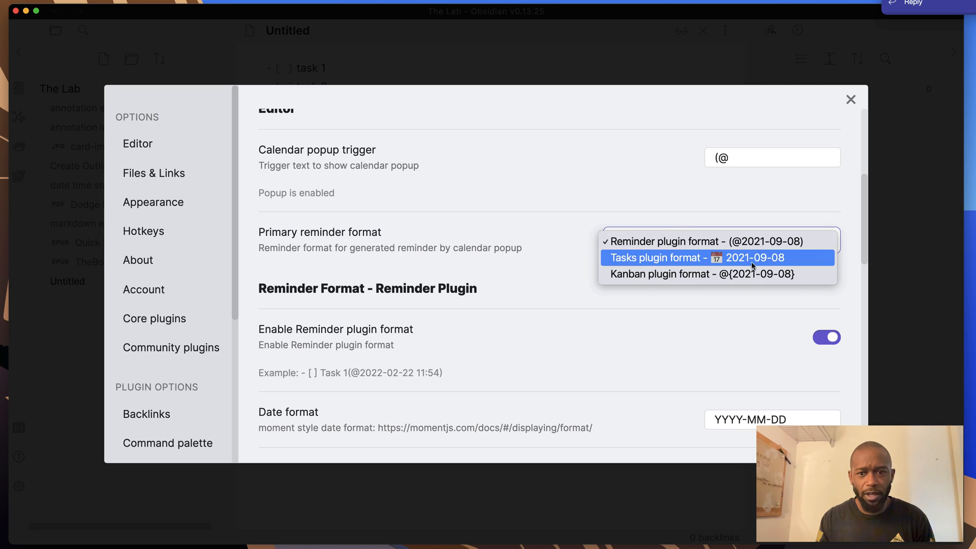
mouse_move(494, 255)
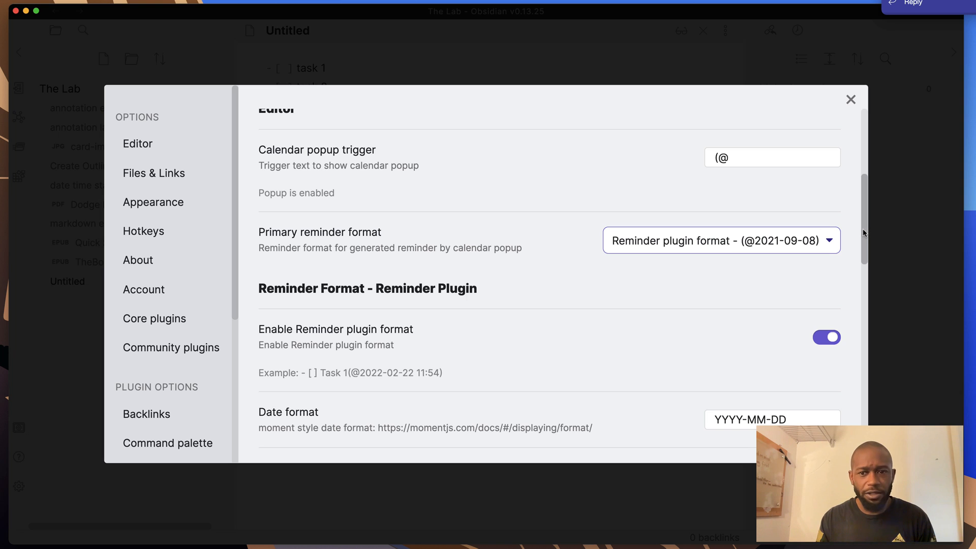
scroll(down, 3)
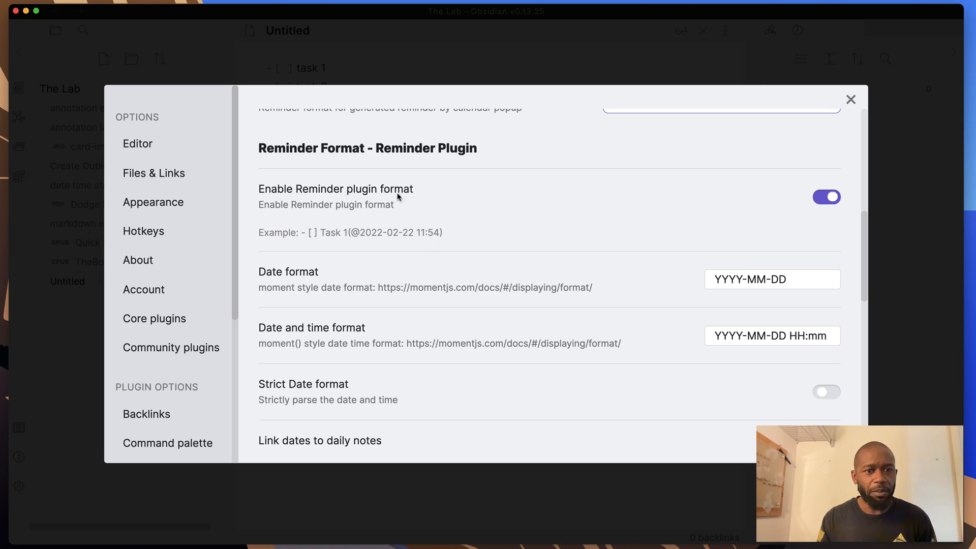
scroll(down, 3)
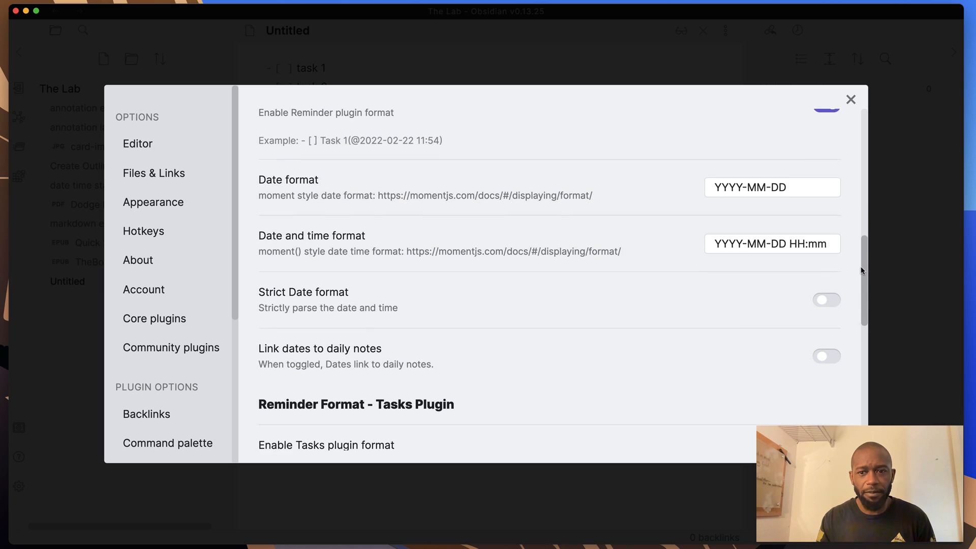
click(772, 187)
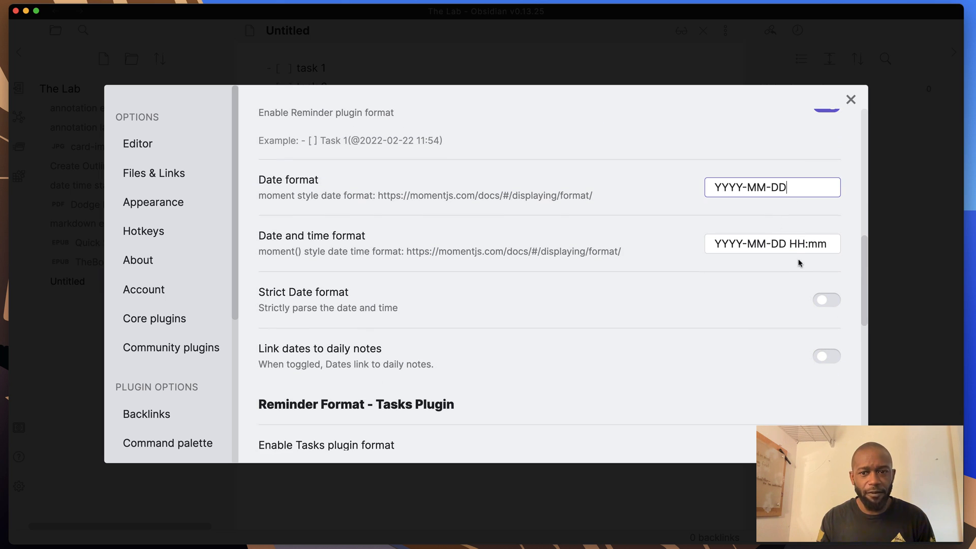
- Finish scrolling the remaining Reminder options and close Settings to return to the task note
scroll(down, 3)
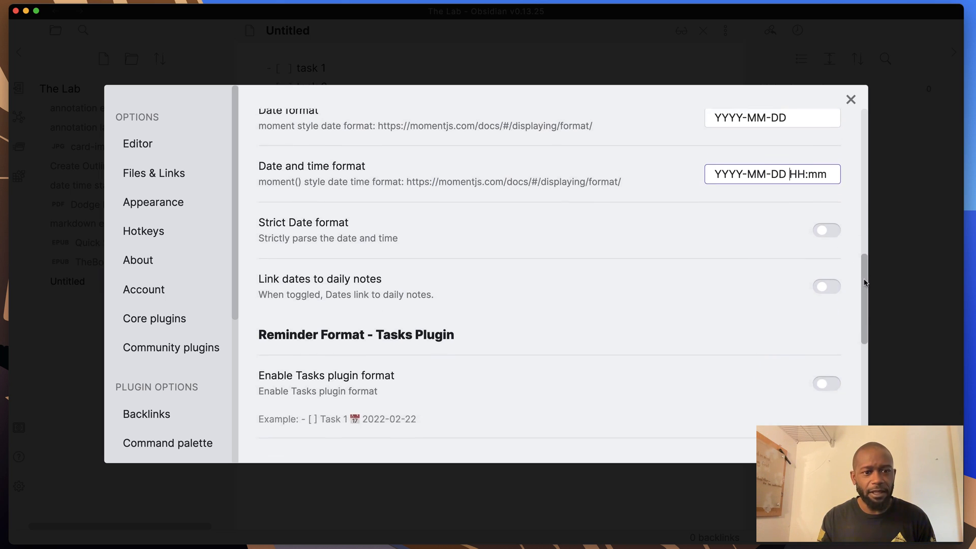
scroll(down, 3)
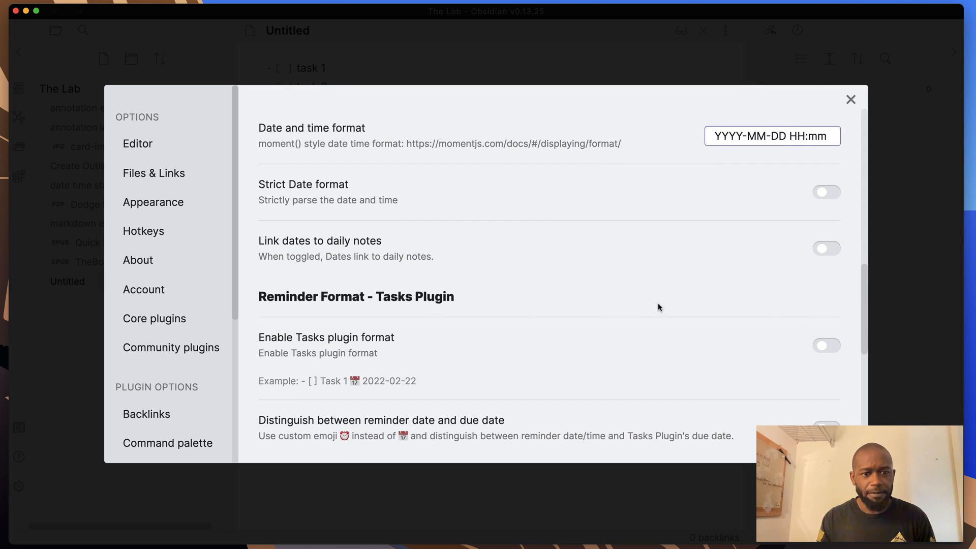
scroll(down, 3)
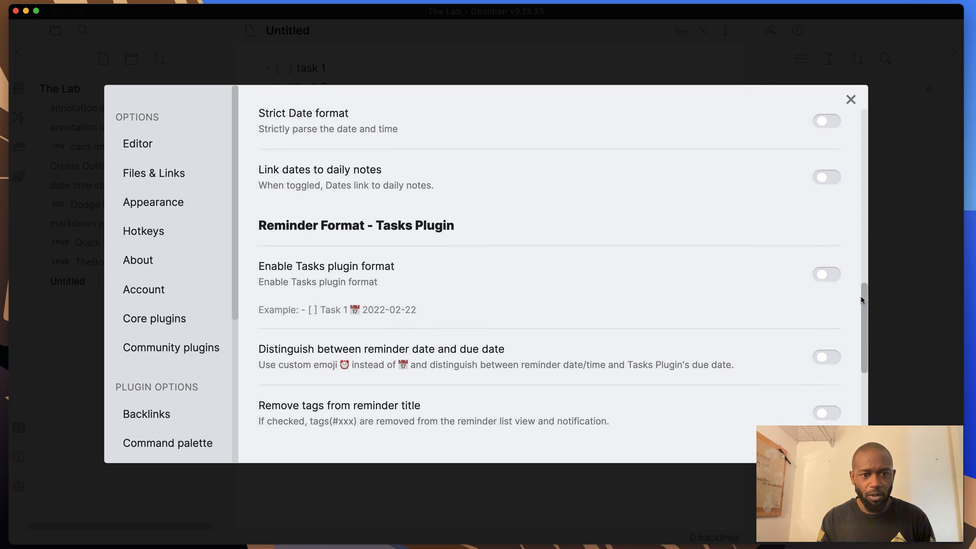
scroll(down, 3)
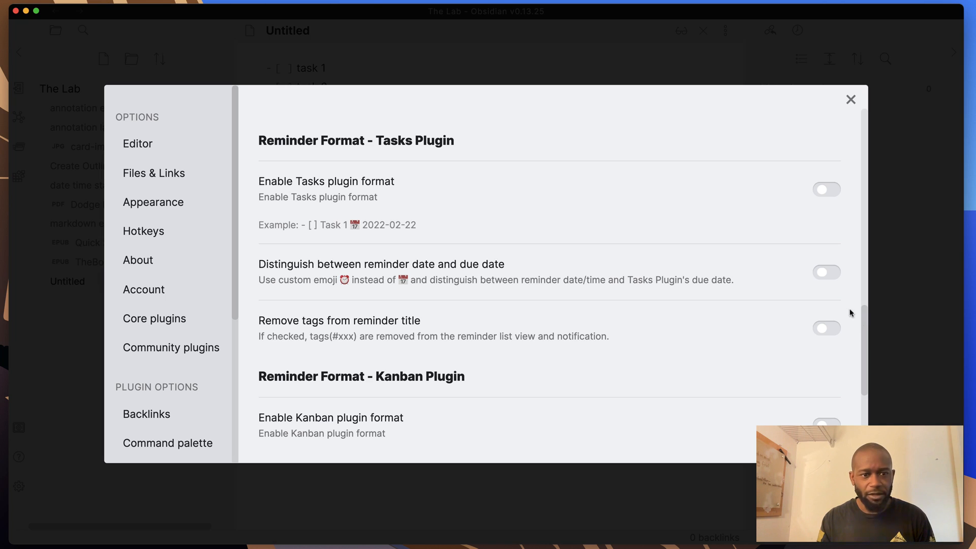
mouse_move(637, 374)
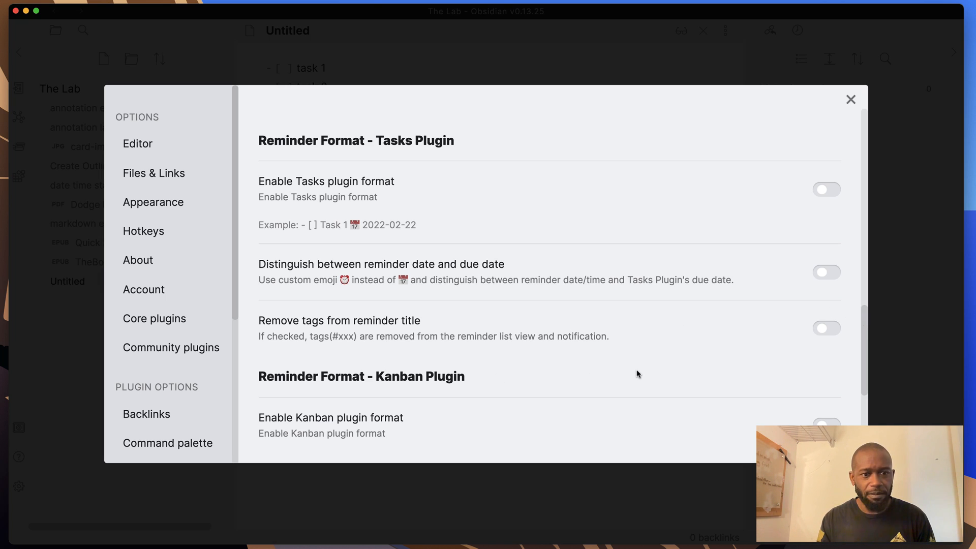
mouse_move(861, 345)
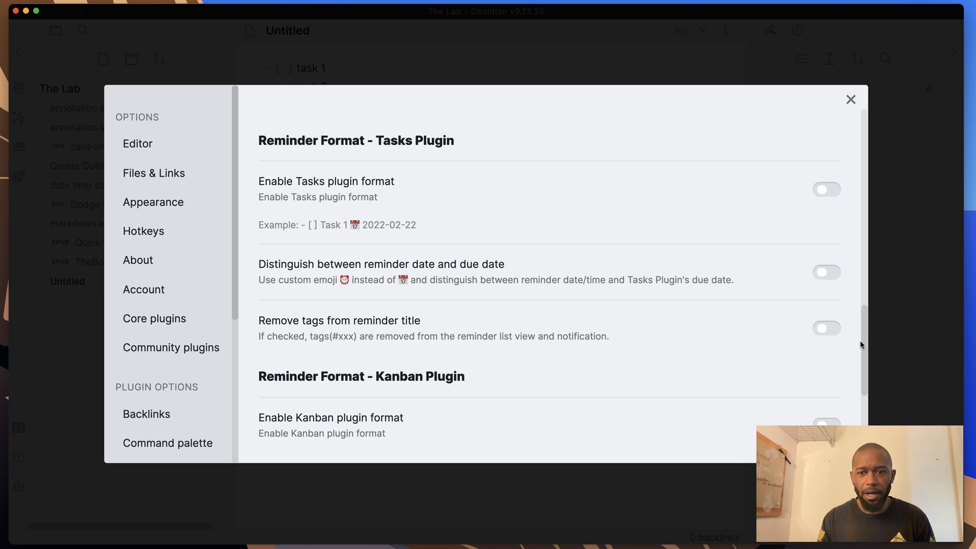
scroll(down, 3)
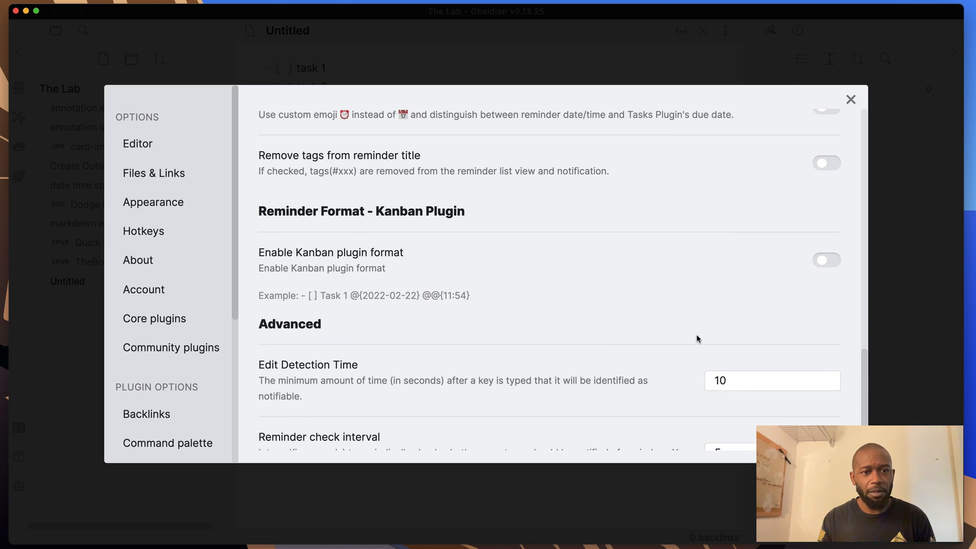
mouse_move(428, 263)
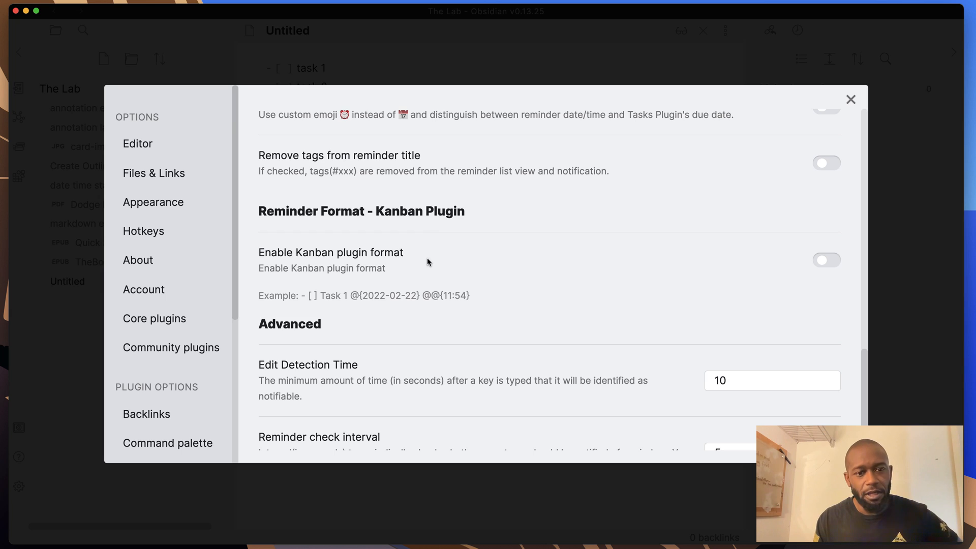
mouse_move(353, 301)
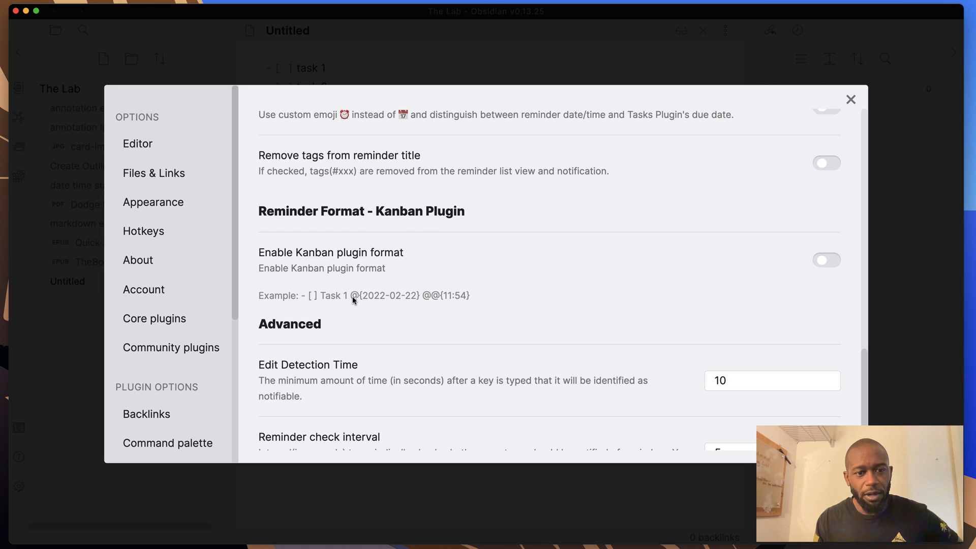
mouse_move(461, 303)
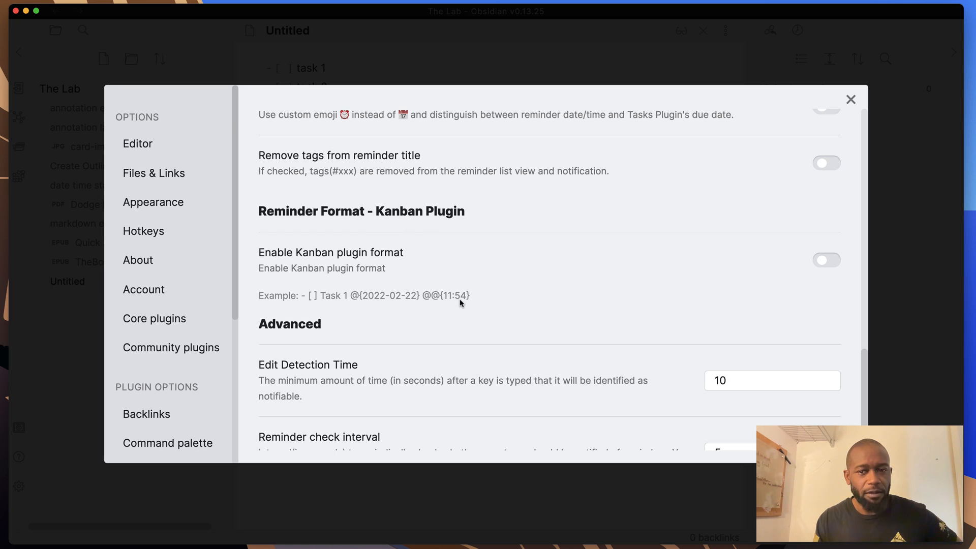
mouse_move(436, 305)
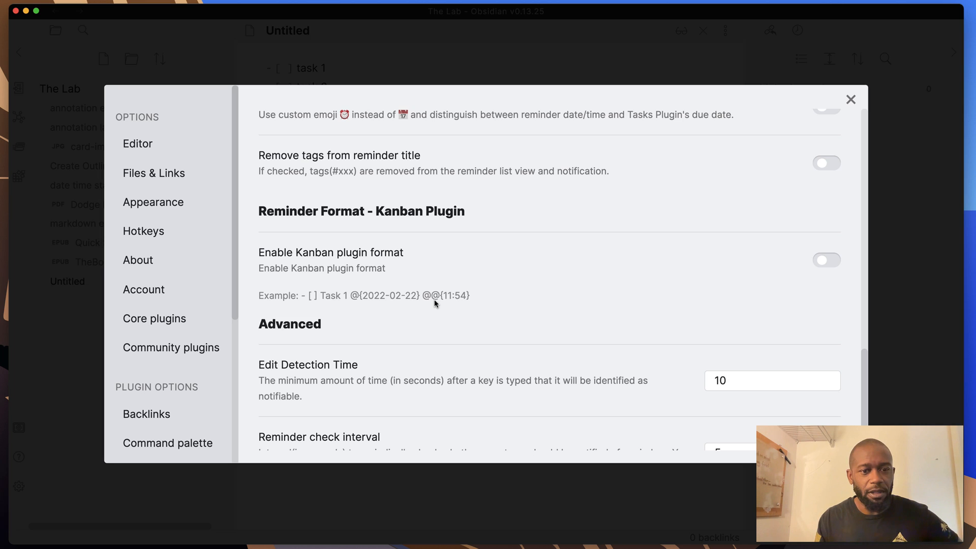
mouse_move(358, 276)
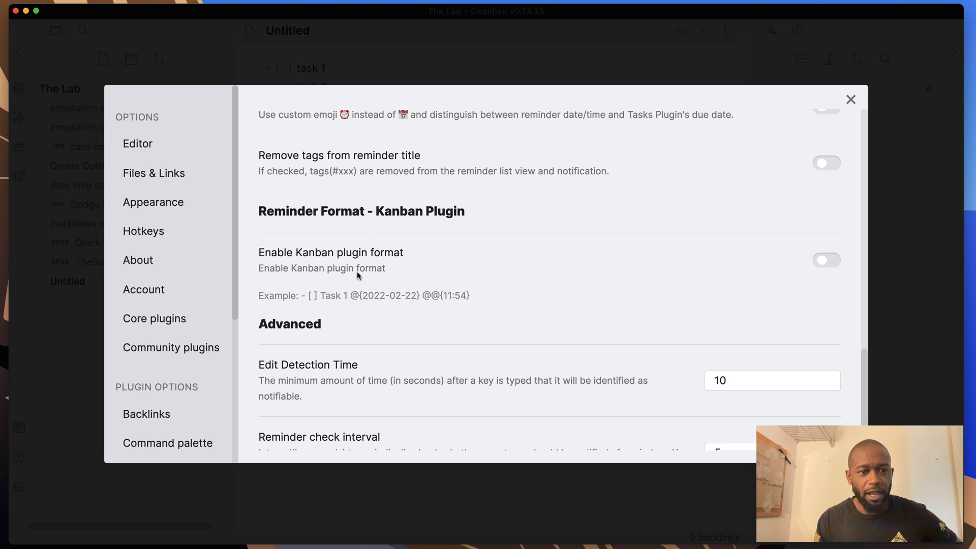
mouse_move(845, 350)
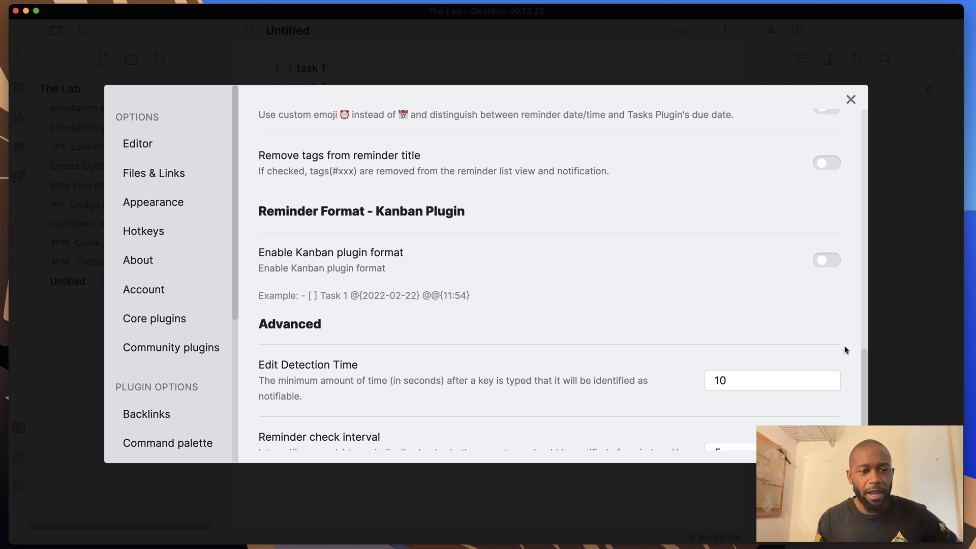
scroll(down, 3)
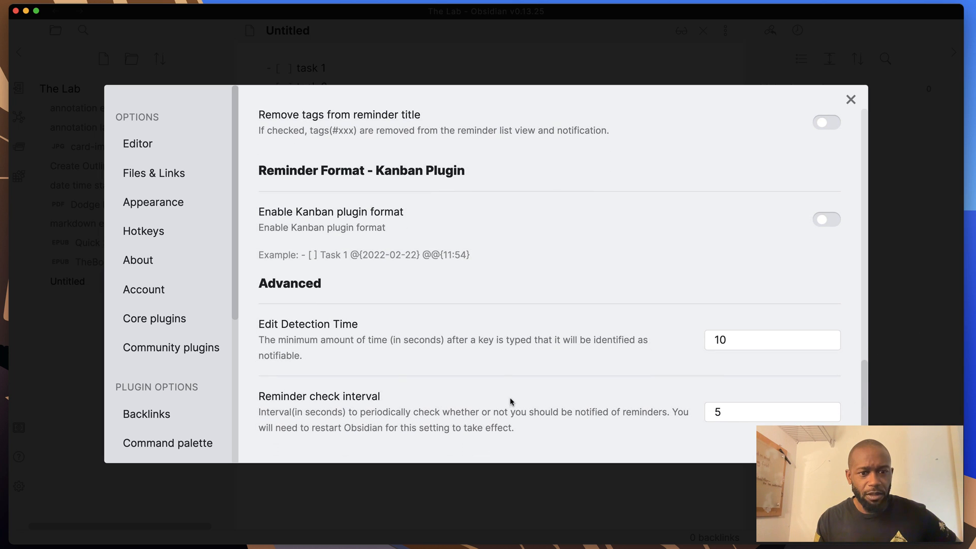
mouse_move(684, 376)
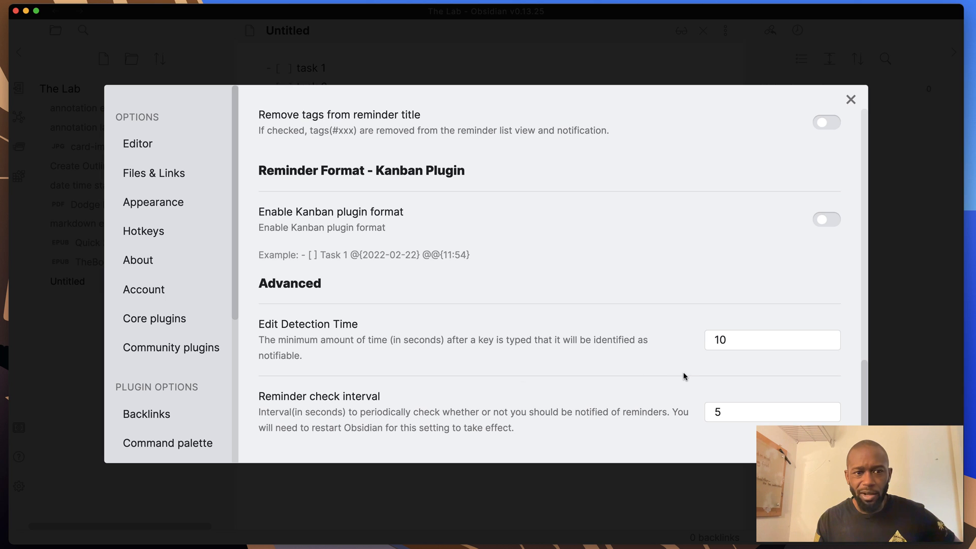
scroll(up, 3)
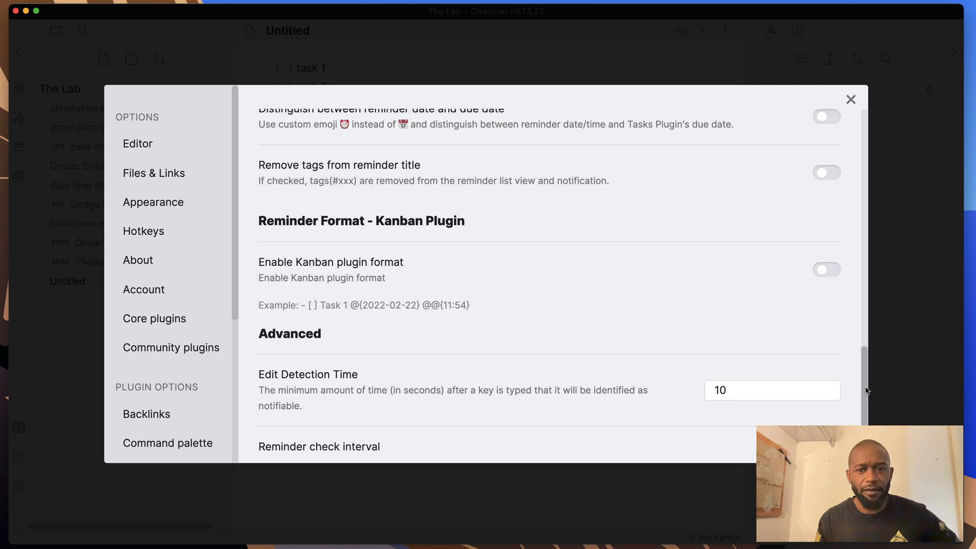
scroll(up, 3)
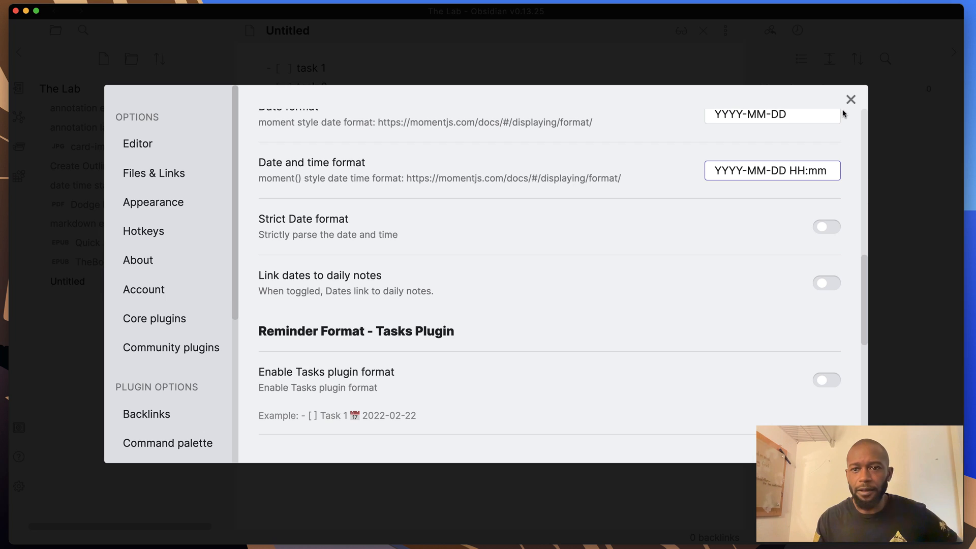
click(850, 100)
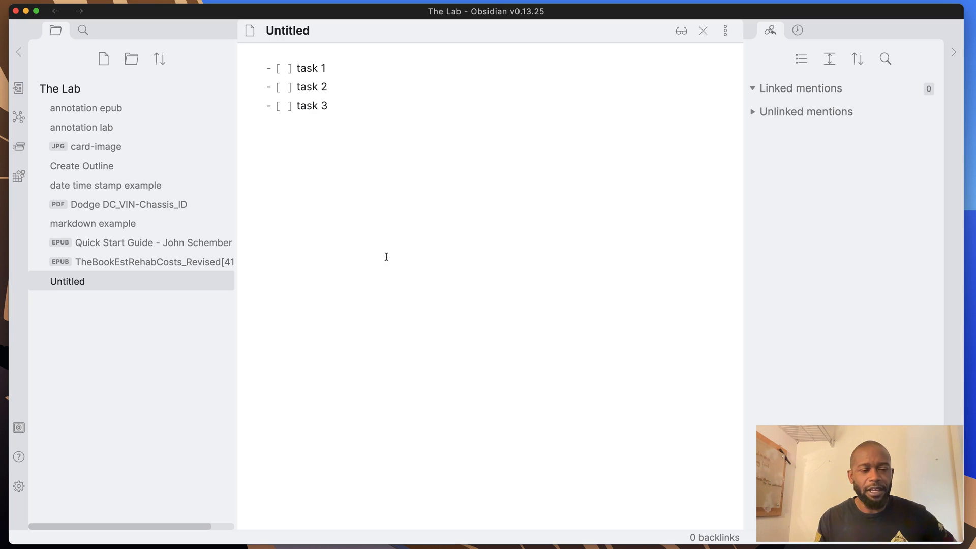
mouse_move(425, 334)
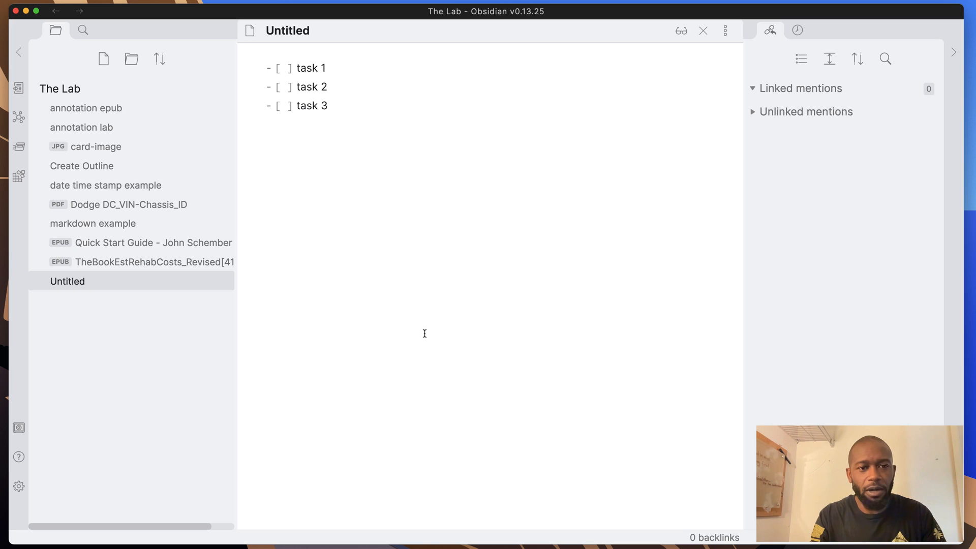
- Add '(@' after task 1 so the Reminder calendar popup with Today, Yesterday and Tomorrow appears
text(())
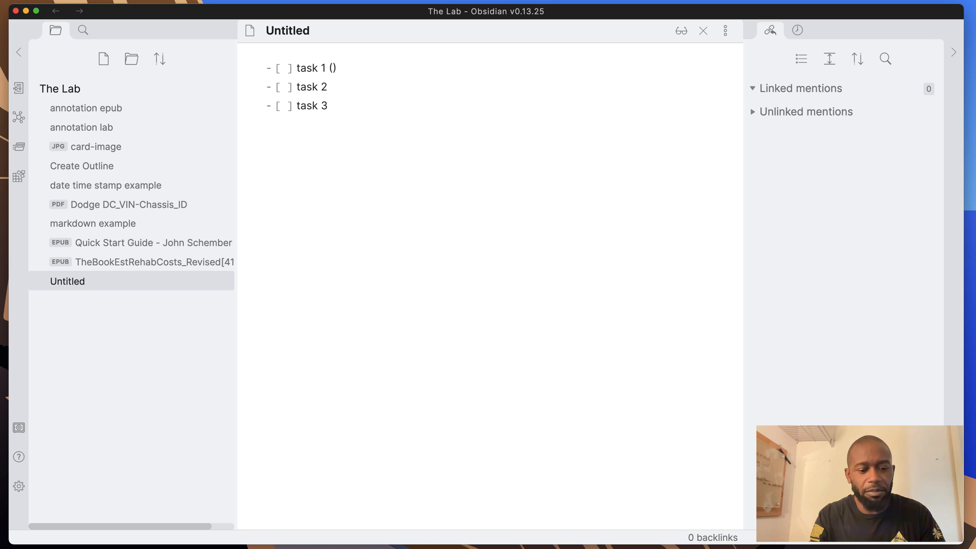
text(@)
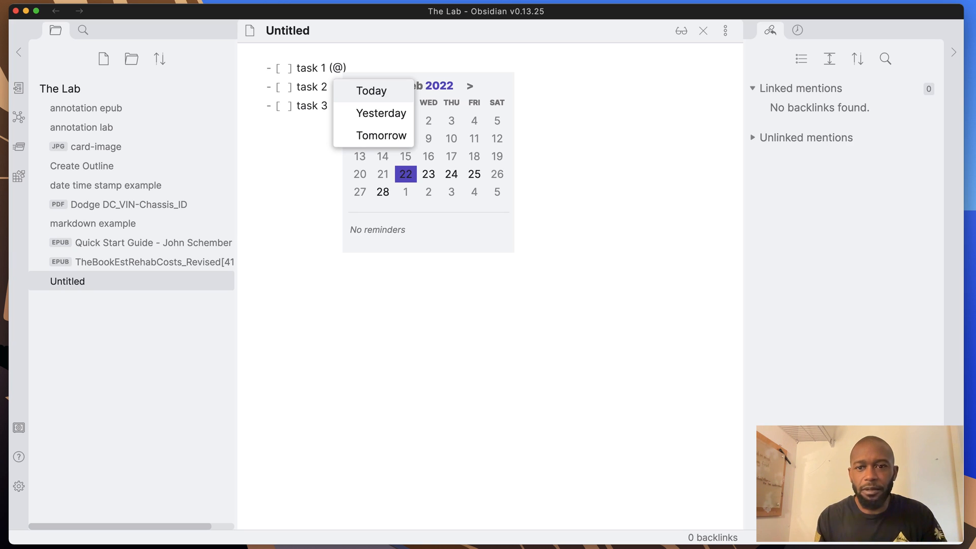
mouse_move(464, 224)
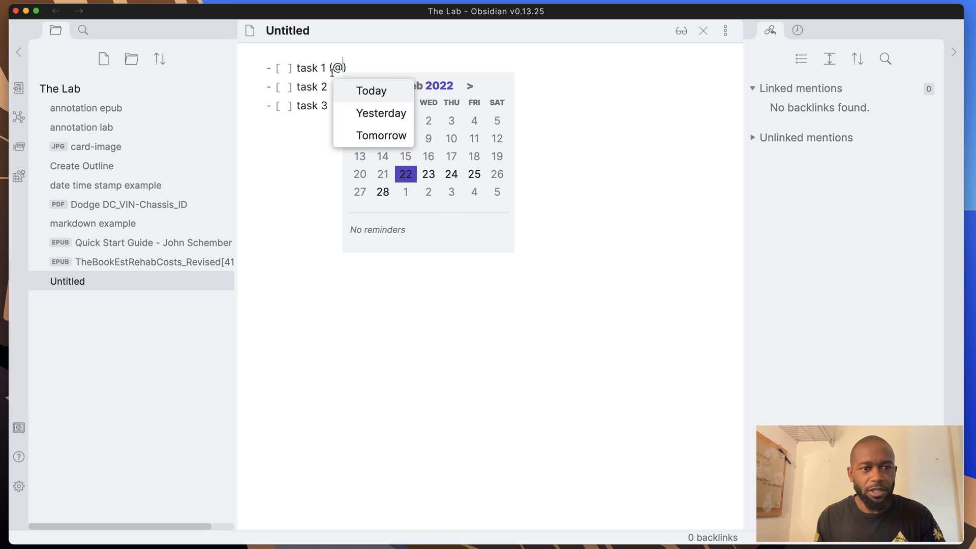
mouse_move(373, 113)
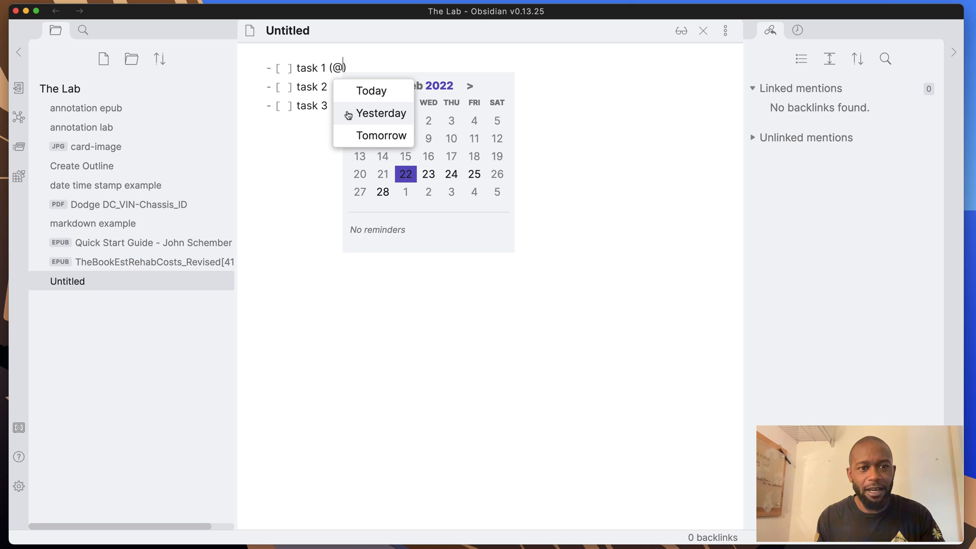
mouse_move(362, 124)
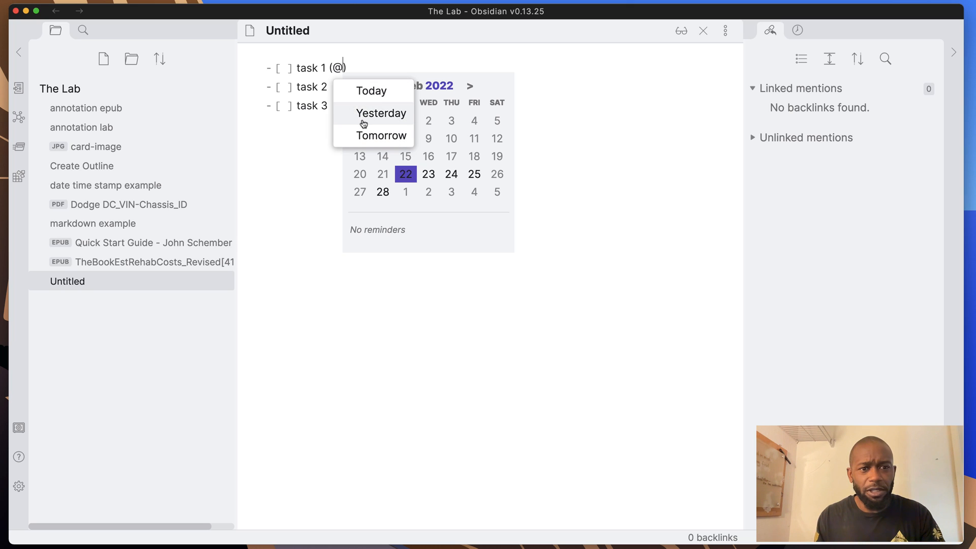
mouse_move(371, 90)
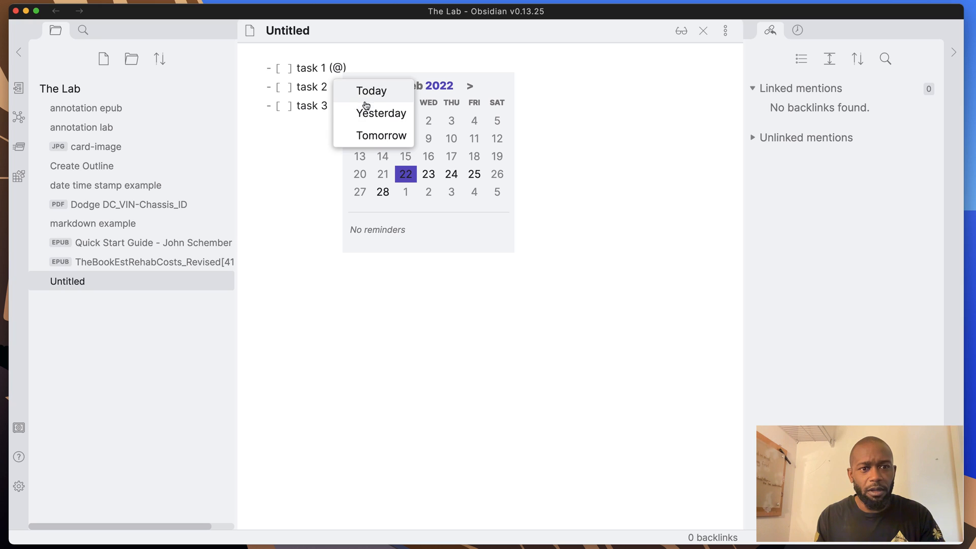
mouse_move(360, 93)
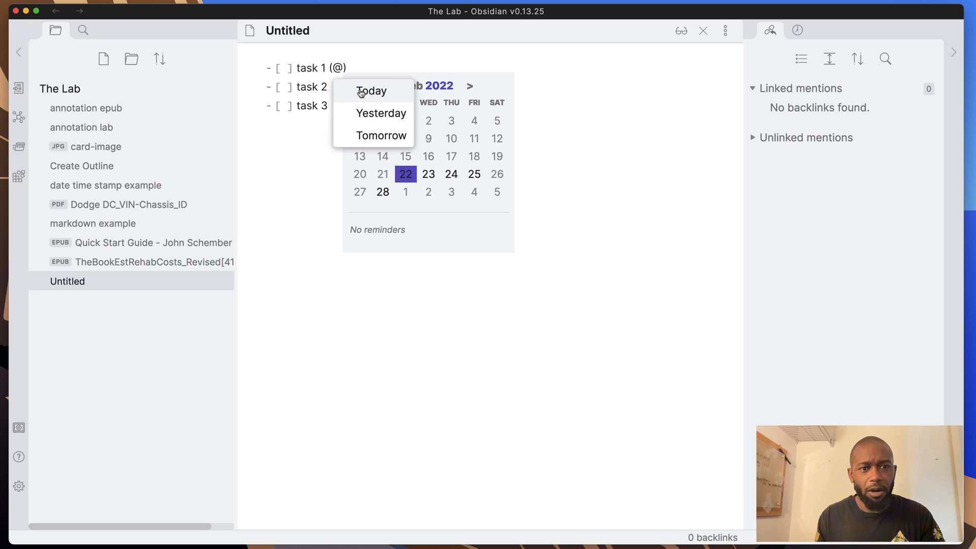
mouse_move(362, 113)
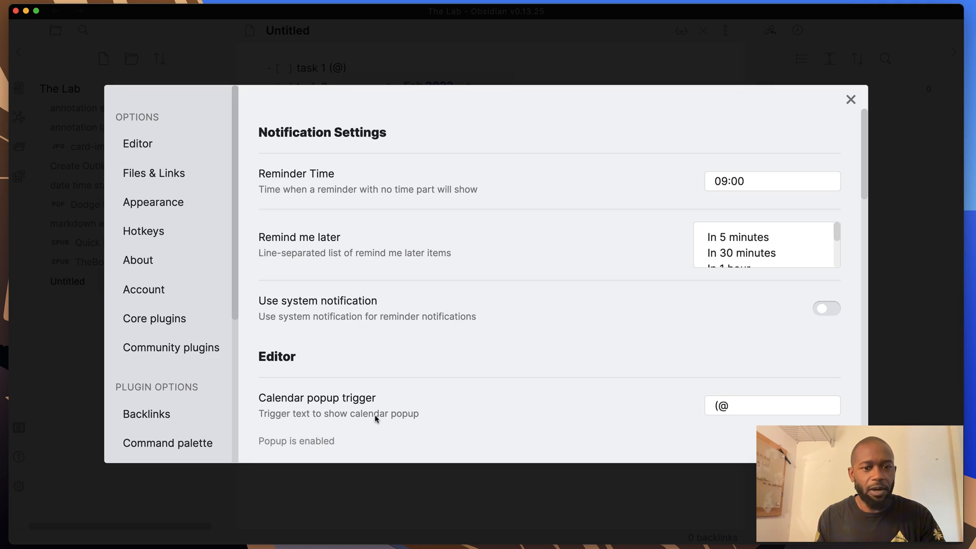
- Check the calendar popup trigger, view Natural Language Dates in the plugin list, then bring up its own options
click(772, 406)
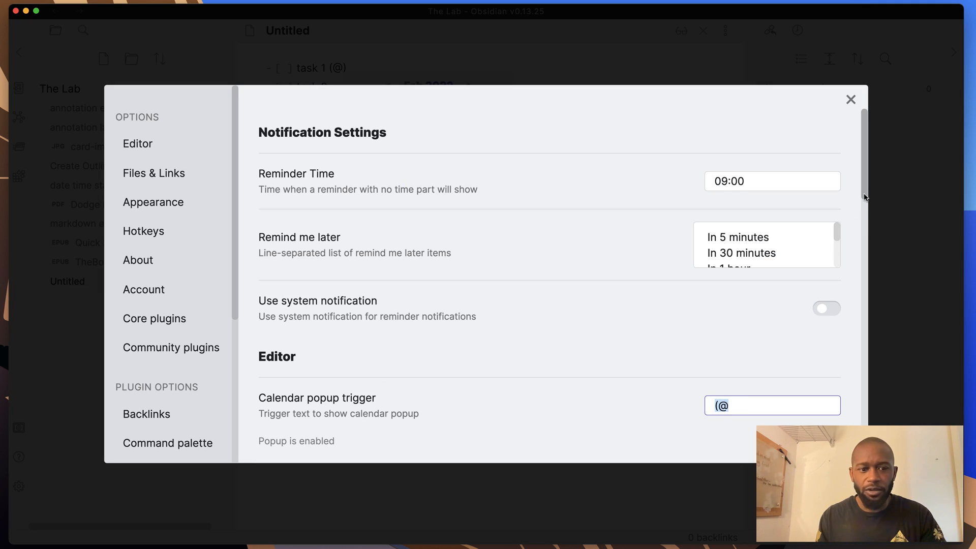
scroll(down, 3)
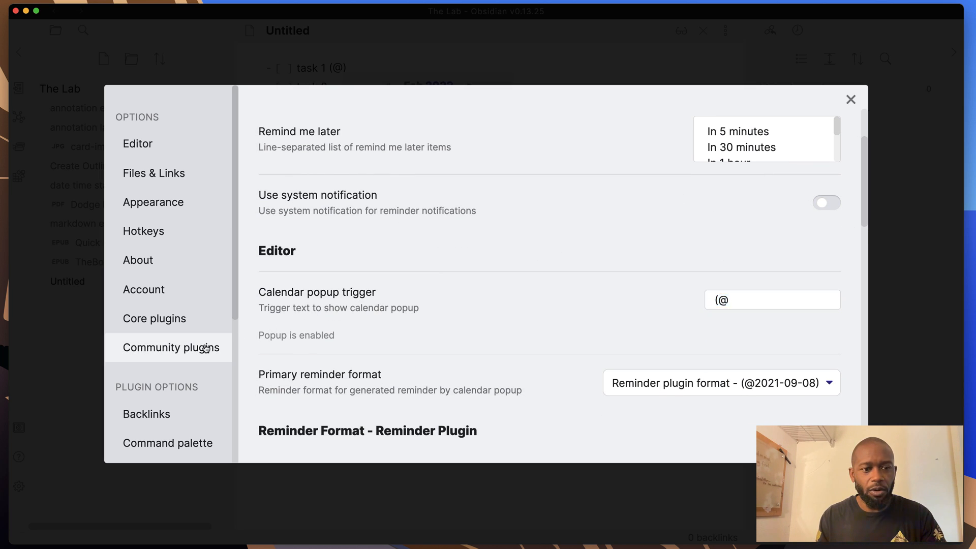
click(168, 348)
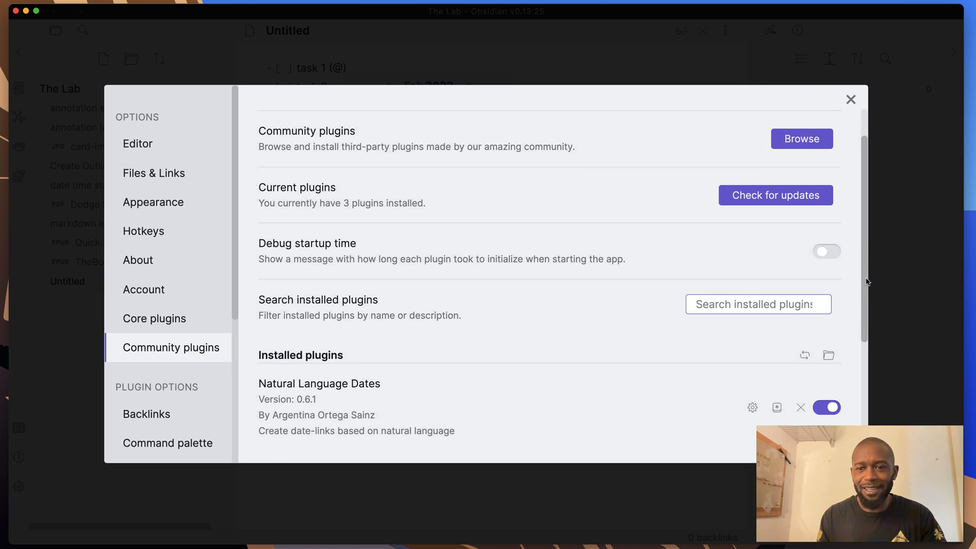
click(801, 139)
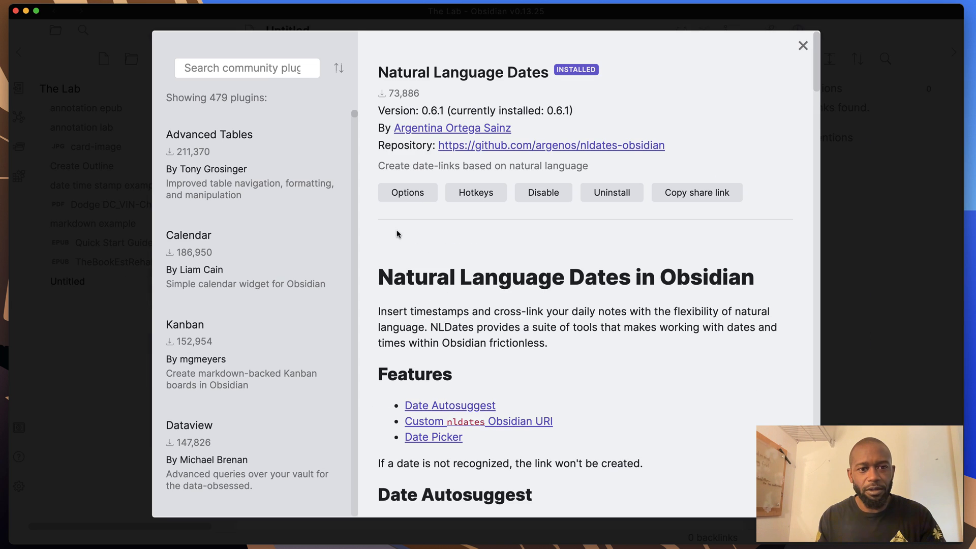
mouse_move(803, 45)
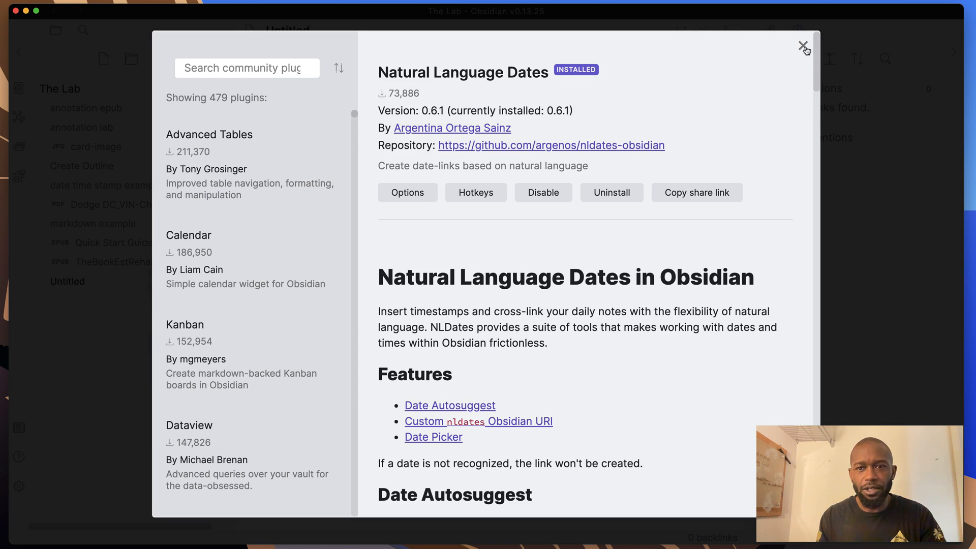
click(803, 48)
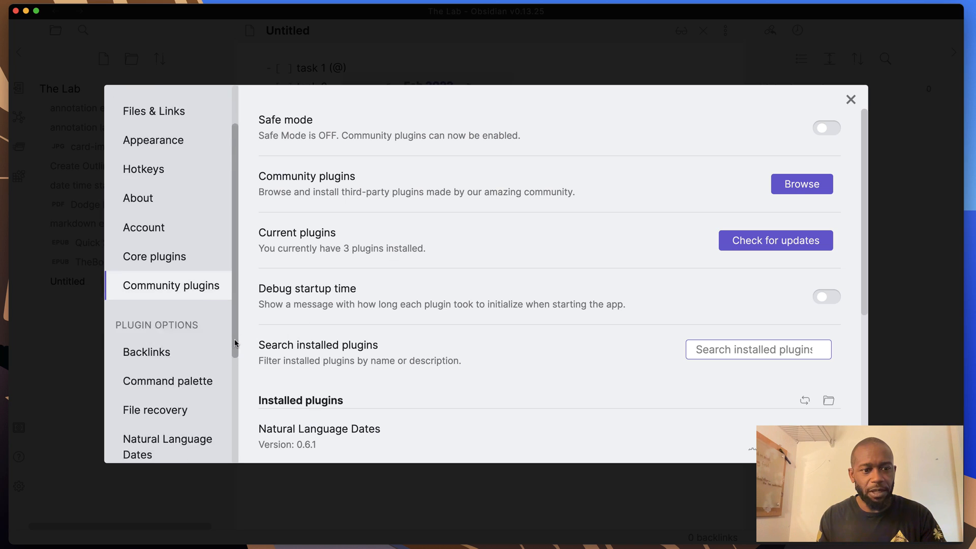
click(167, 447)
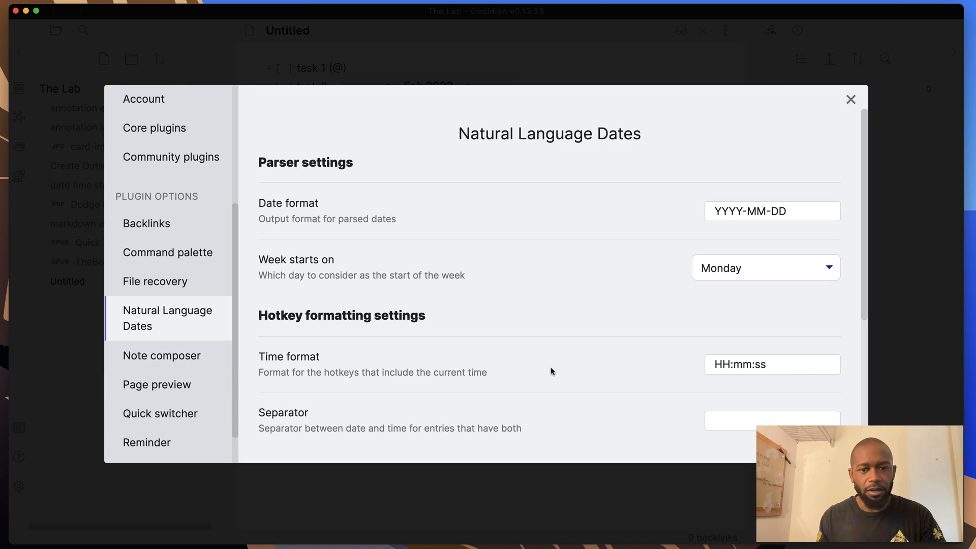
- Scroll the Natural Language Dates settings and return to the Community plugins overview
scroll(down, 3)
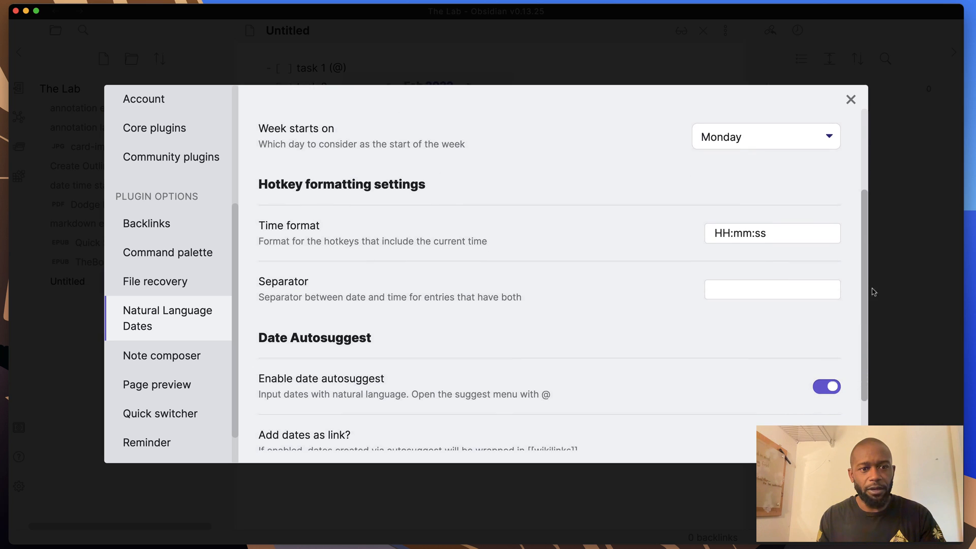
scroll(down, 3)
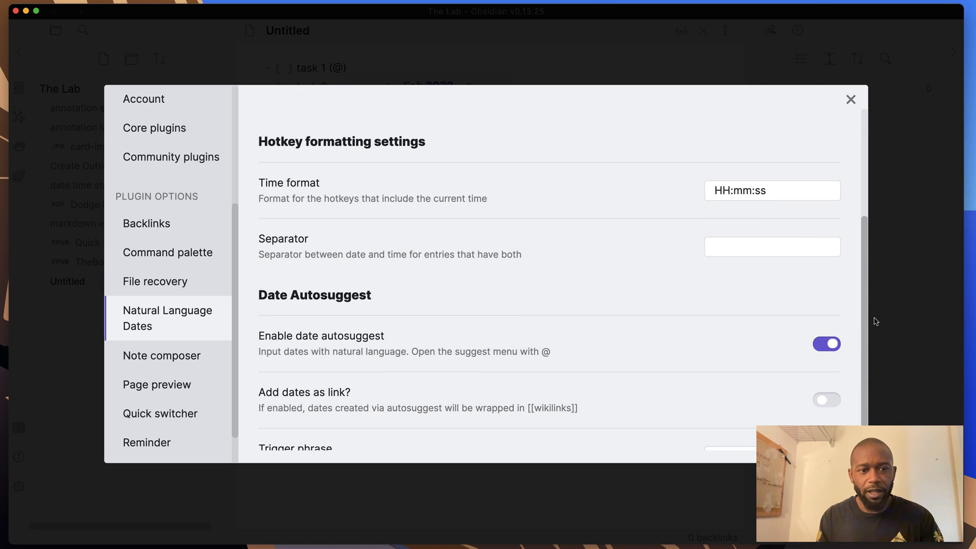
scroll(up, 3)
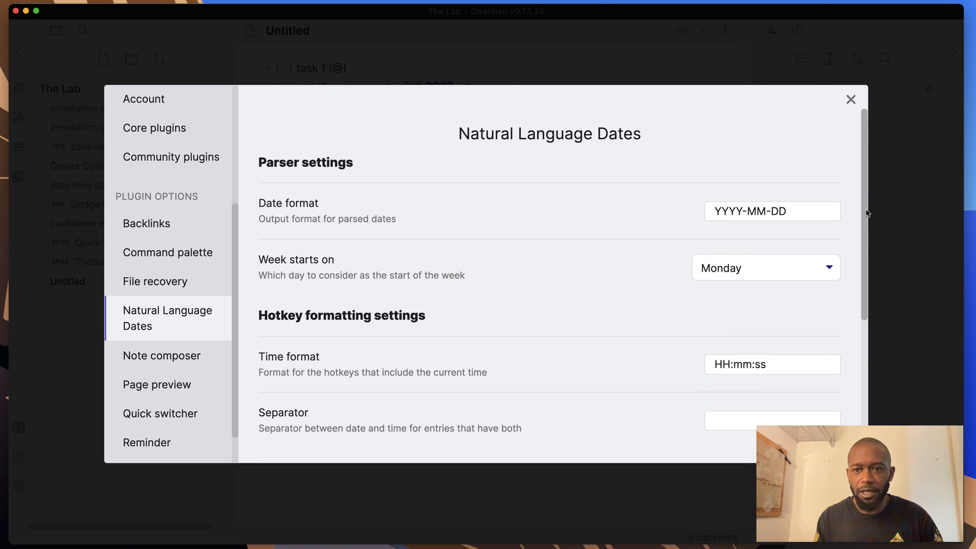
mouse_move(749, 233)
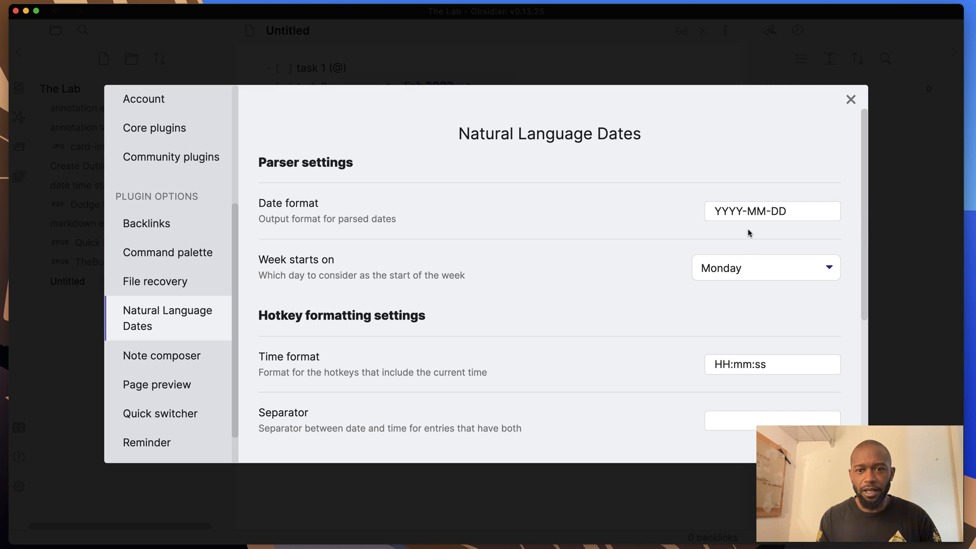
click(170, 157)
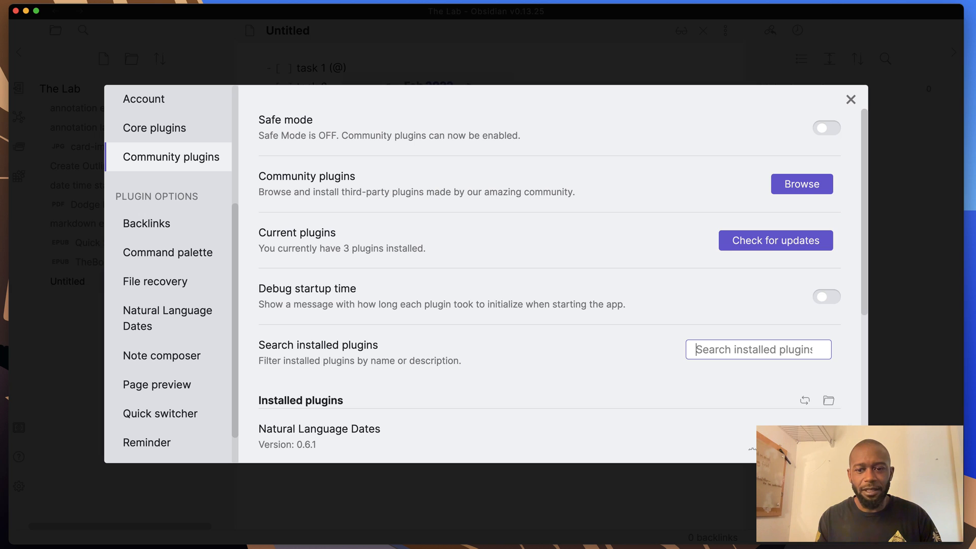
- Disable the Natural Language Dates plugin and close Settings to return to the note
scroll(down, 3)
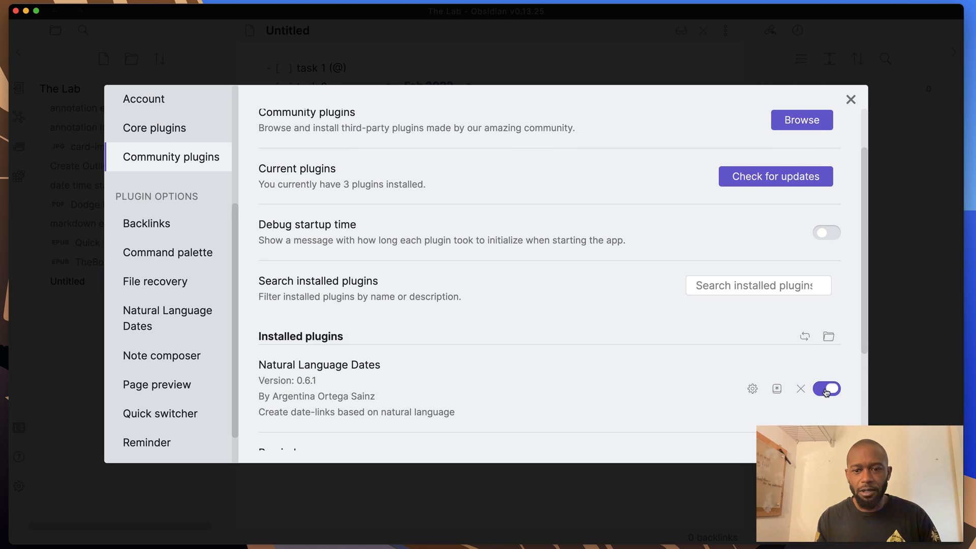
click(826, 388)
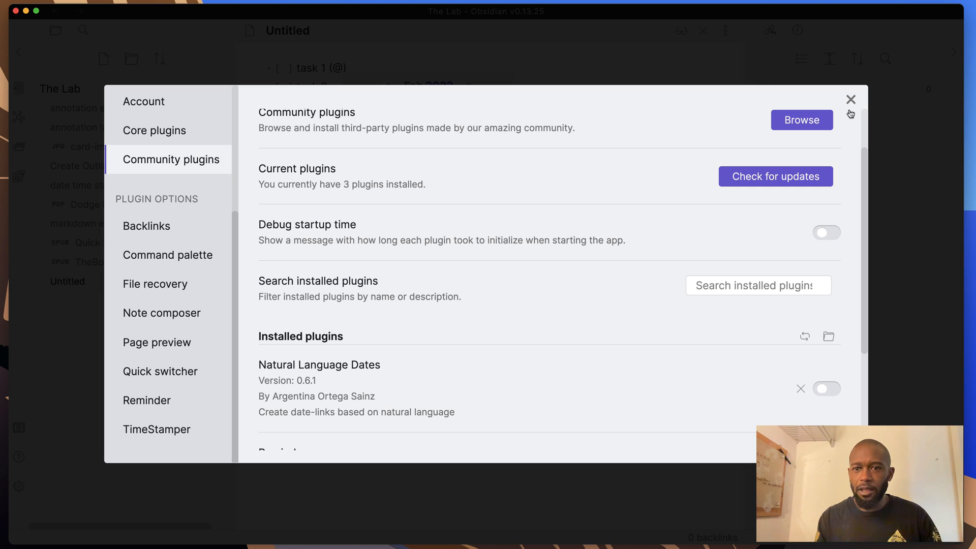
click(850, 100)
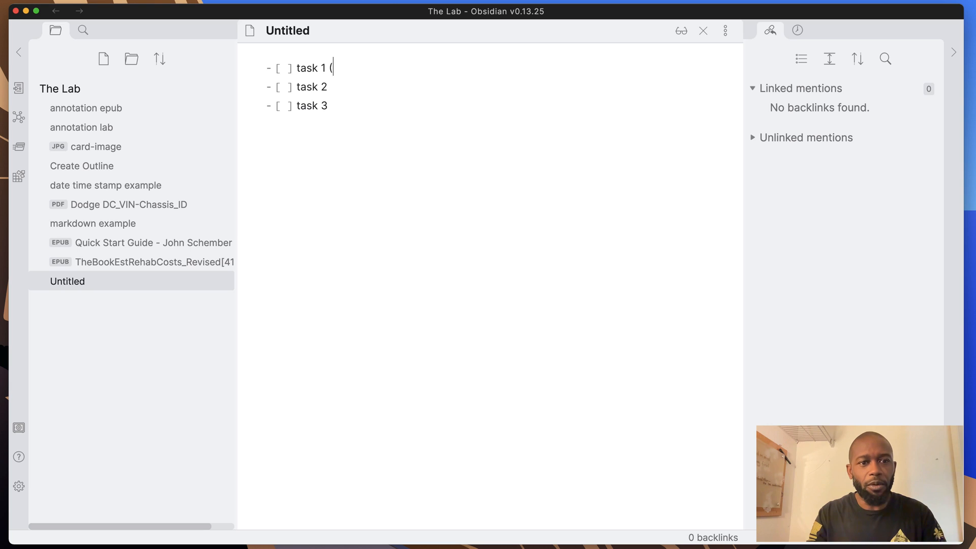
text(@)
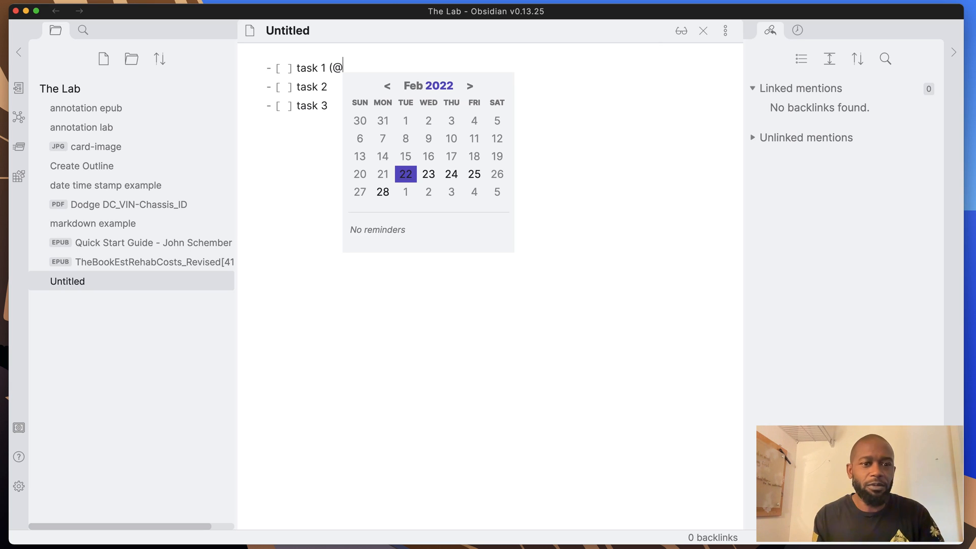
mouse_move(428, 174)
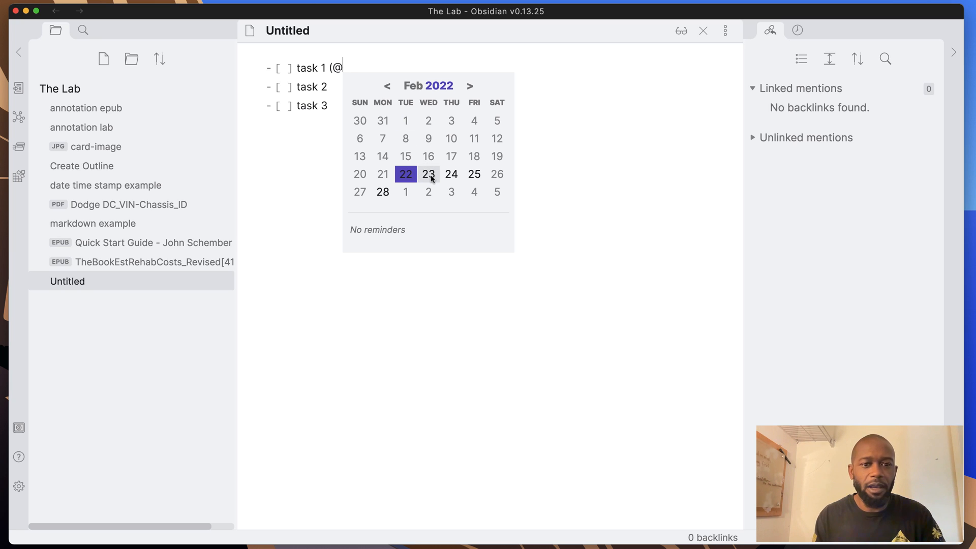
mouse_move(405, 157)
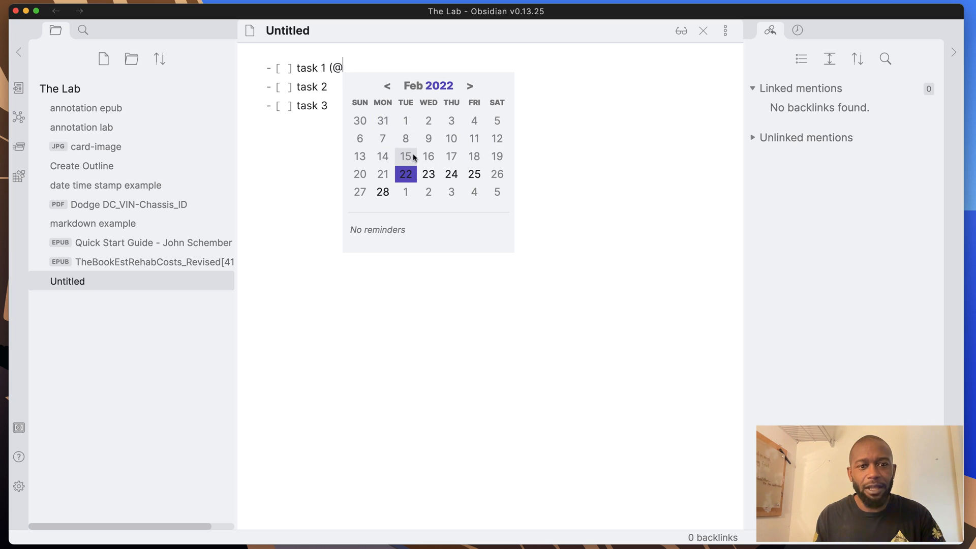
mouse_move(473, 173)
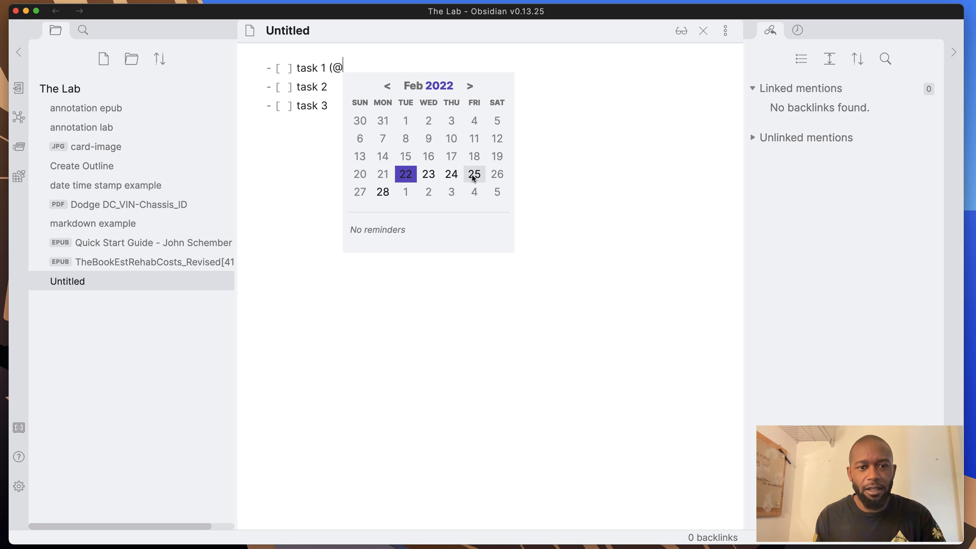
click(452, 174)
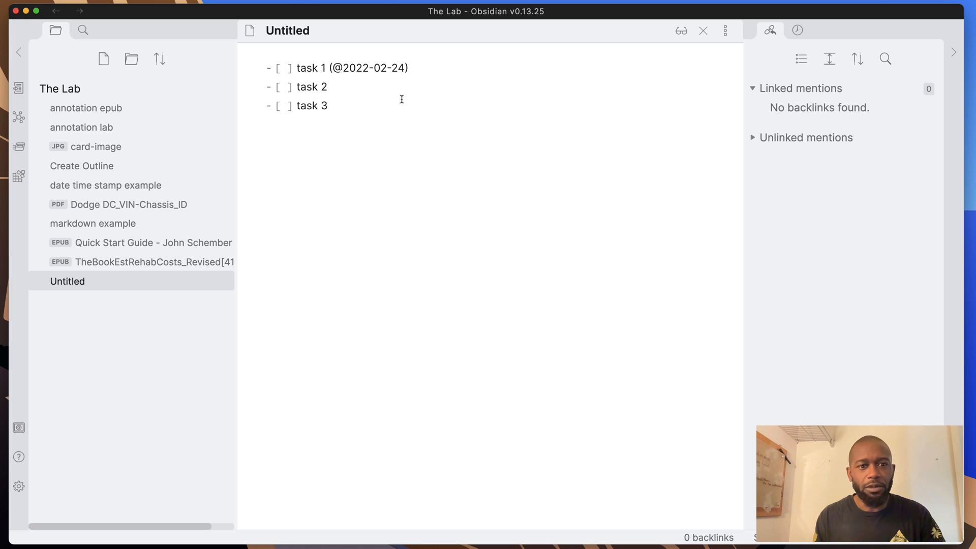
click(331, 105)
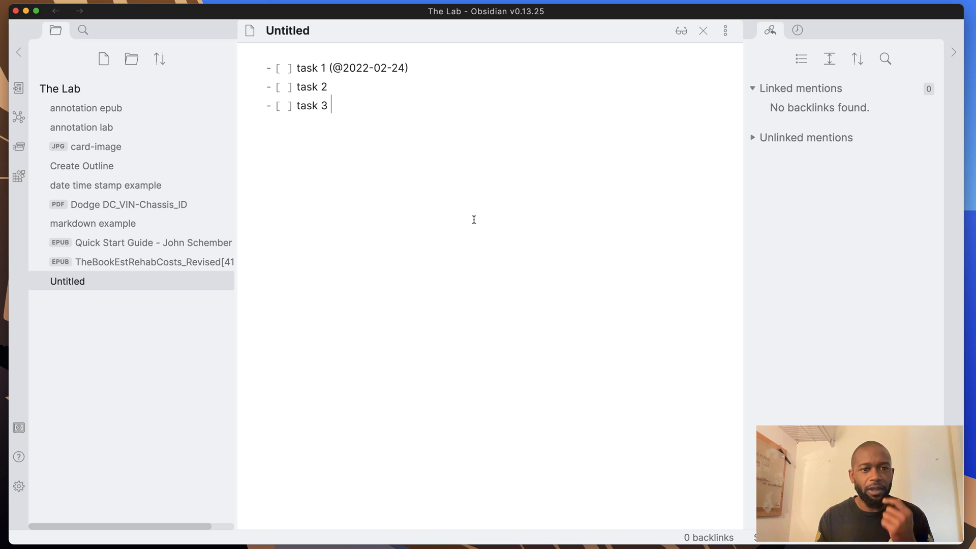
mouse_move(797, 30)
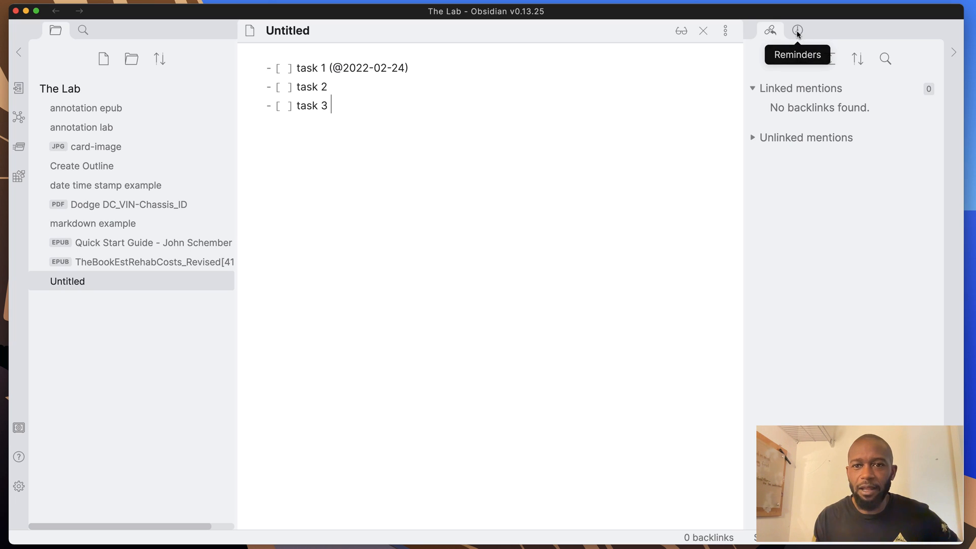
click(797, 29)
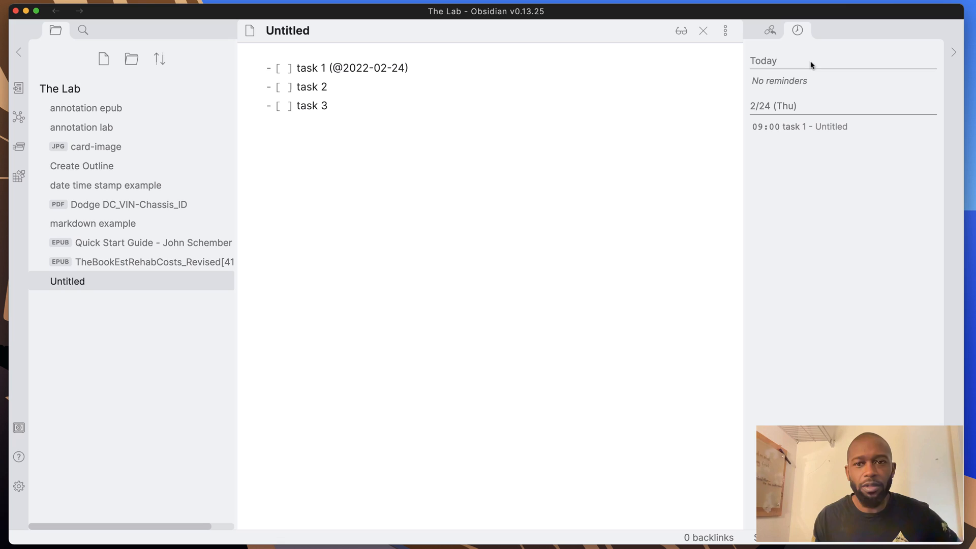
mouse_move(819, 126)
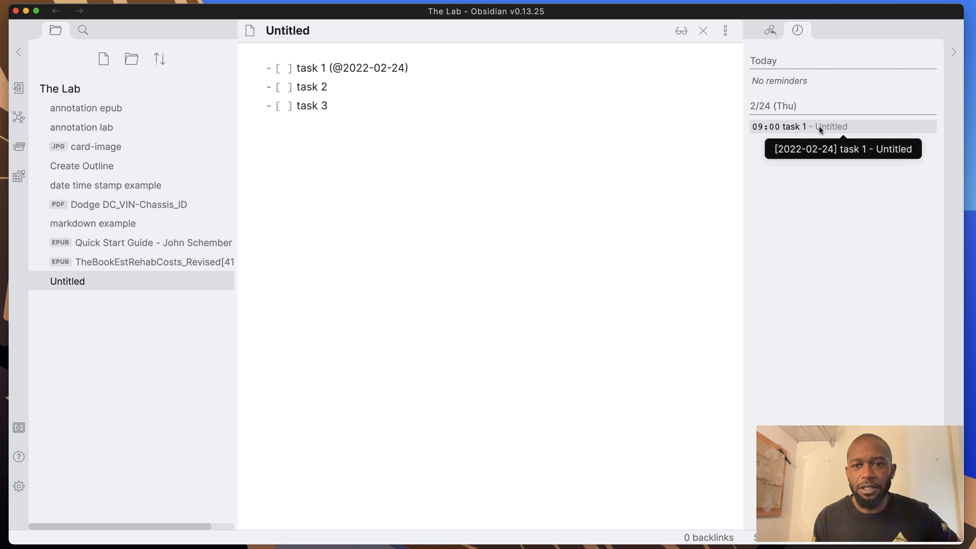
mouse_move(820, 158)
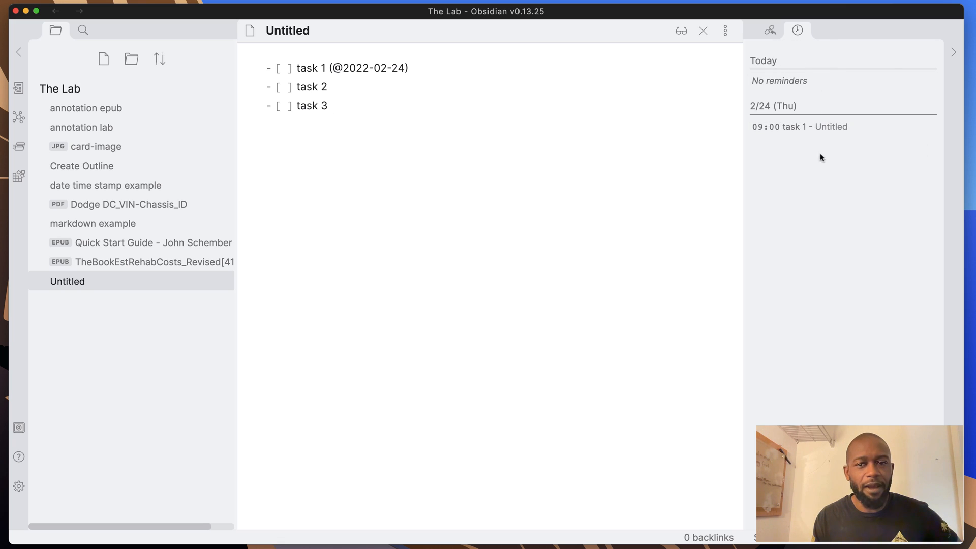
mouse_move(775, 120)
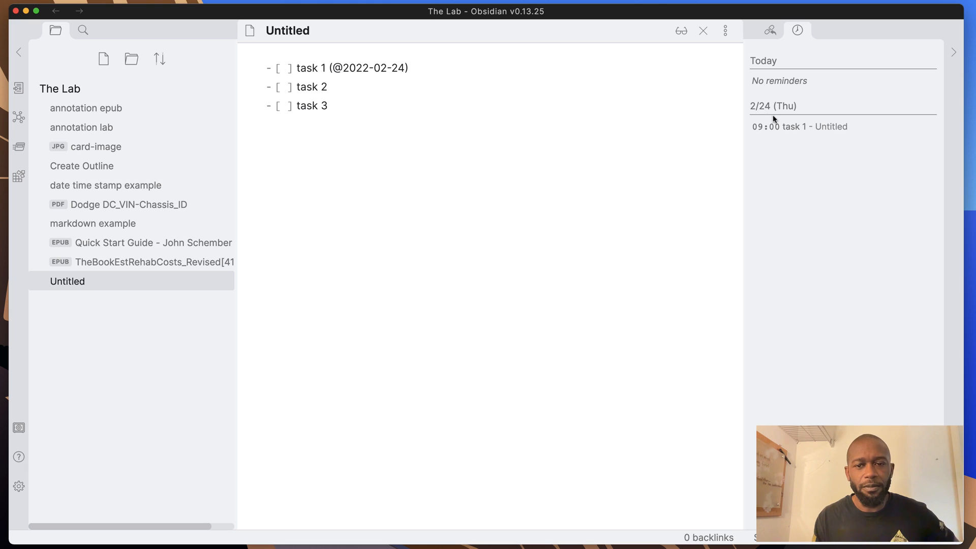
mouse_move(390, 92)
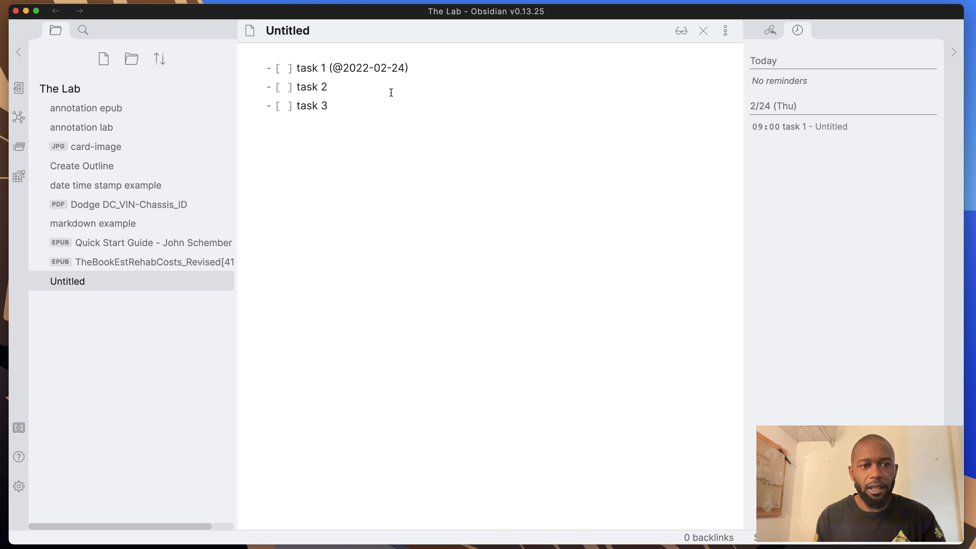
click(330, 87)
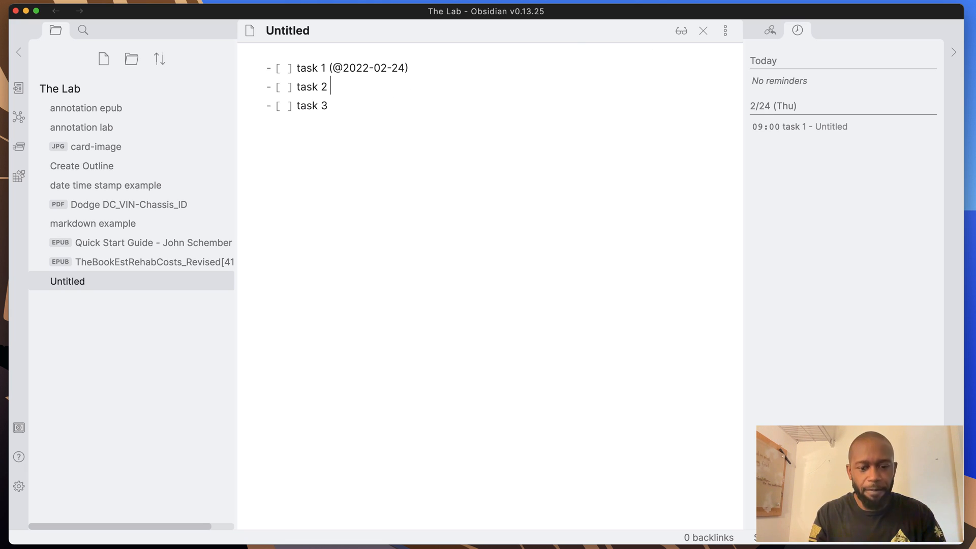
text((@)
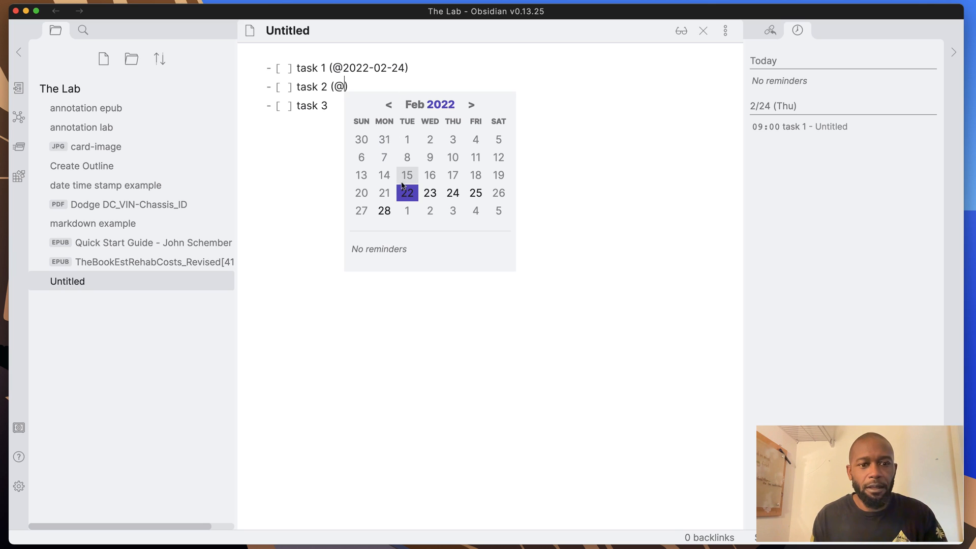
click(406, 193)
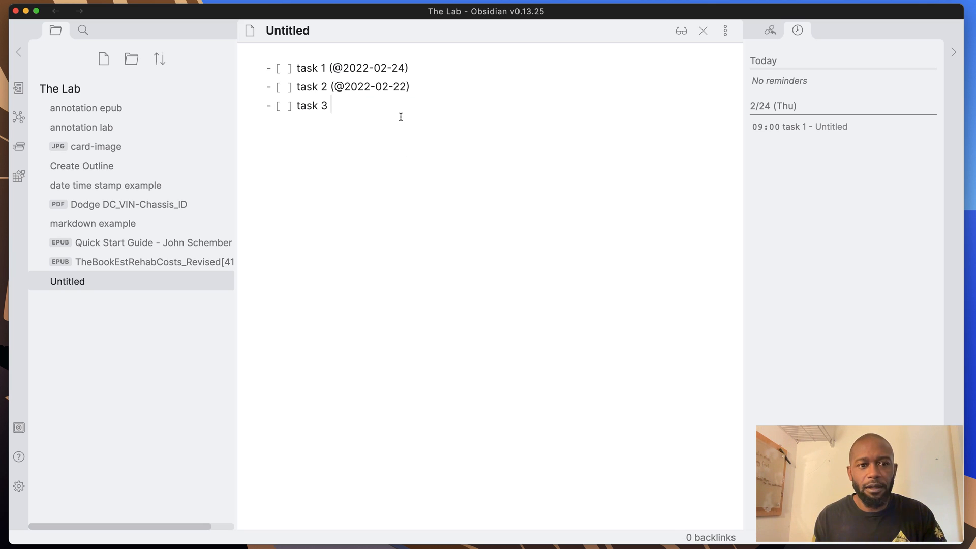
text(())
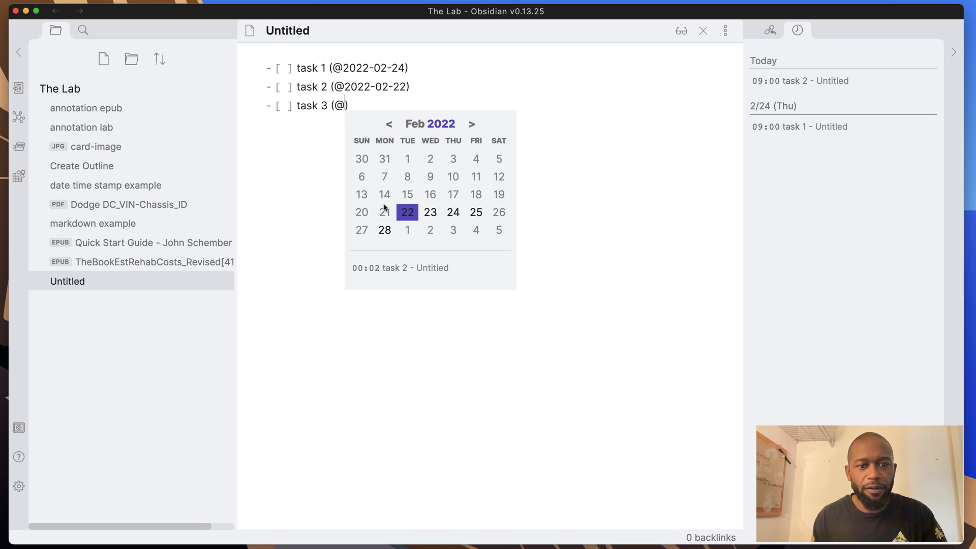
click(360, 211)
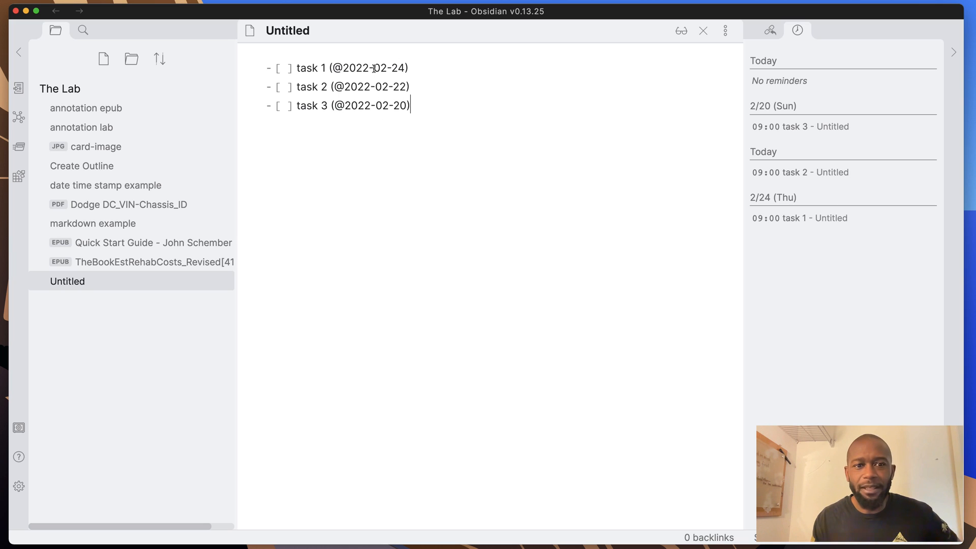
mouse_move(414, 73)
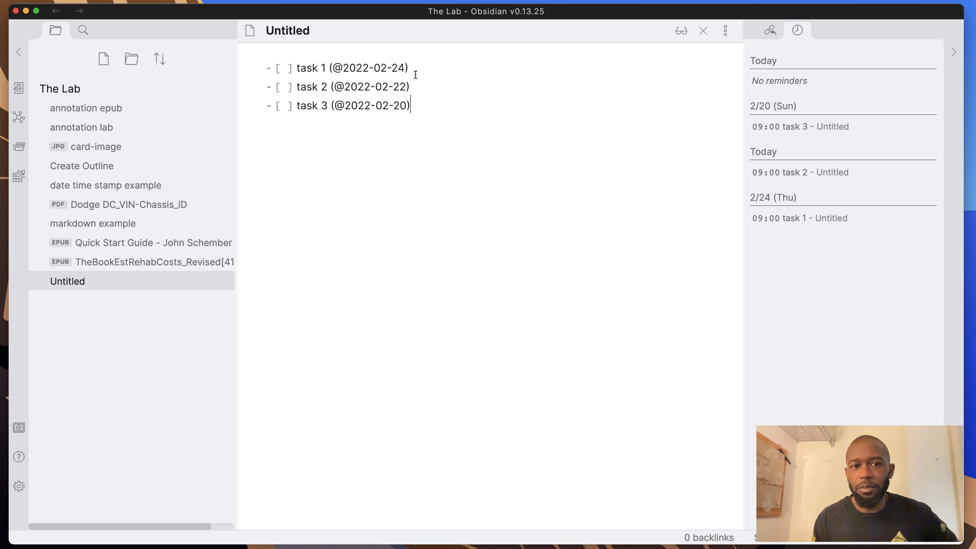
mouse_move(783, 74)
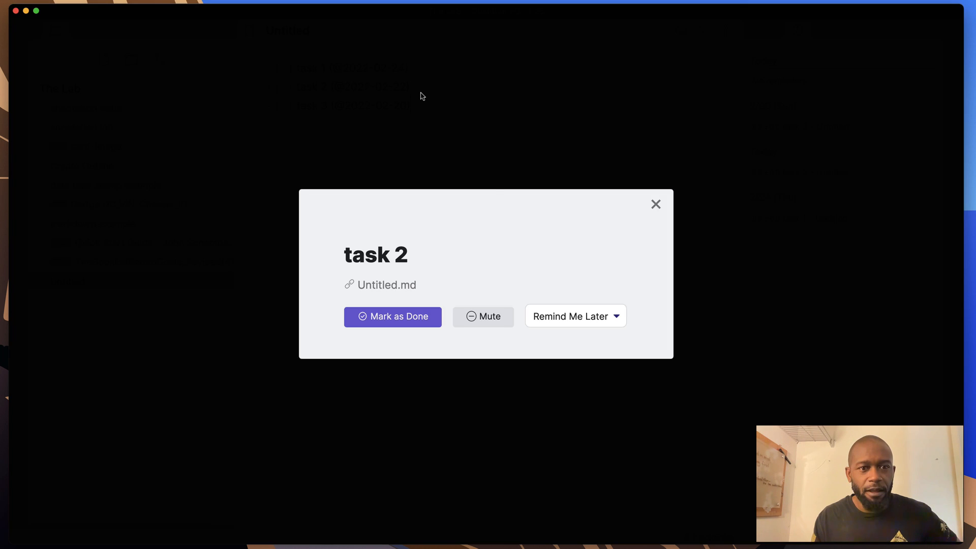
mouse_move(655, 205)
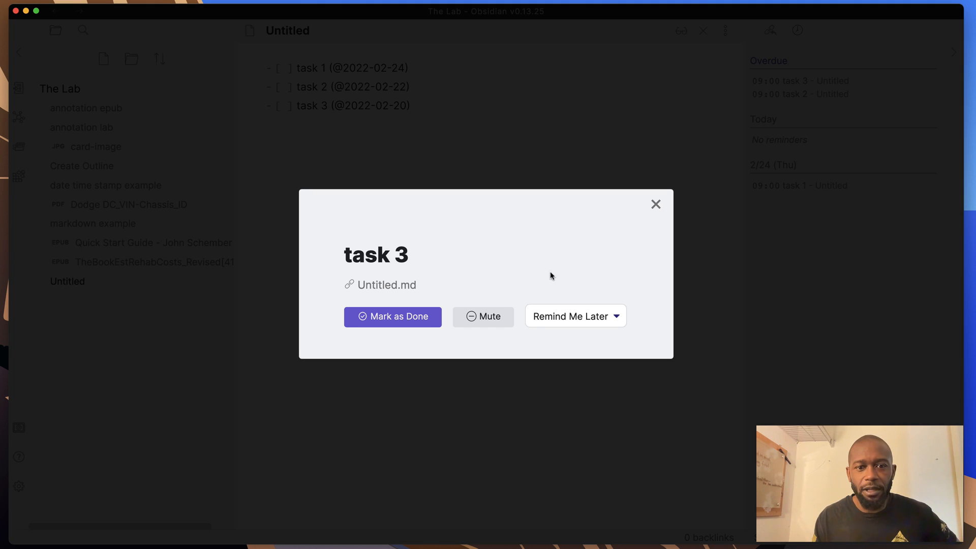
- Close the task 3 alert, reopen task 2's alert from the list and close it too
click(655, 204)
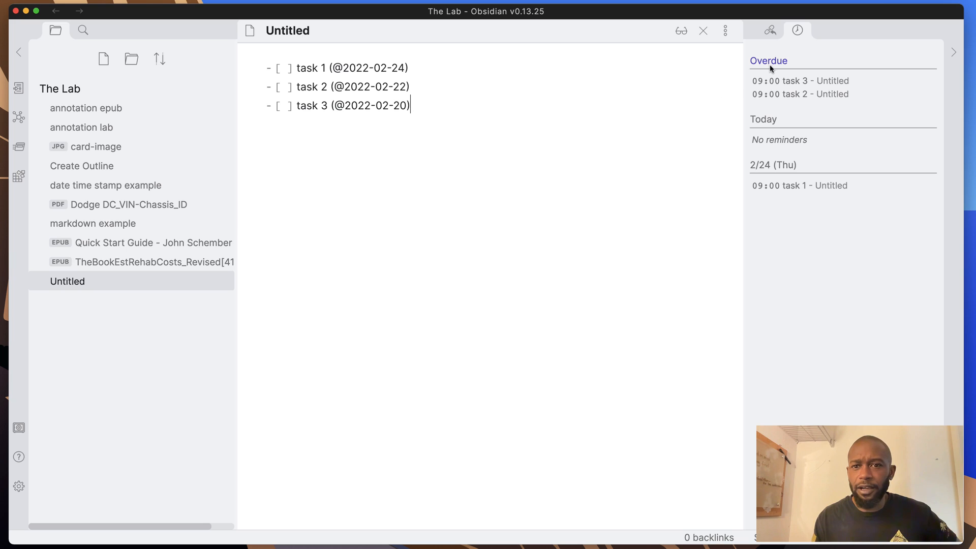
mouse_move(812, 123)
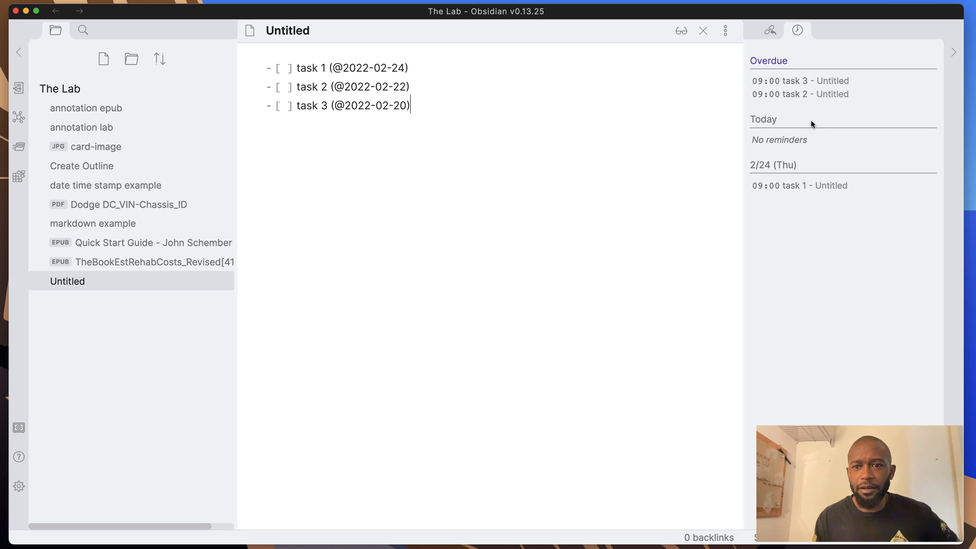
mouse_move(809, 93)
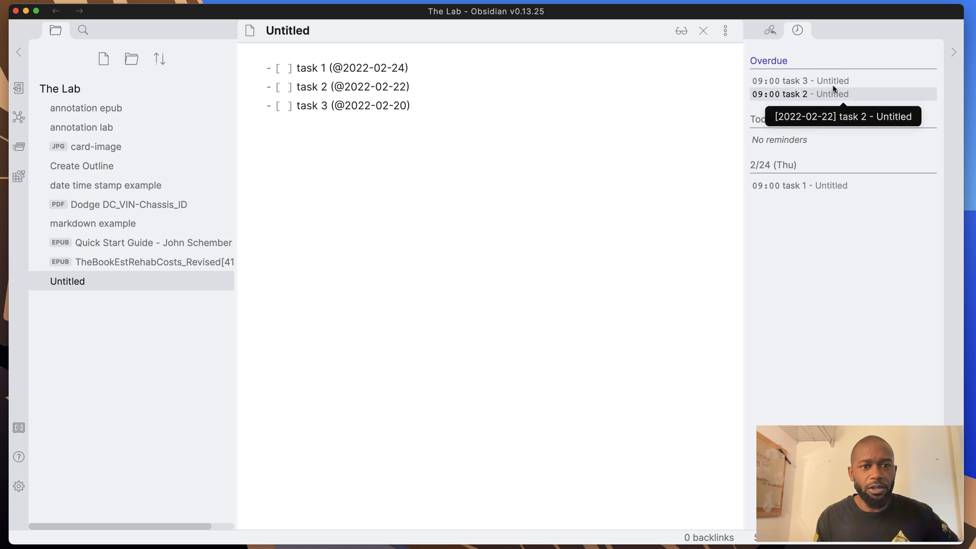
click(413, 86)
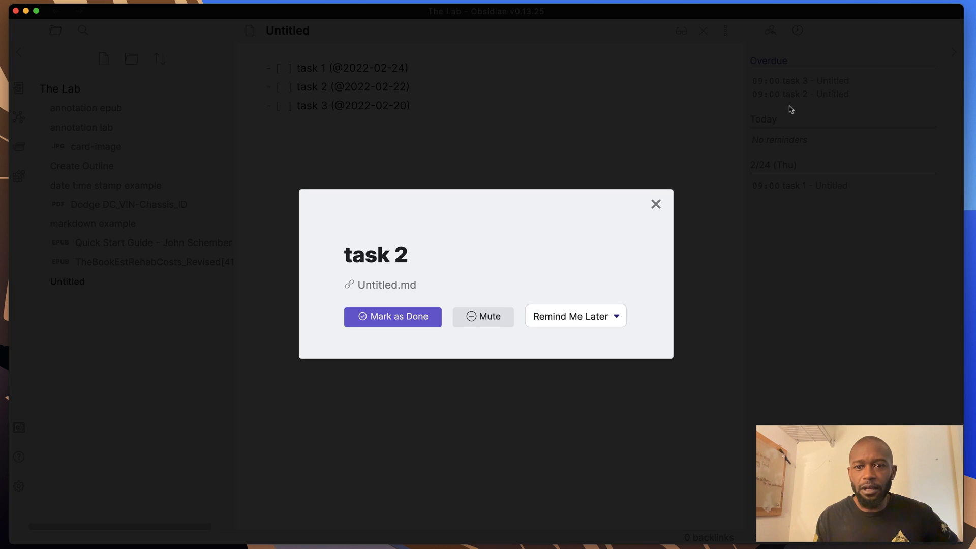
click(655, 204)
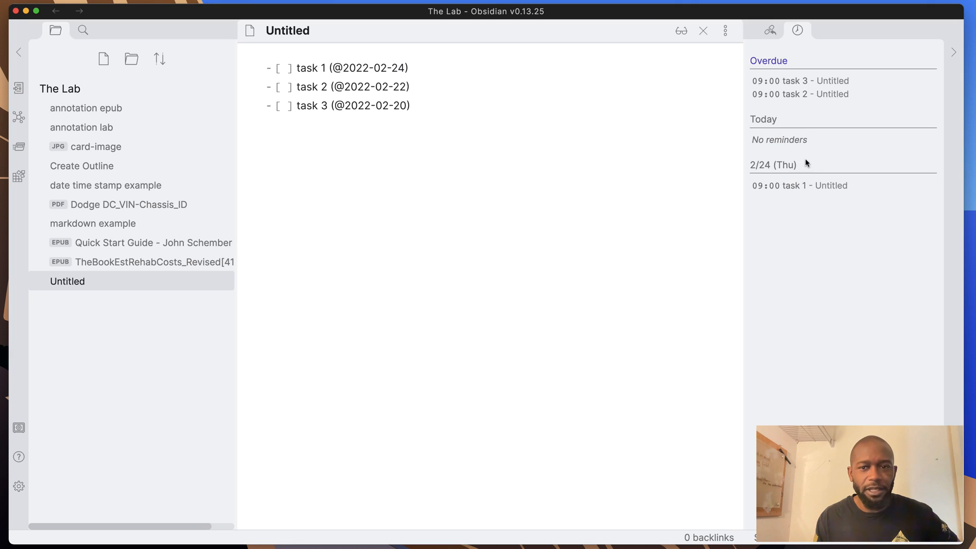
mouse_move(799, 94)
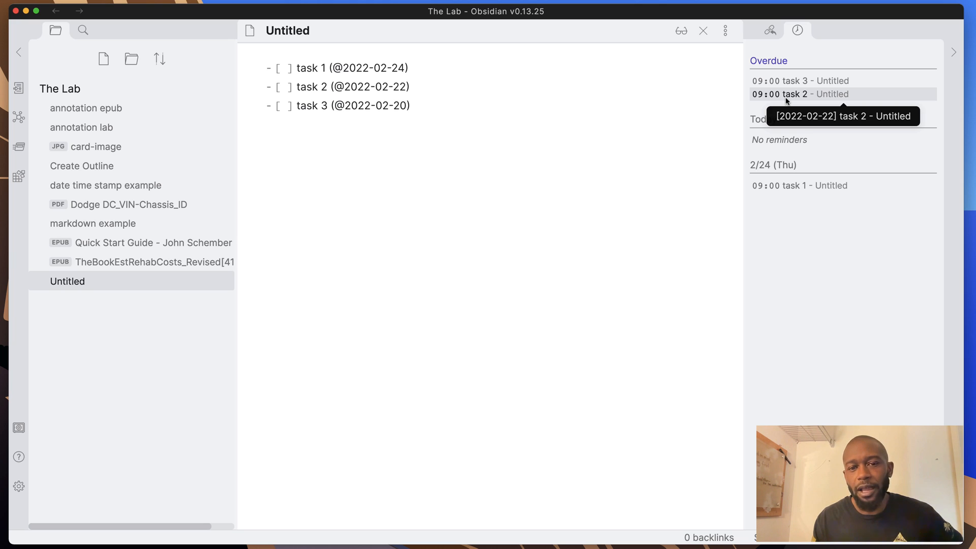
mouse_move(824, 128)
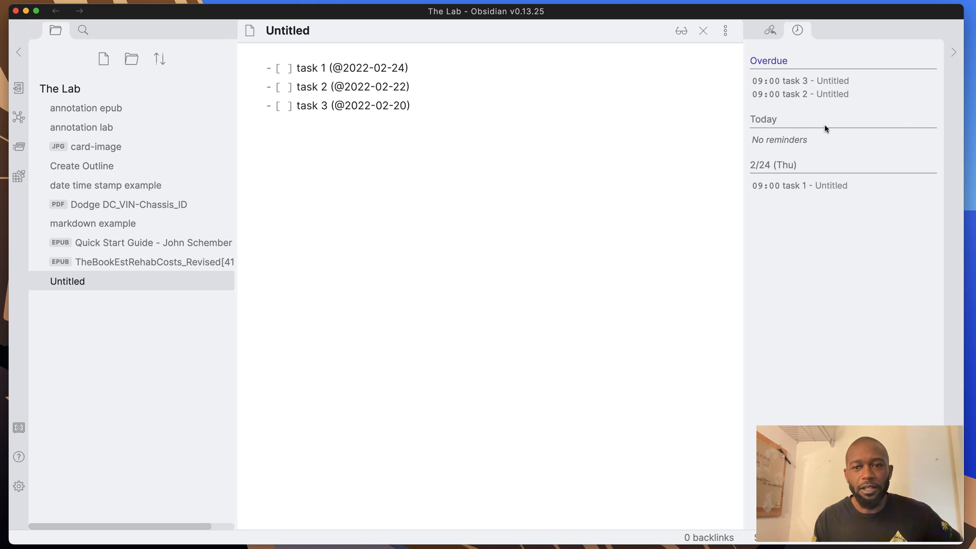
- Add a 16:00 time after task 2's date
click(405, 87)
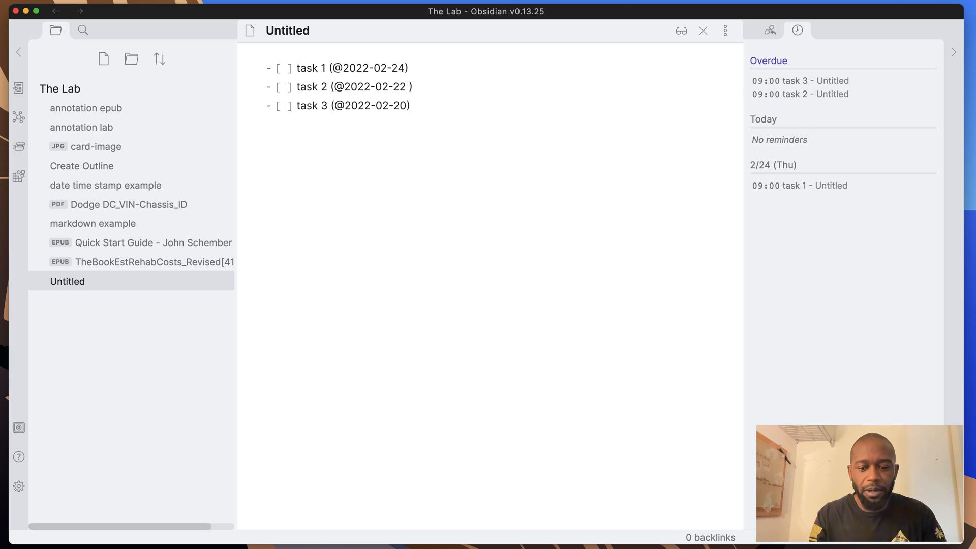
click(408, 87)
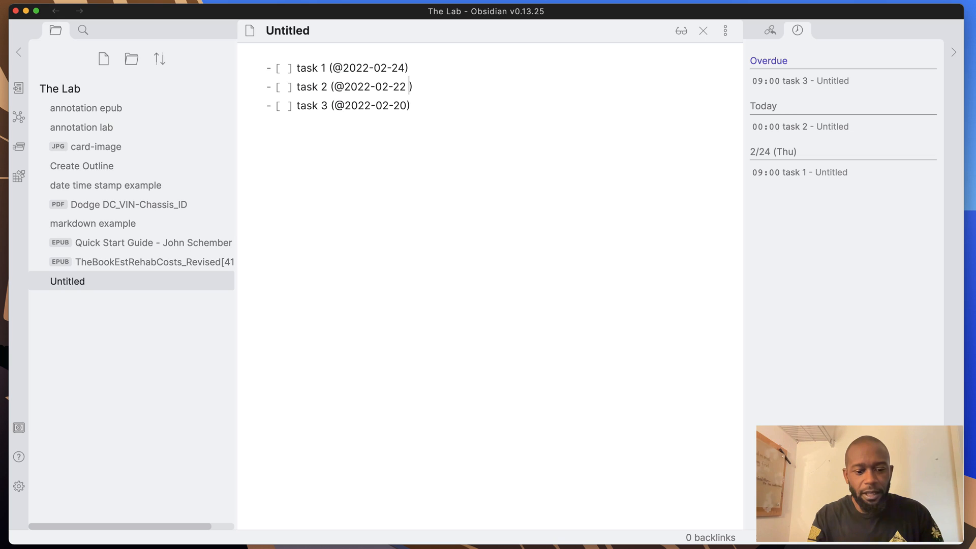
text(16:)
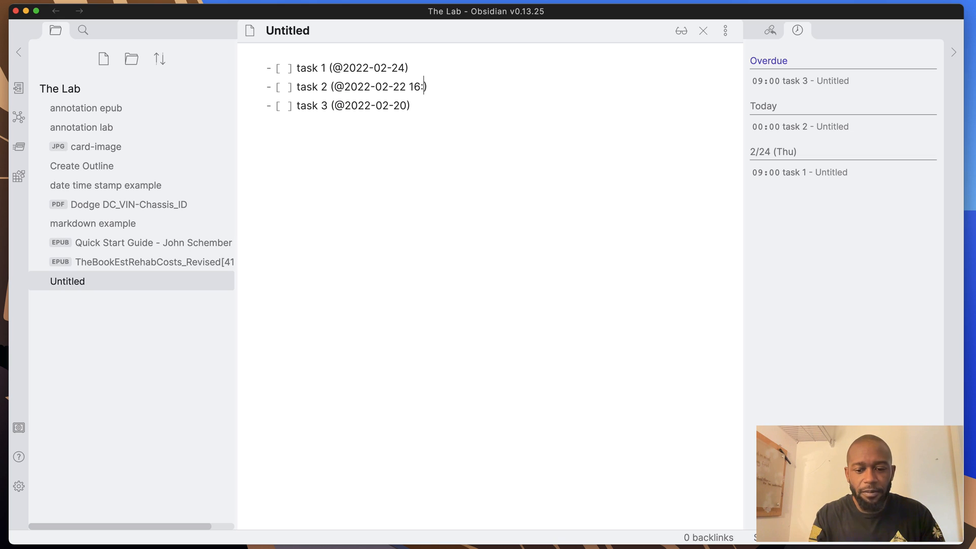
text(00)
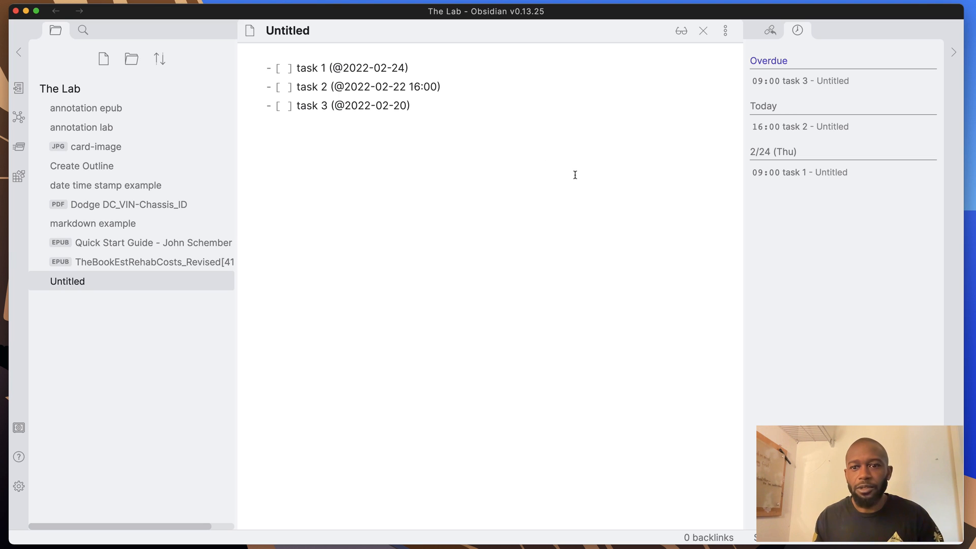
mouse_move(800, 126)
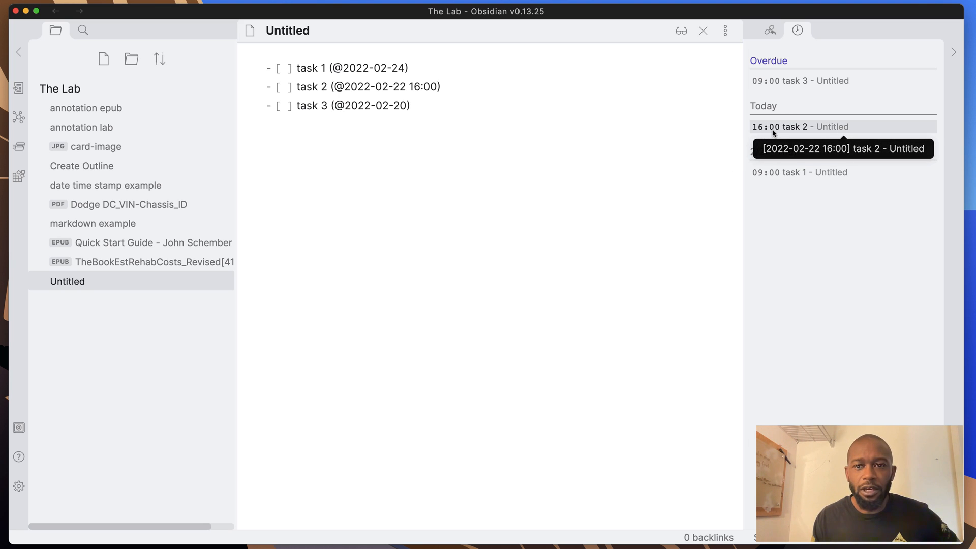
mouse_move(772, 80)
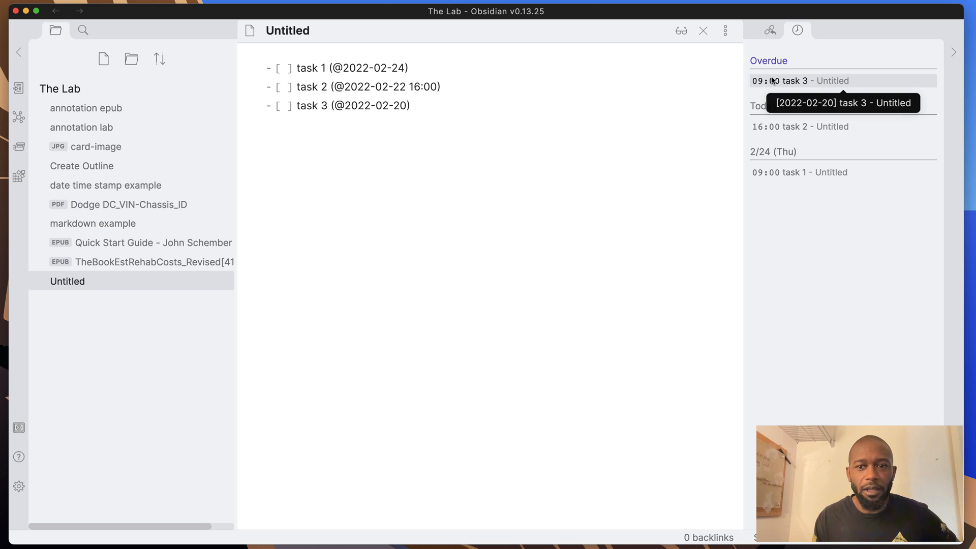
mouse_move(784, 126)
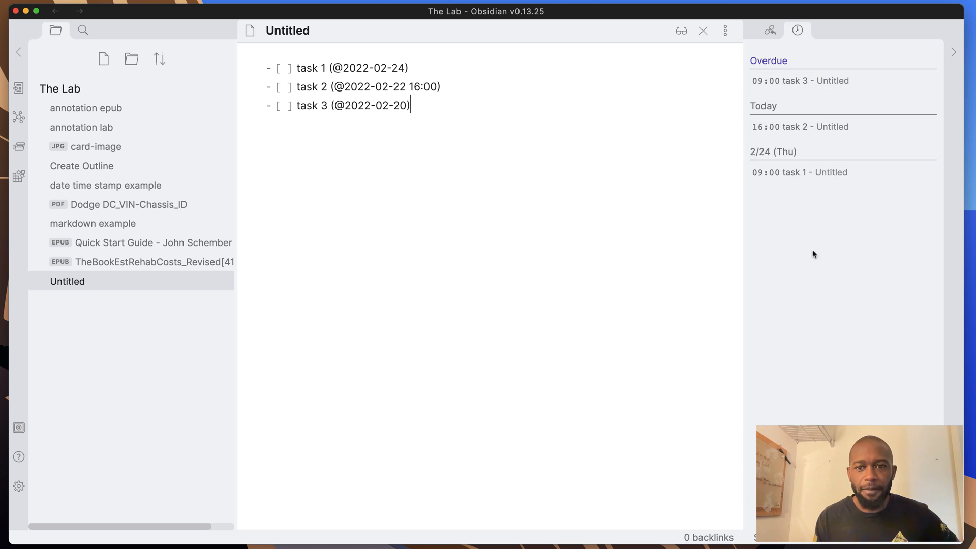
mouse_move(764, 160)
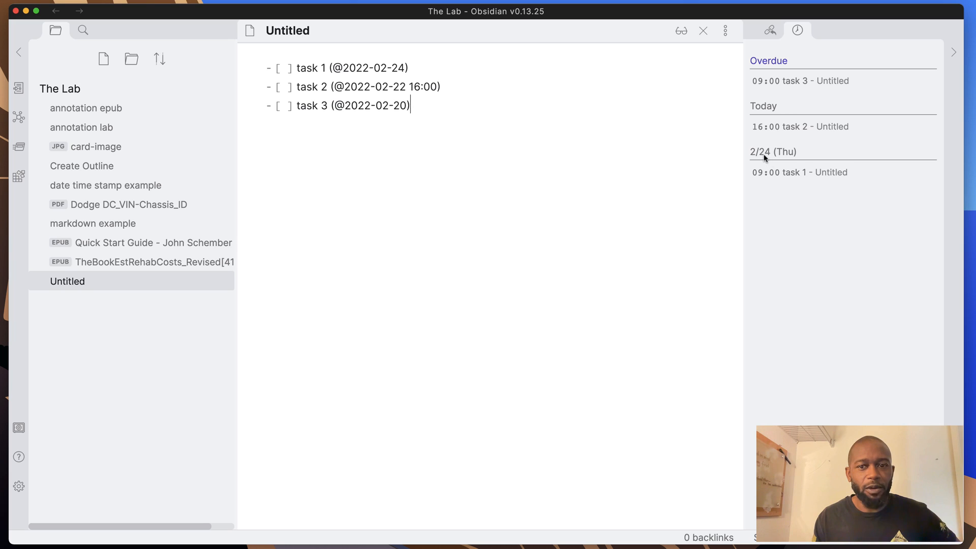
mouse_move(510, 264)
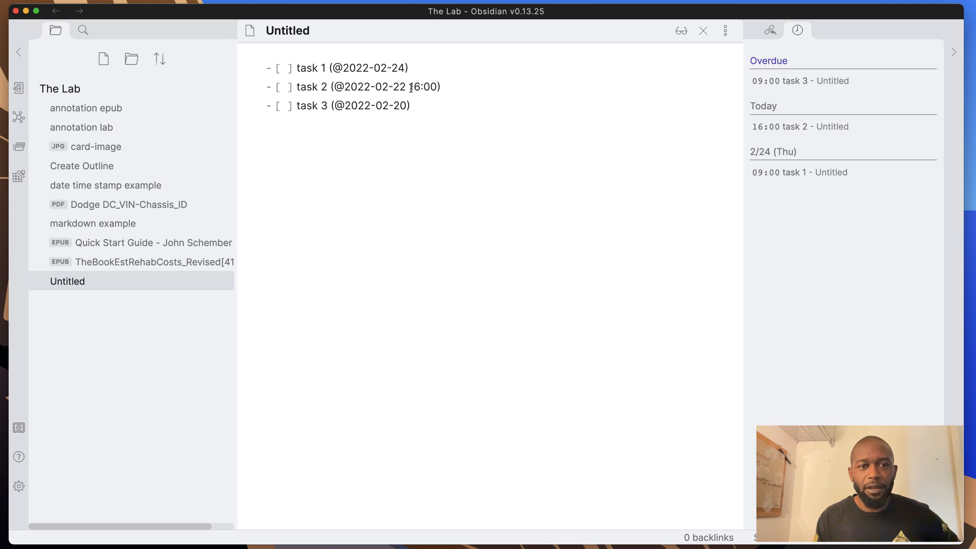
- Replace task 2's reminder time with 12:01 so it fires immediately
double_click(414, 88)
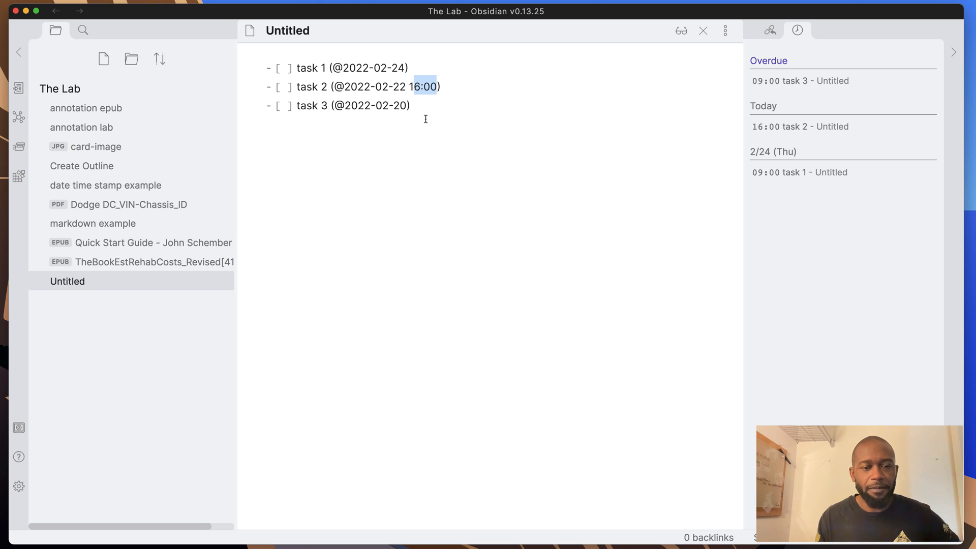
mouse_move(426, 93)
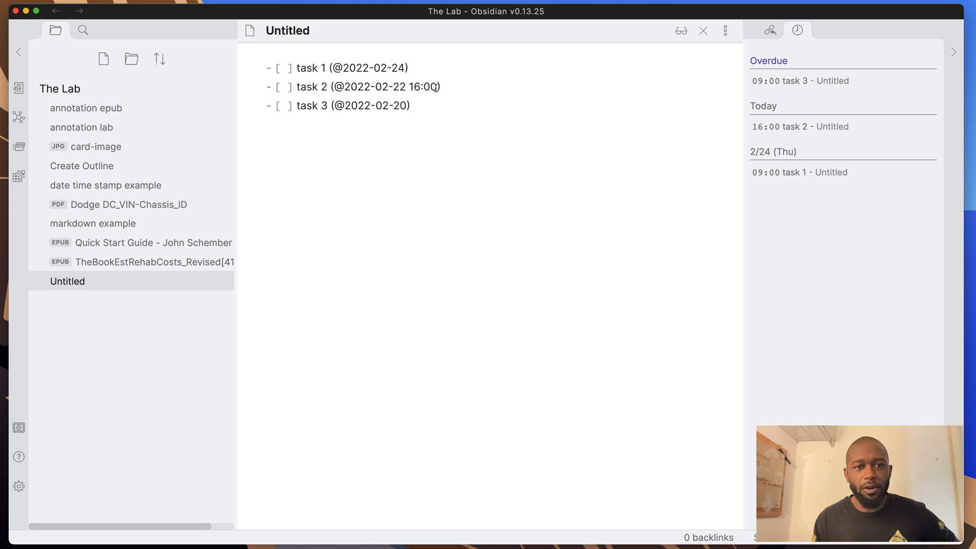
double_click(425, 86)
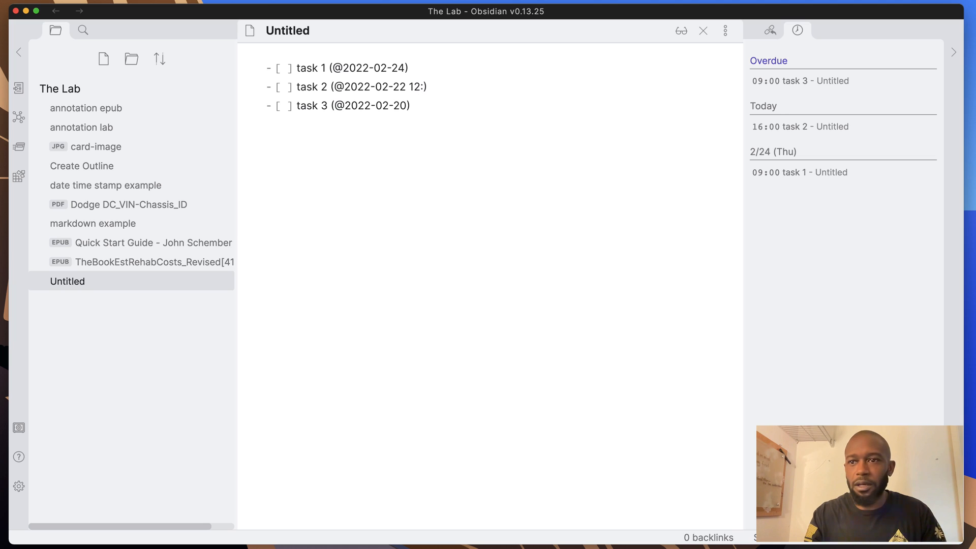
text(01)
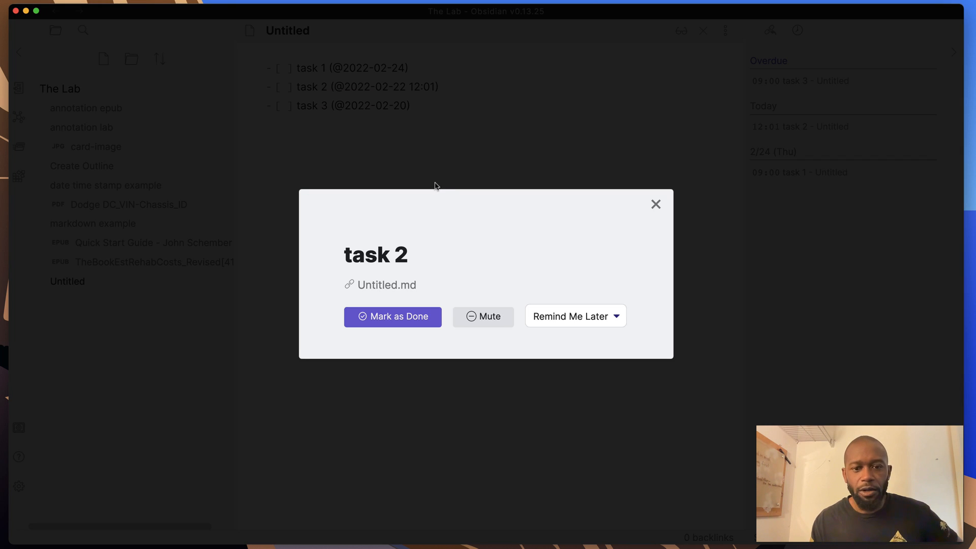
mouse_move(527, 238)
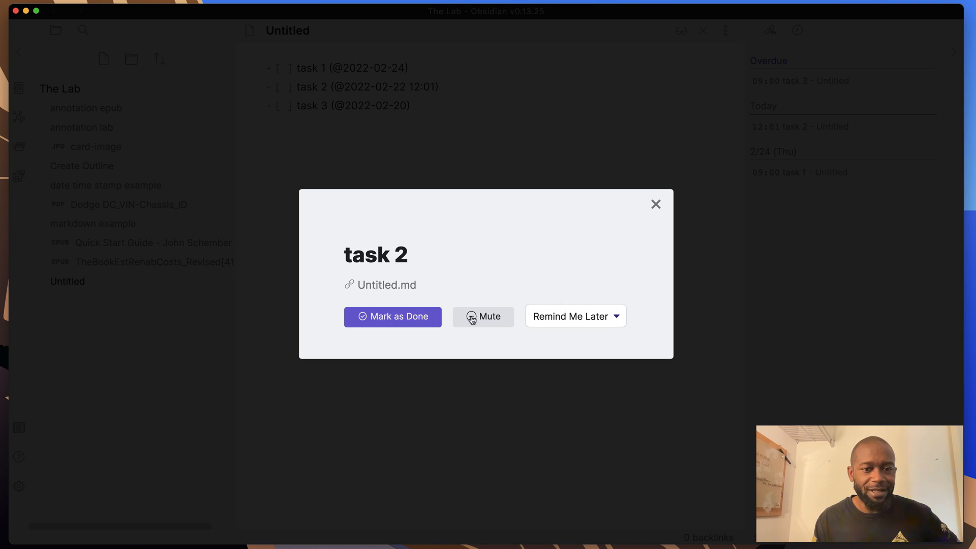
mouse_move(489, 306)
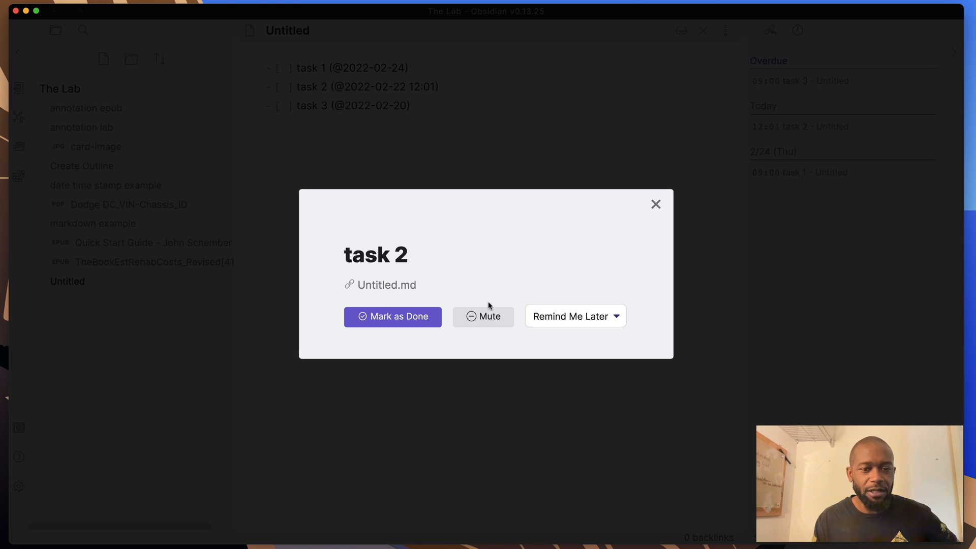
mouse_move(445, 292)
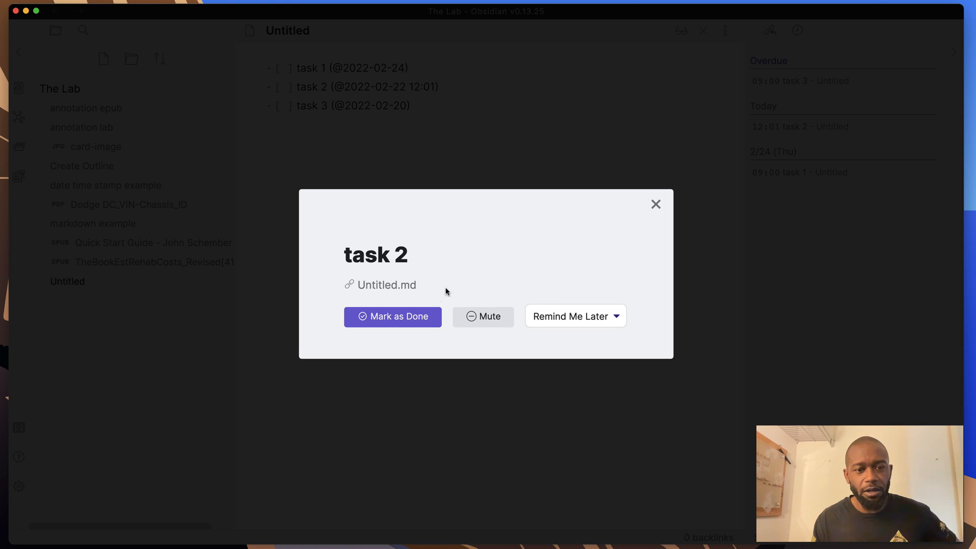
mouse_move(601, 317)
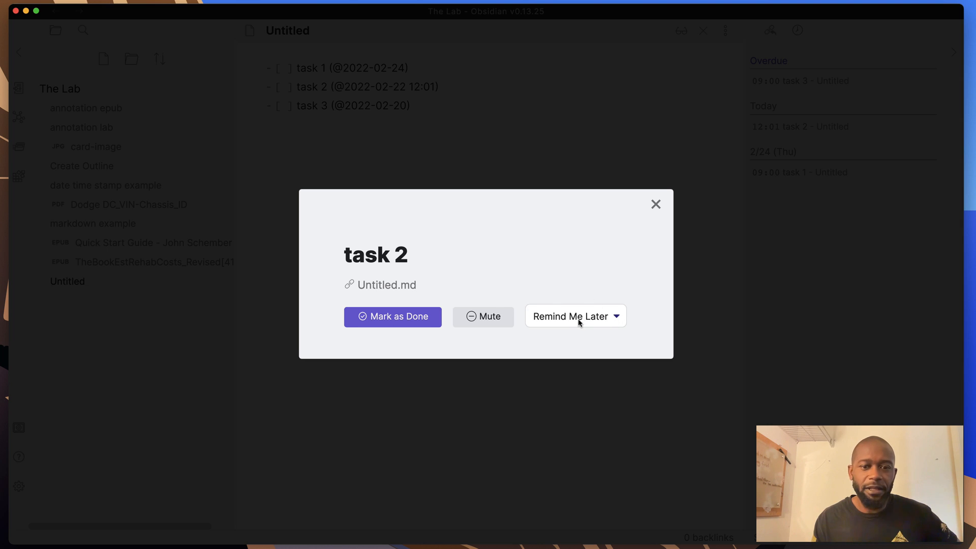
- Snooze the task 2 alert with a Remind Me Later duration
click(573, 316)
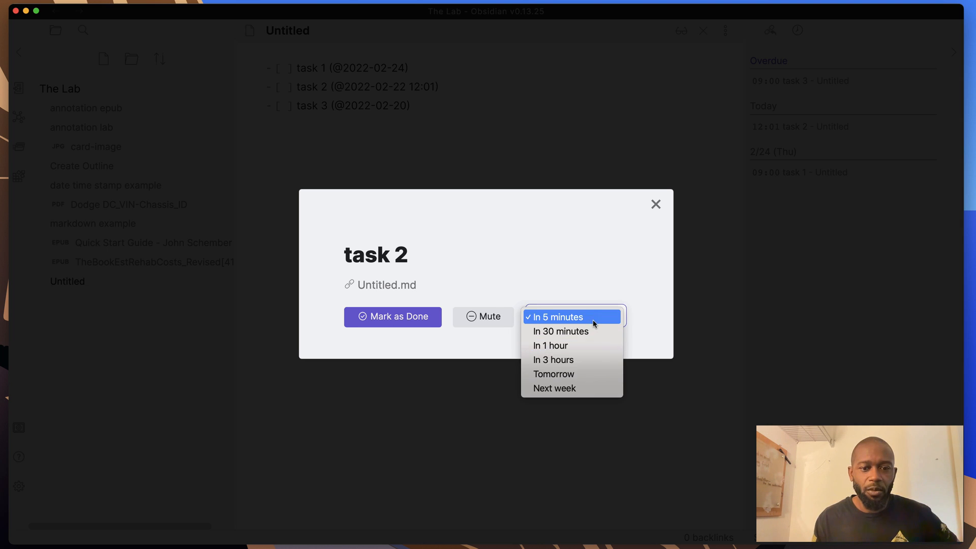
mouse_move(568, 346)
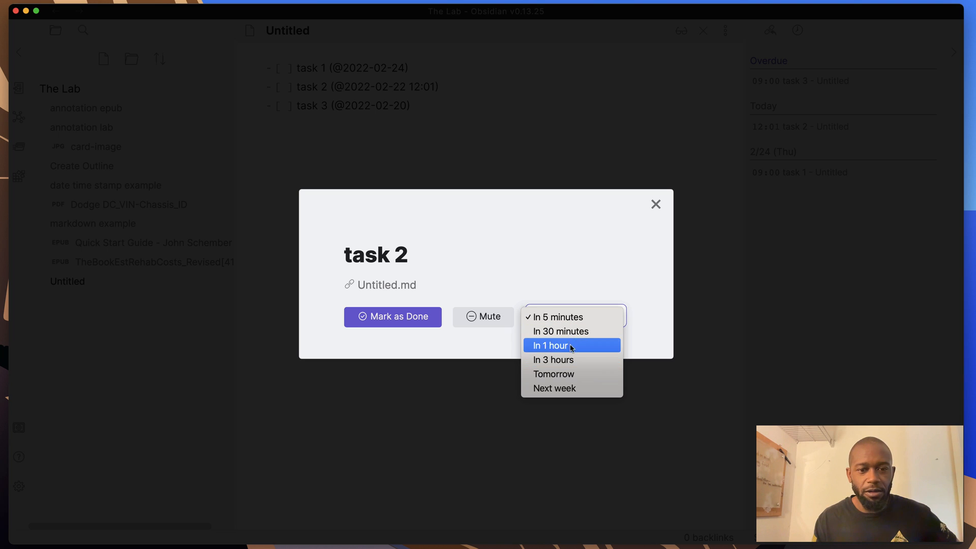
mouse_move(561, 331)
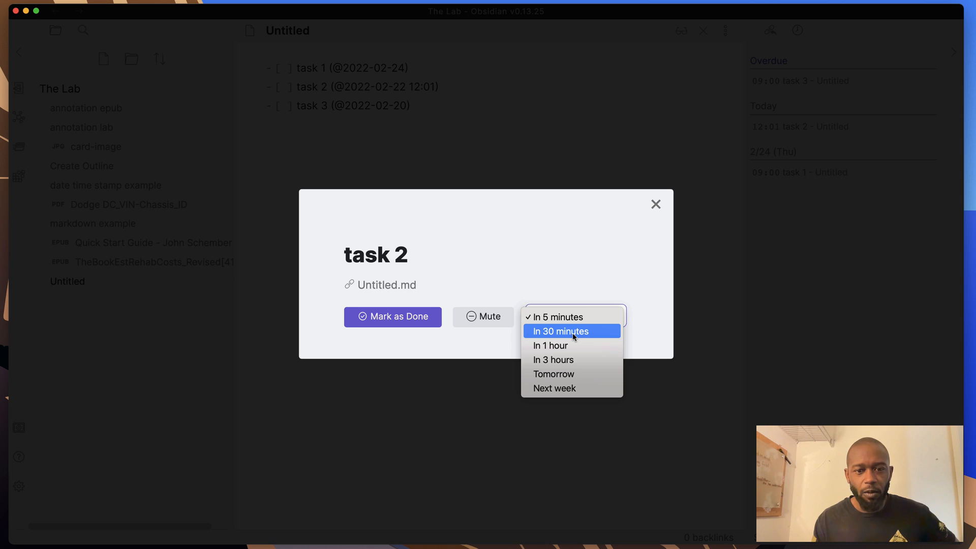
click(561, 331)
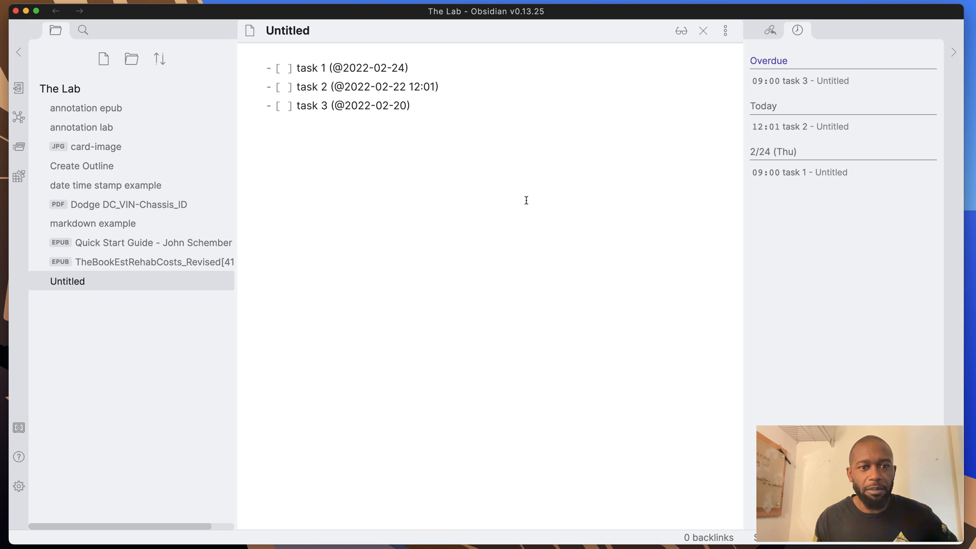
- Mark task 2 as done from its re-fired reminder alert, emptying Today's reminders
click(410, 105)
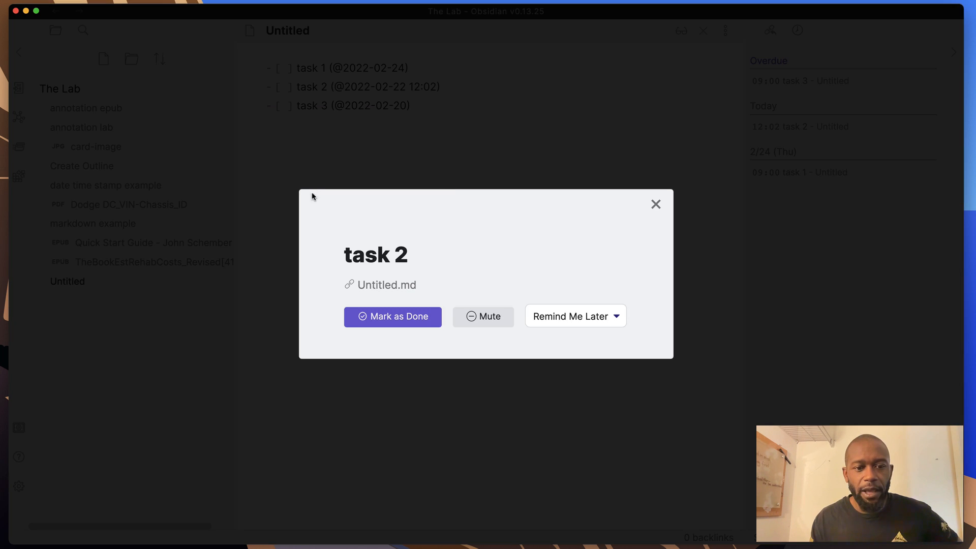
mouse_move(317, 287)
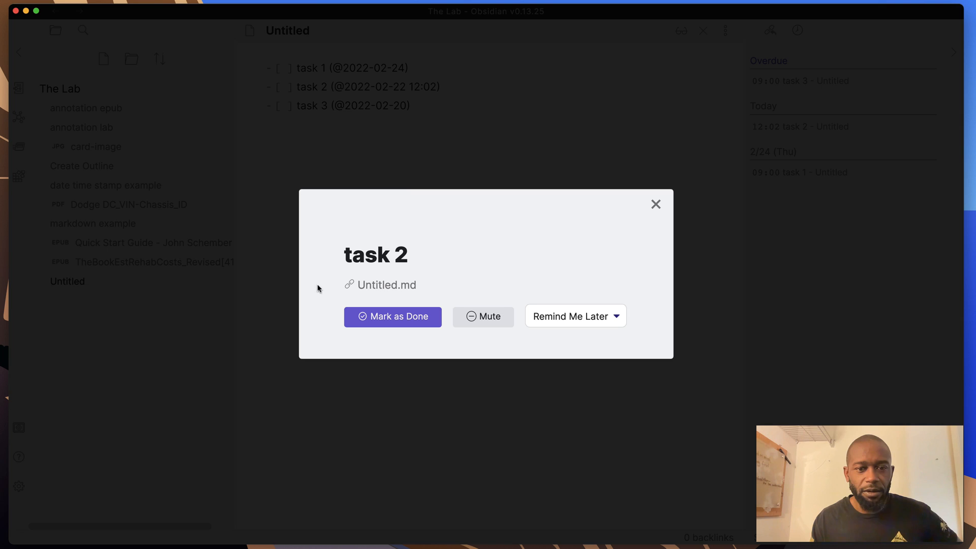
mouse_move(398, 318)
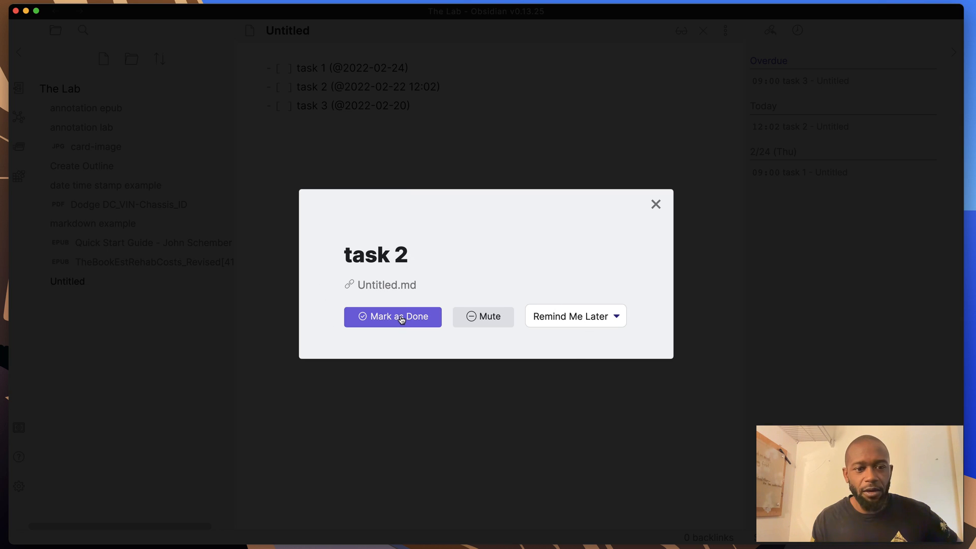
click(392, 316)
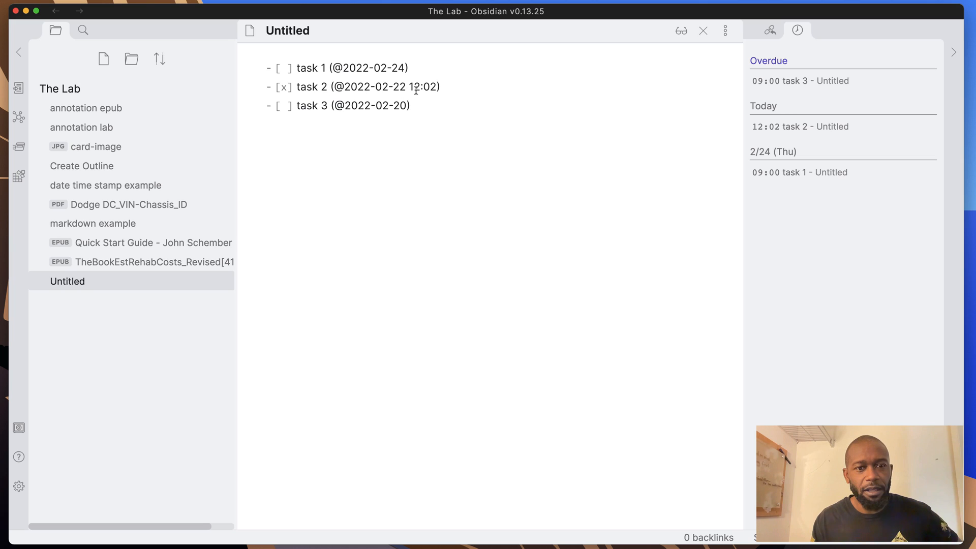
click(442, 86)
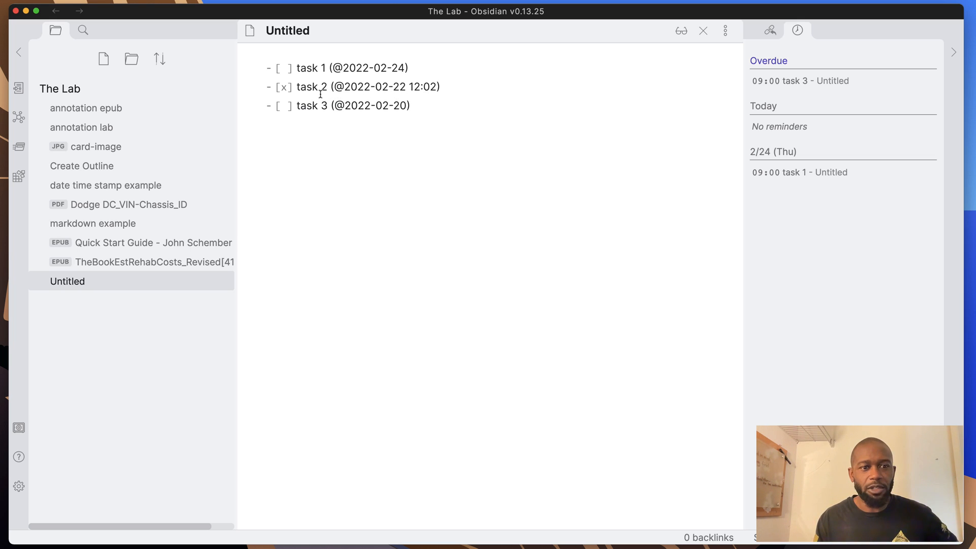
mouse_move(684, 68)
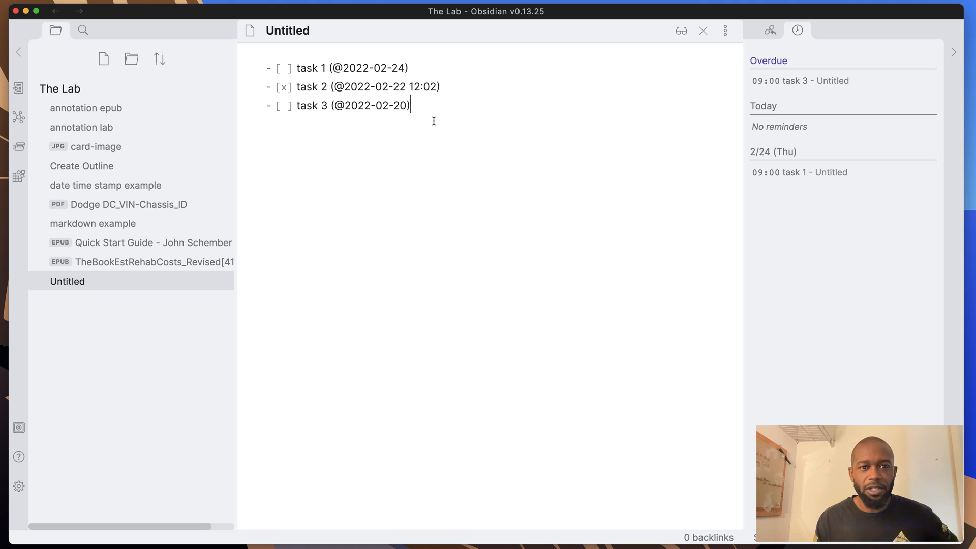
mouse_move(807, 126)
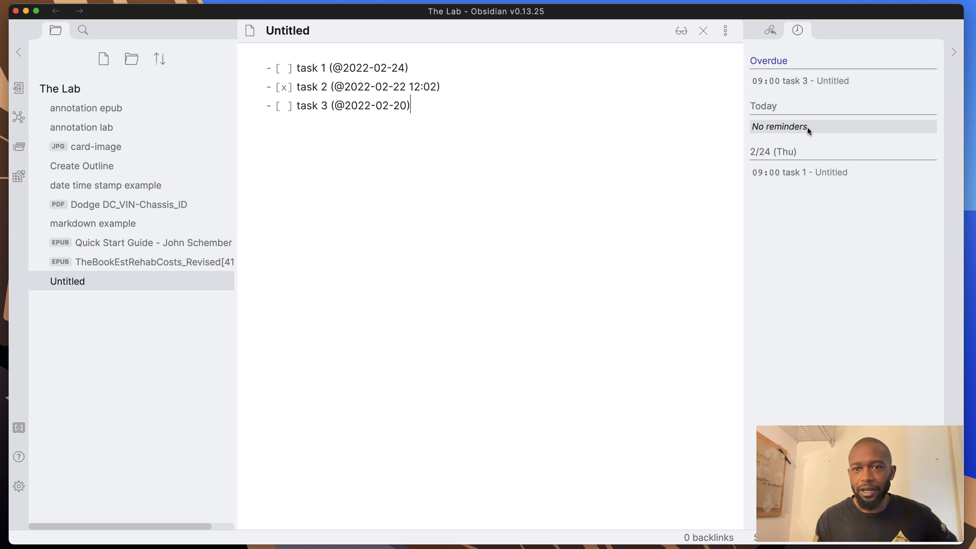
mouse_move(704, 30)
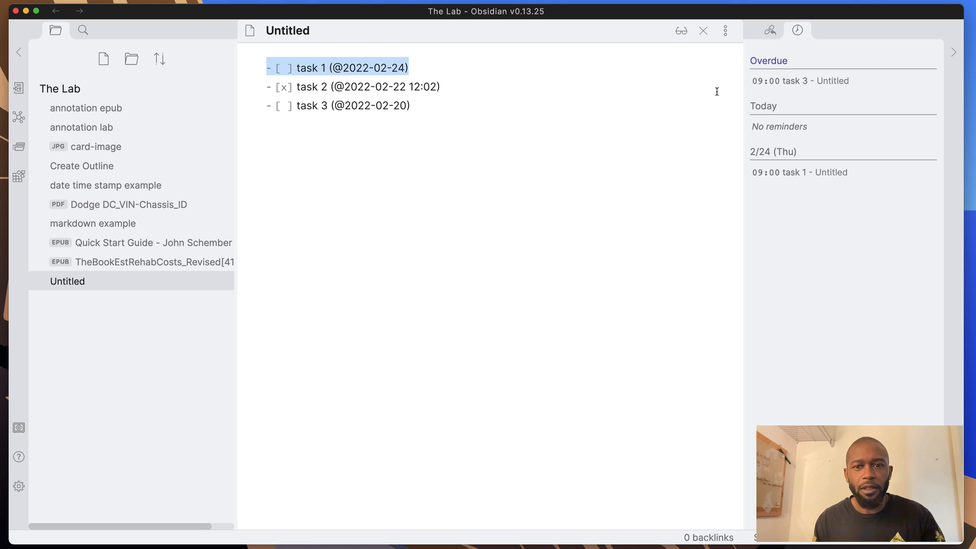
click(103, 59)
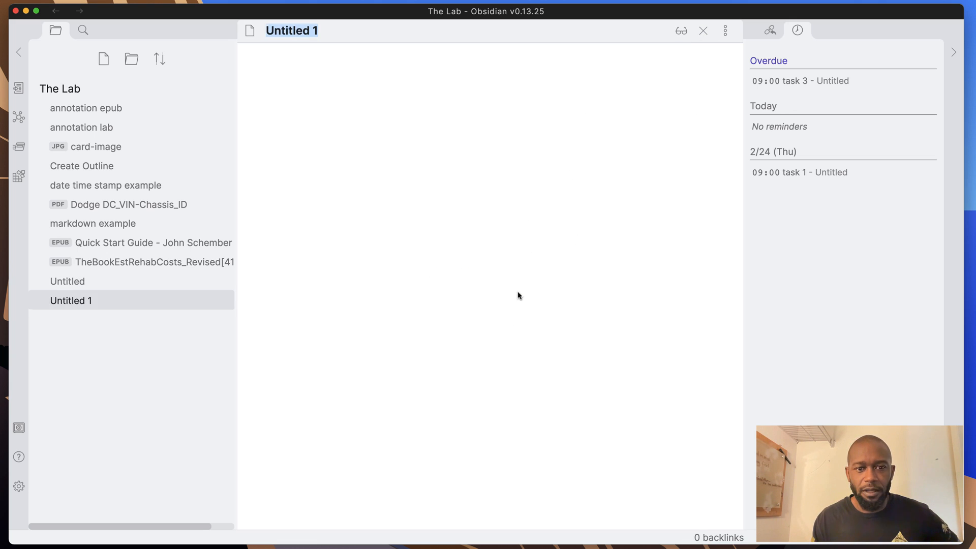
click(423, 155)
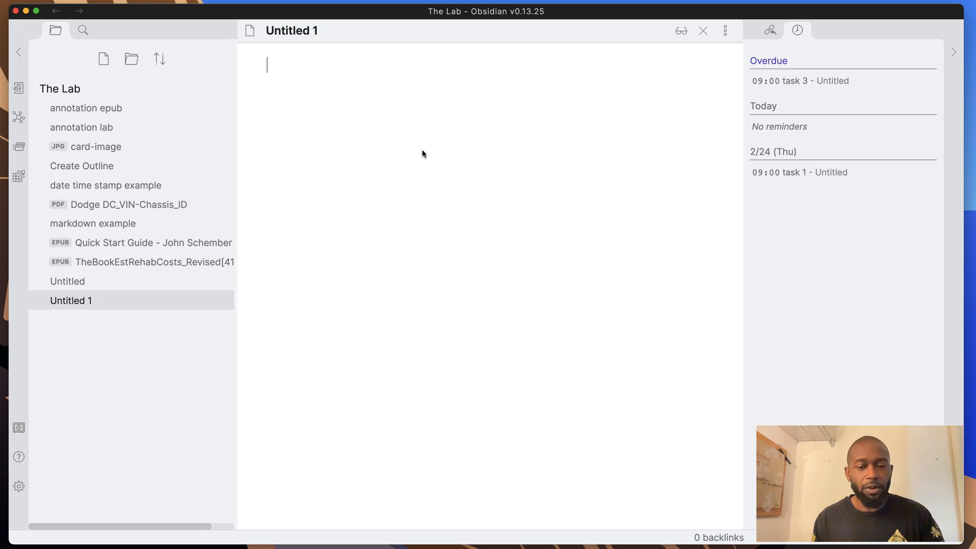
text(- [ ] task 1 (@2022-02-24))
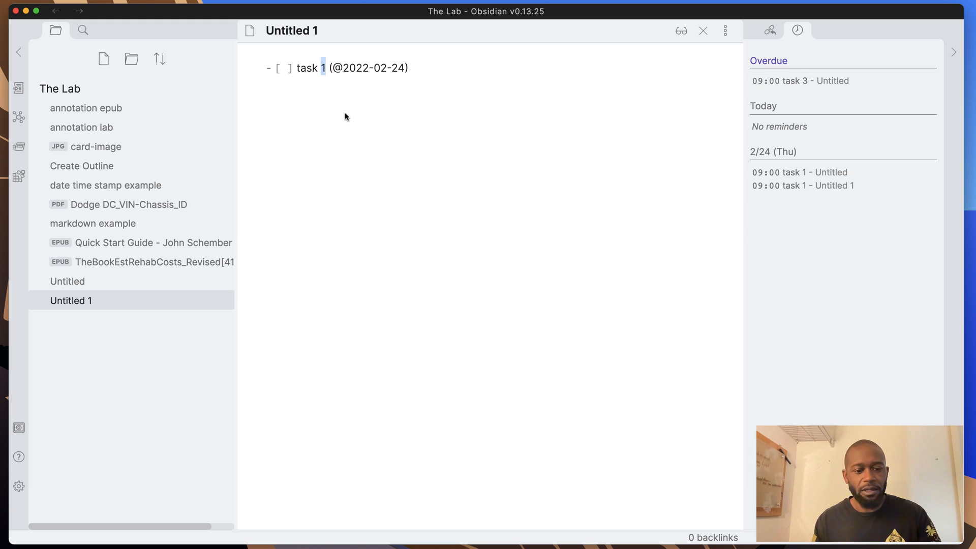
text(4)
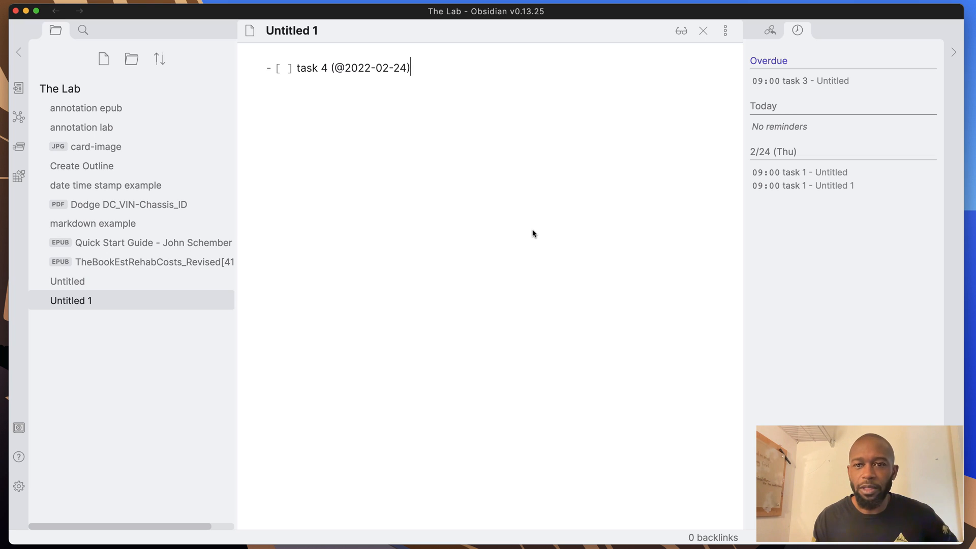
mouse_move(803, 185)
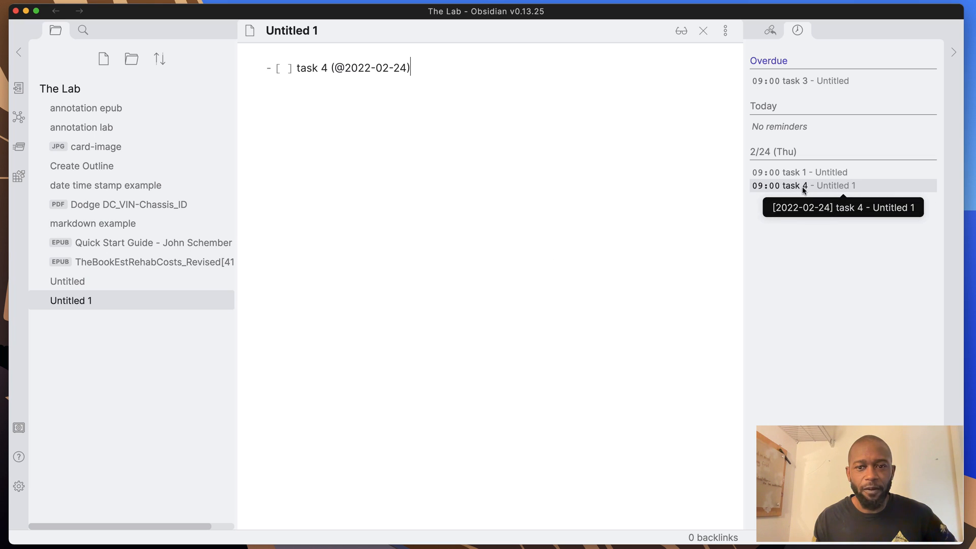
mouse_move(803, 232)
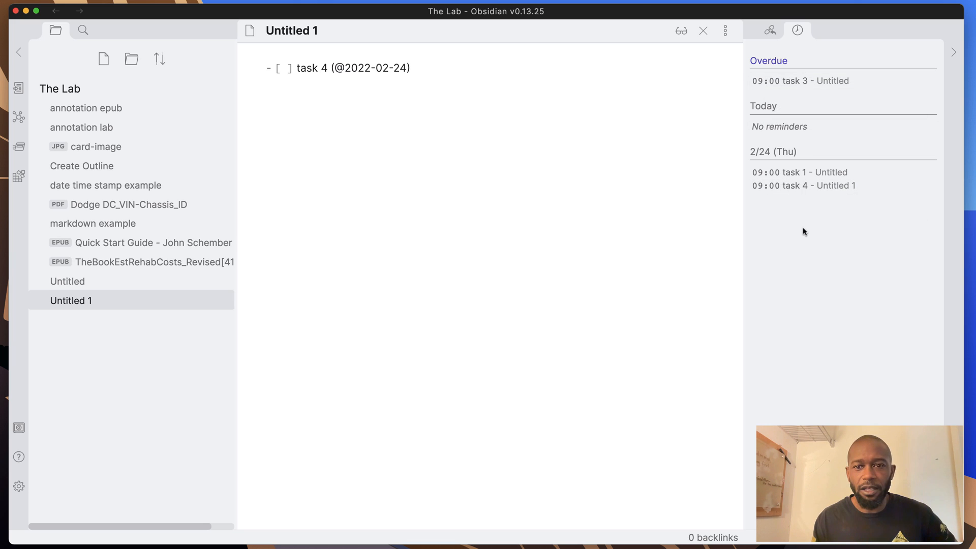
mouse_move(728, 303)
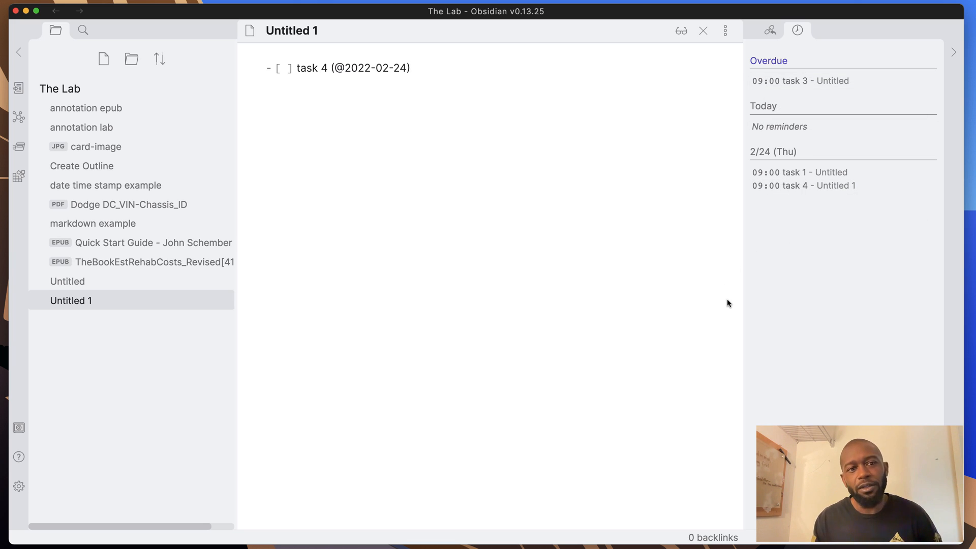
mouse_move(545, 266)
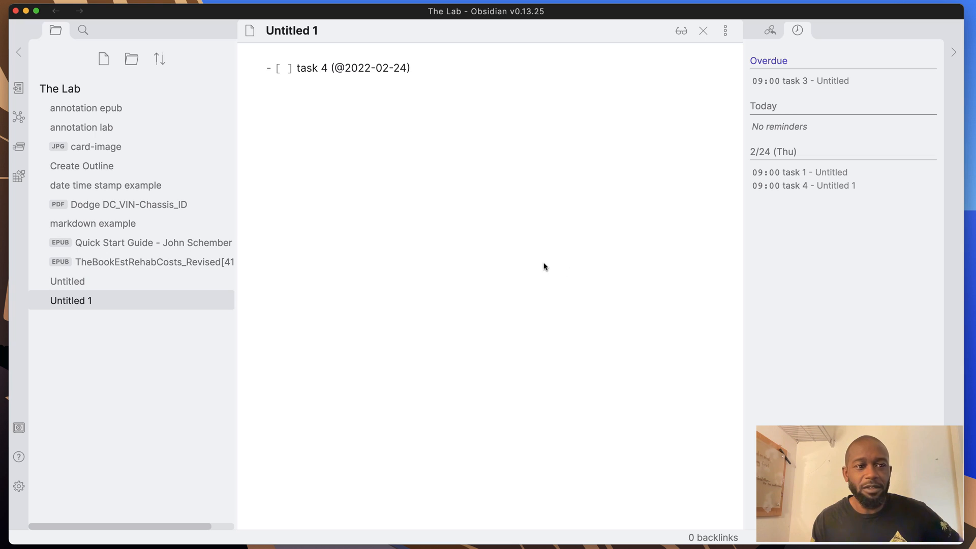
mouse_move(799, 81)
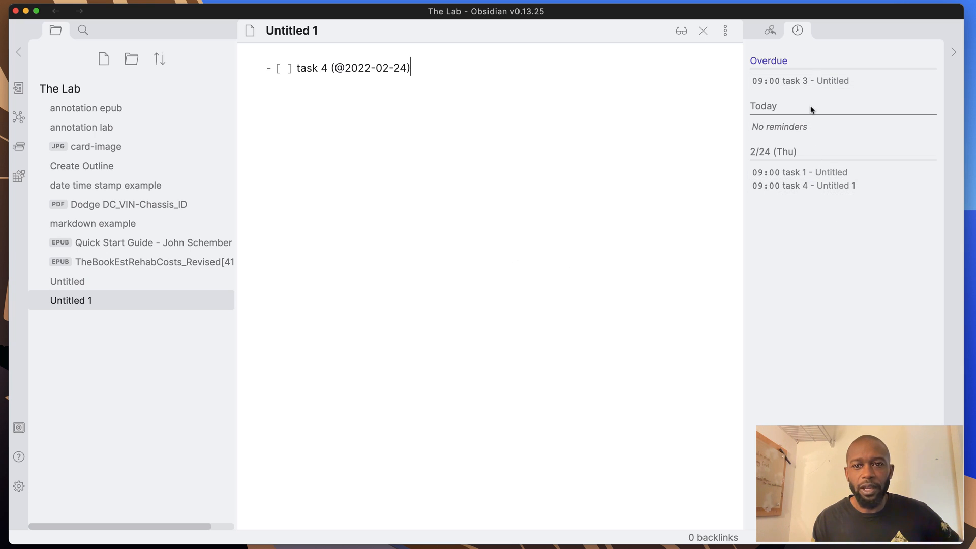
mouse_move(803, 223)
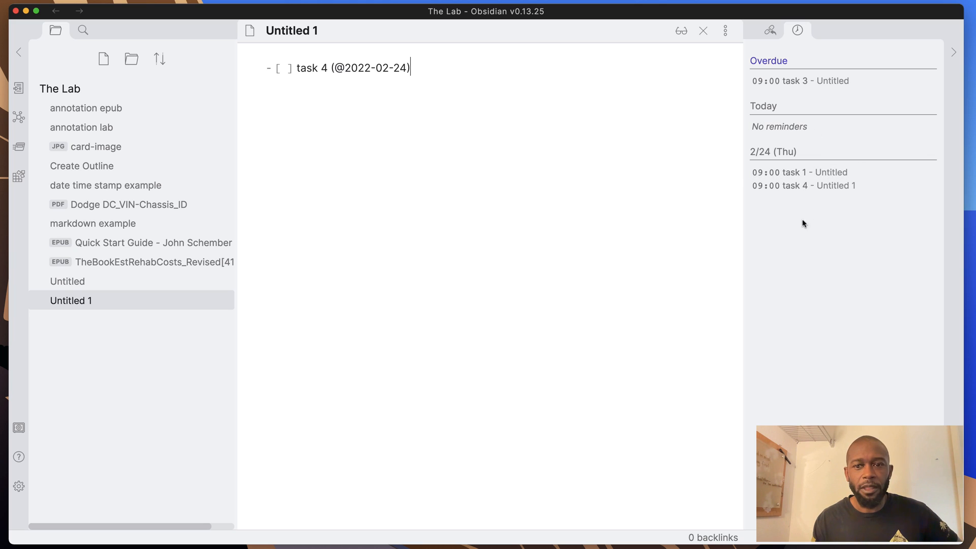
mouse_move(800, 173)
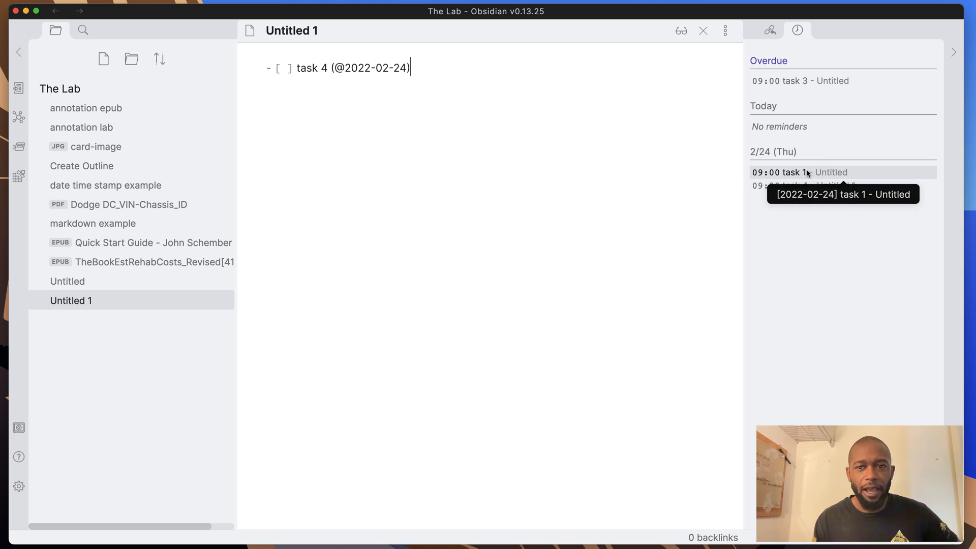
- Select task 1 in the Reminders pane, dismiss the task 3 alert and deselect the line
click(801, 81)
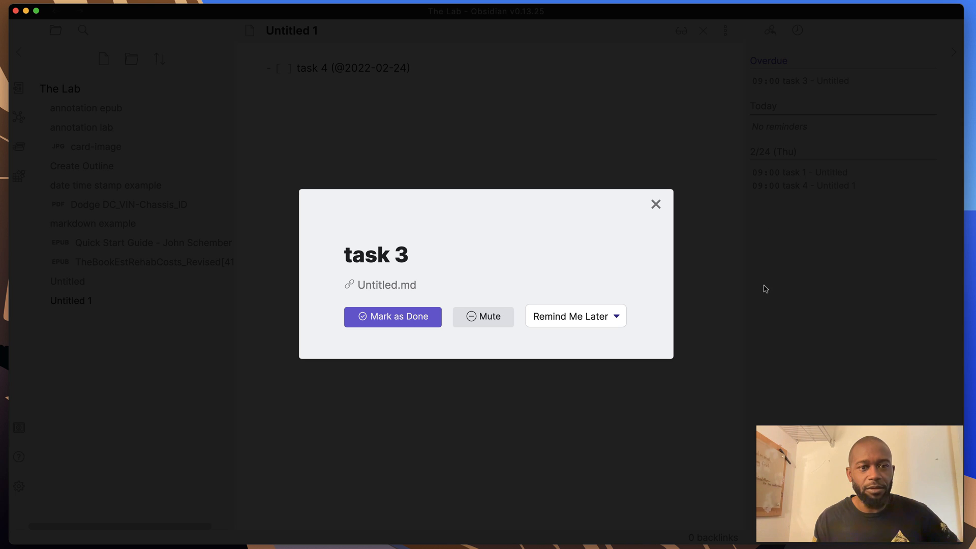
mouse_move(631, 235)
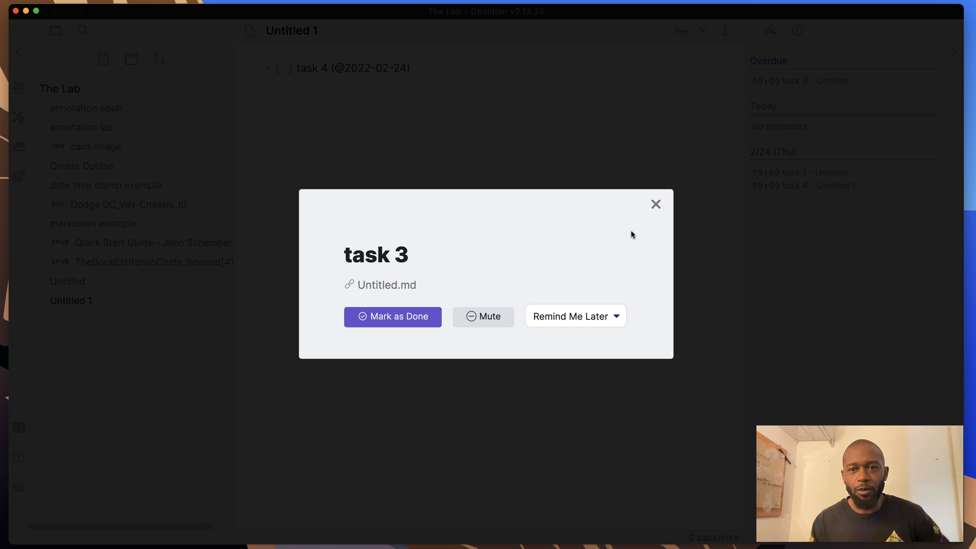
mouse_move(639, 237)
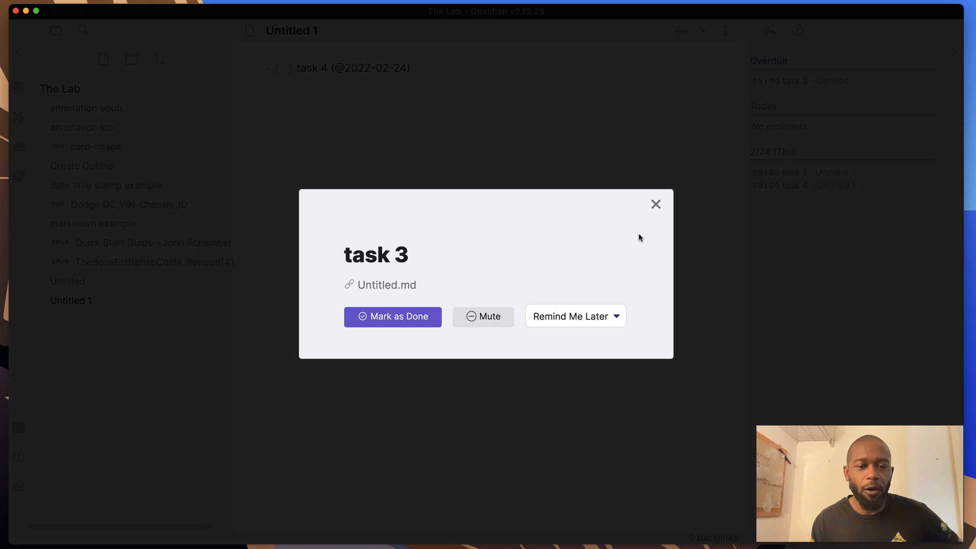
mouse_move(531, 298)
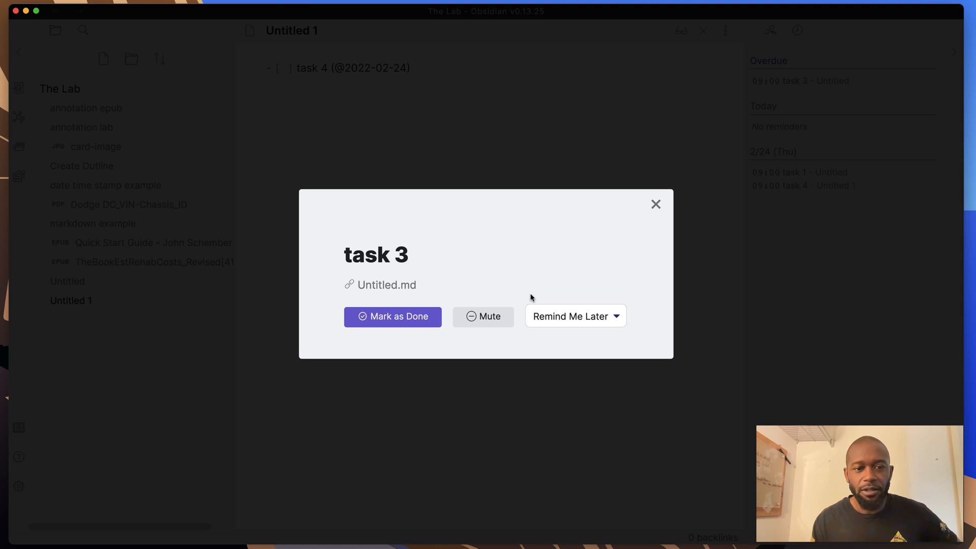
mouse_move(525, 231)
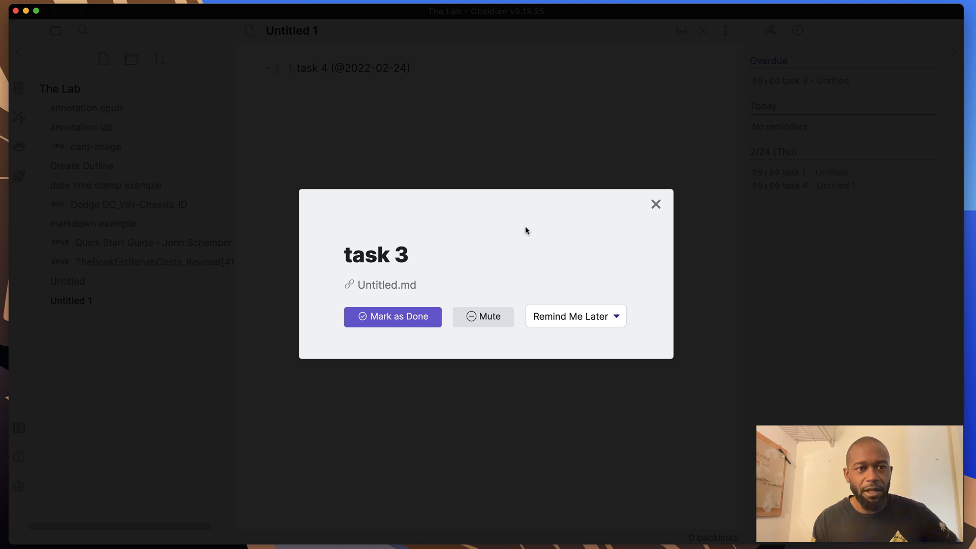
mouse_move(390, 248)
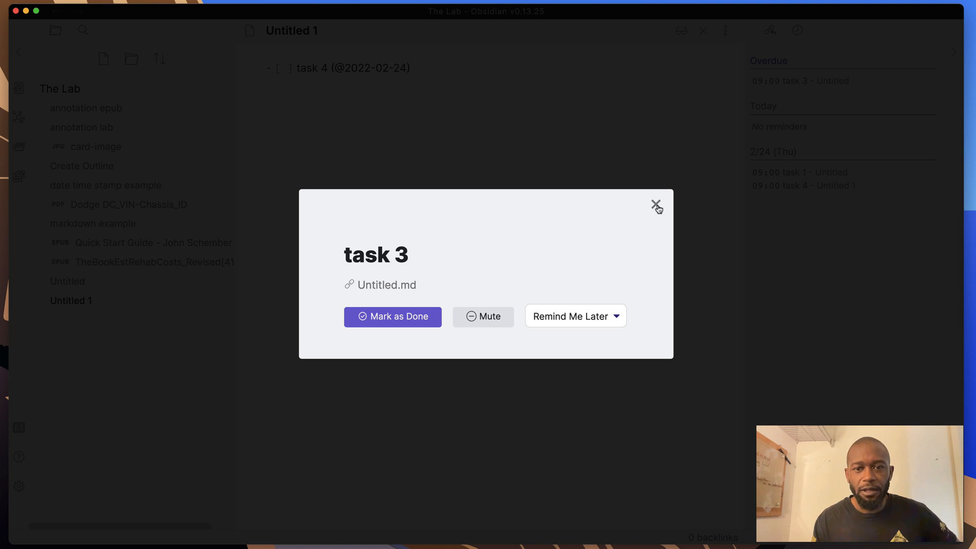
mouse_move(633, 220)
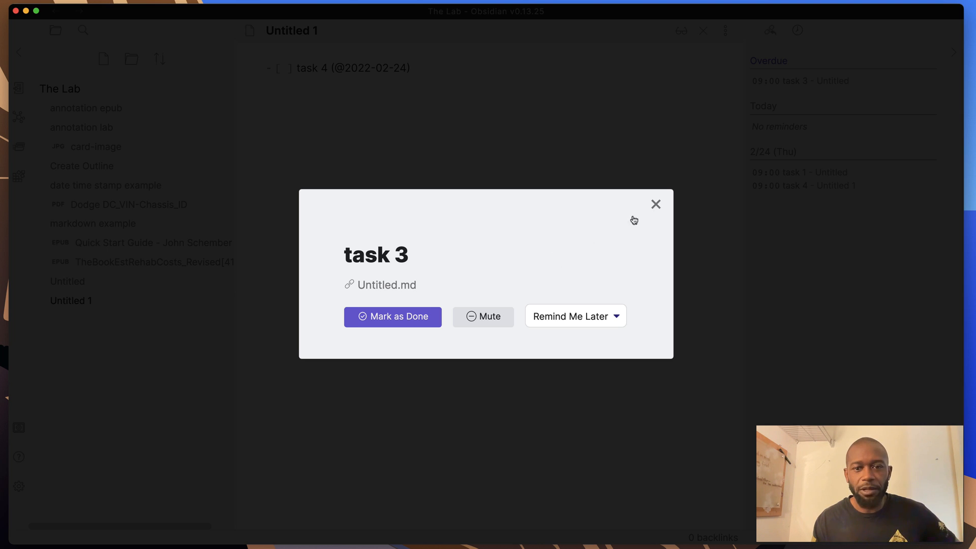
click(655, 204)
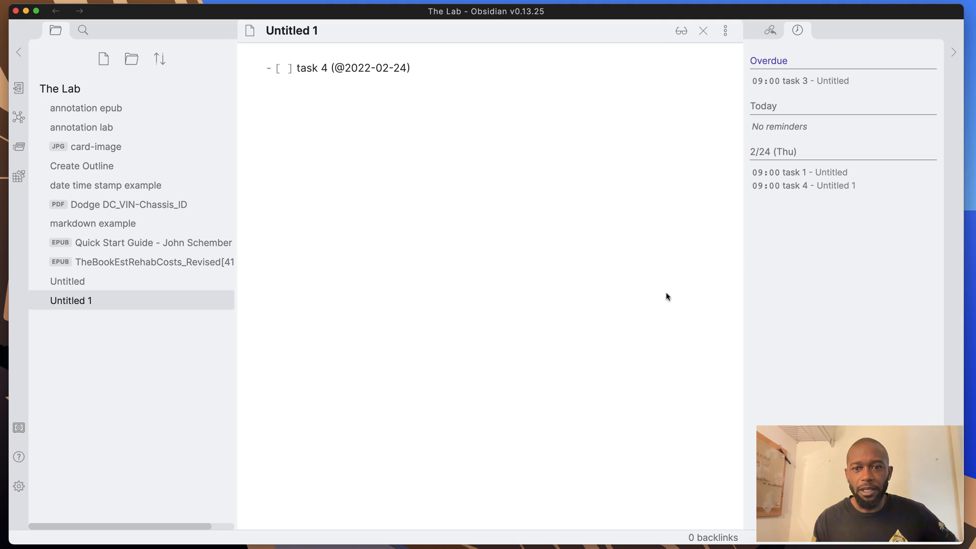
mouse_move(809, 173)
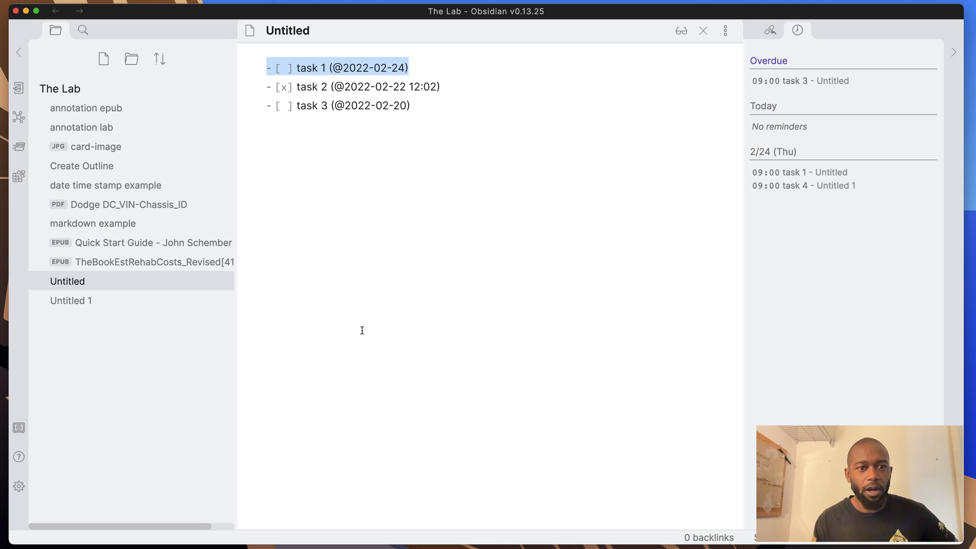
click(367, 362)
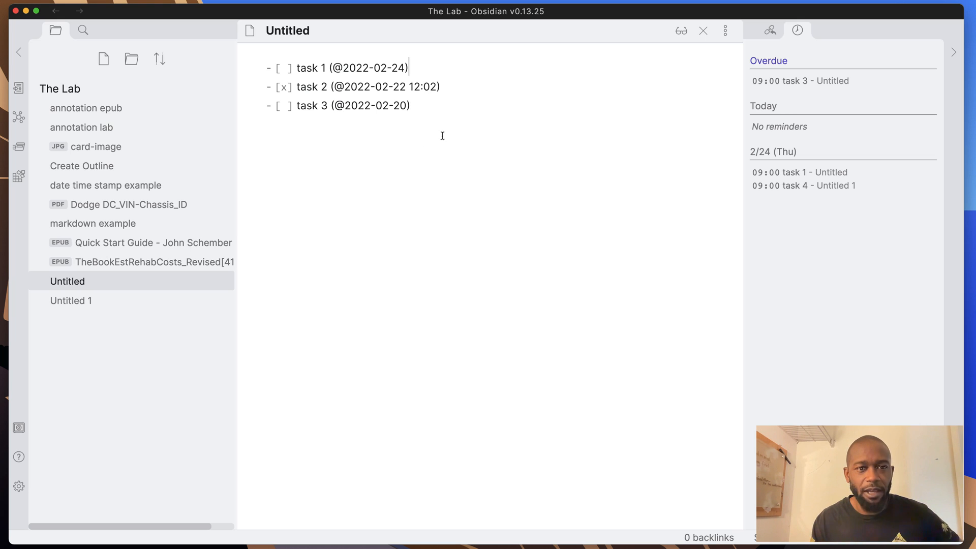
mouse_move(787, 105)
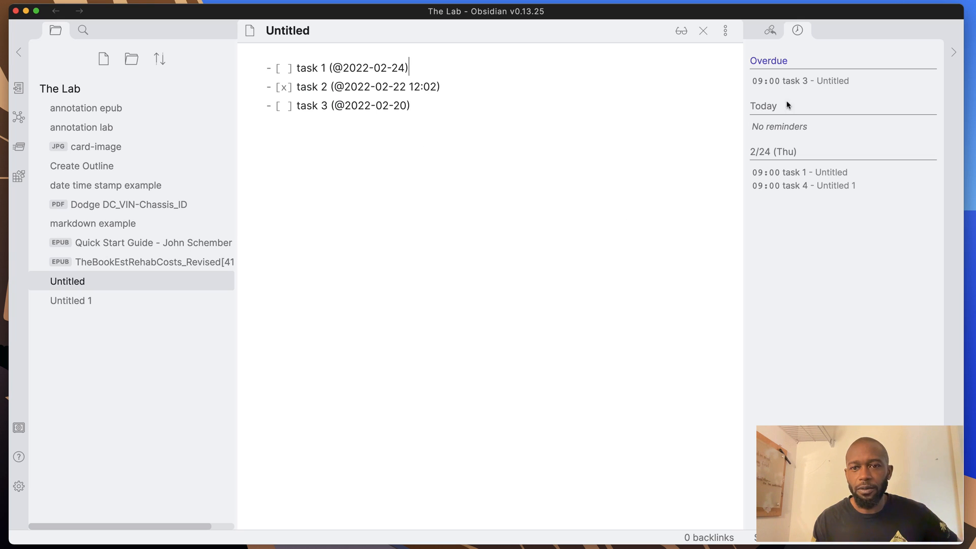
- Dismiss the task 3 alert again and jump to task 4 in Untitled 1 from the list
click(799, 80)
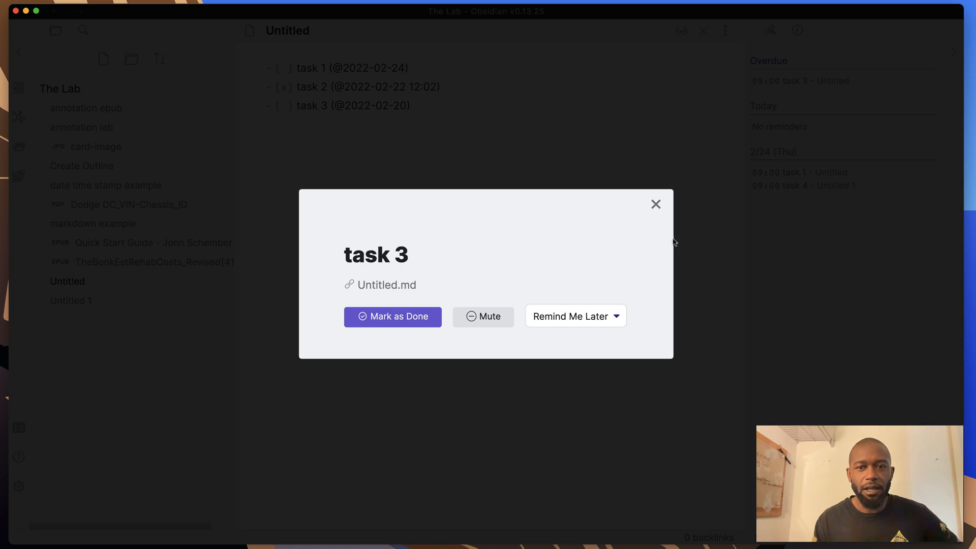
mouse_move(566, 207)
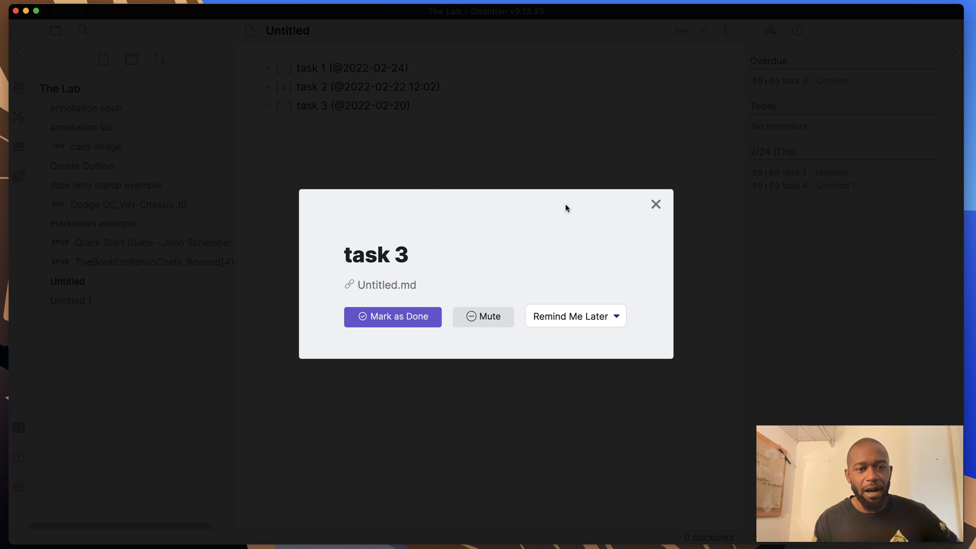
click(655, 204)
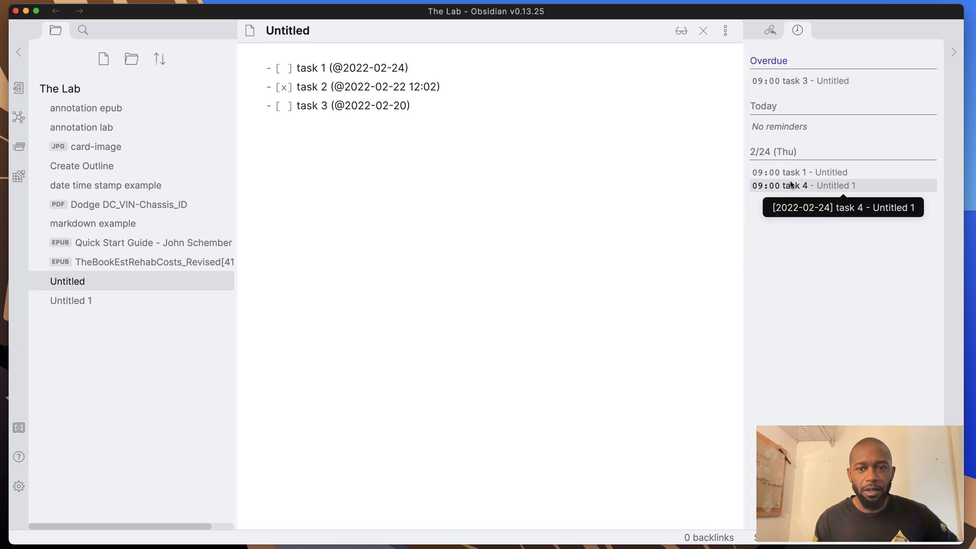
click(803, 185)
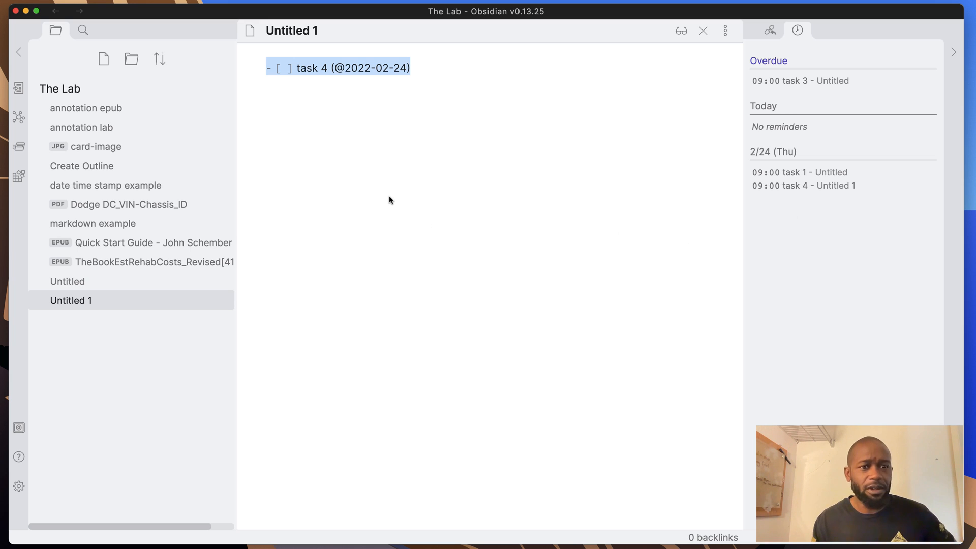
mouse_move(453, 285)
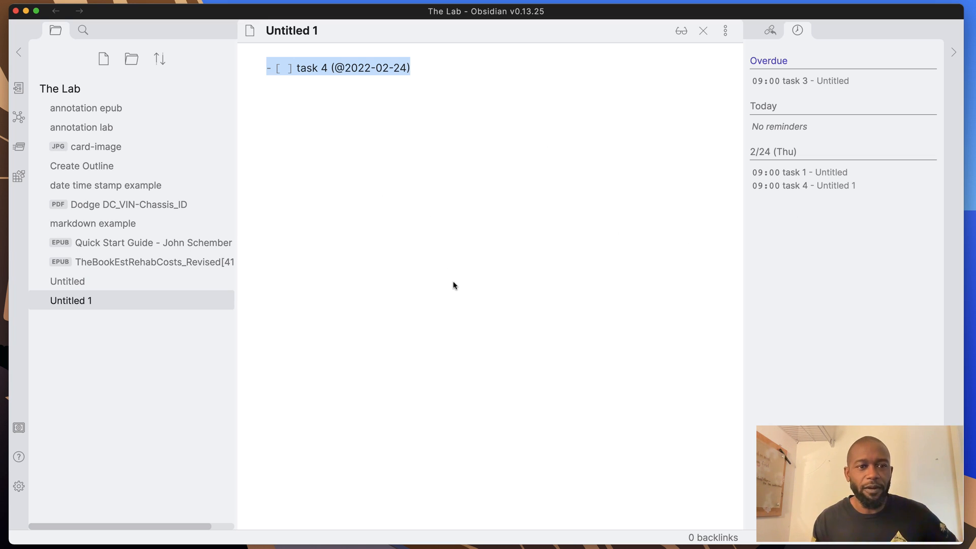
click(411, 68)
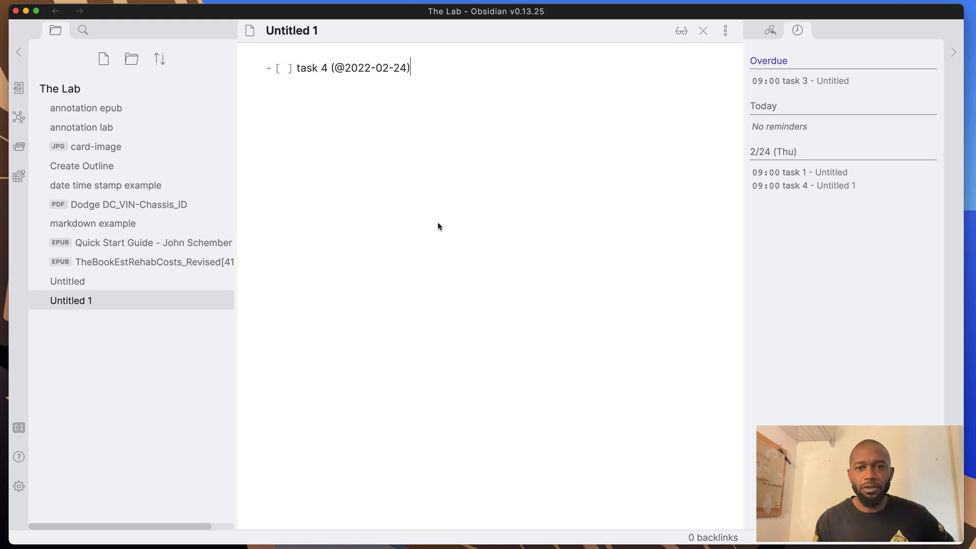
mouse_move(434, 220)
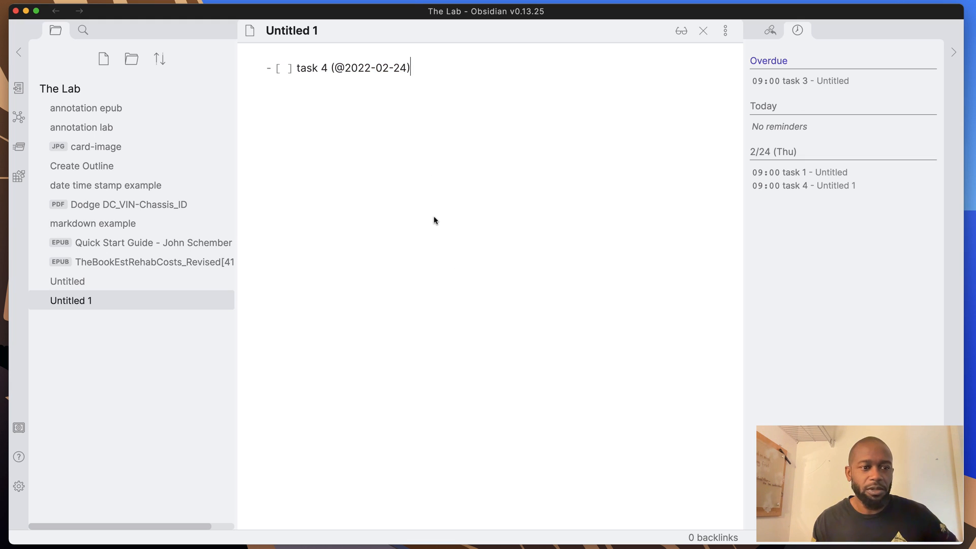
mouse_move(428, 222)
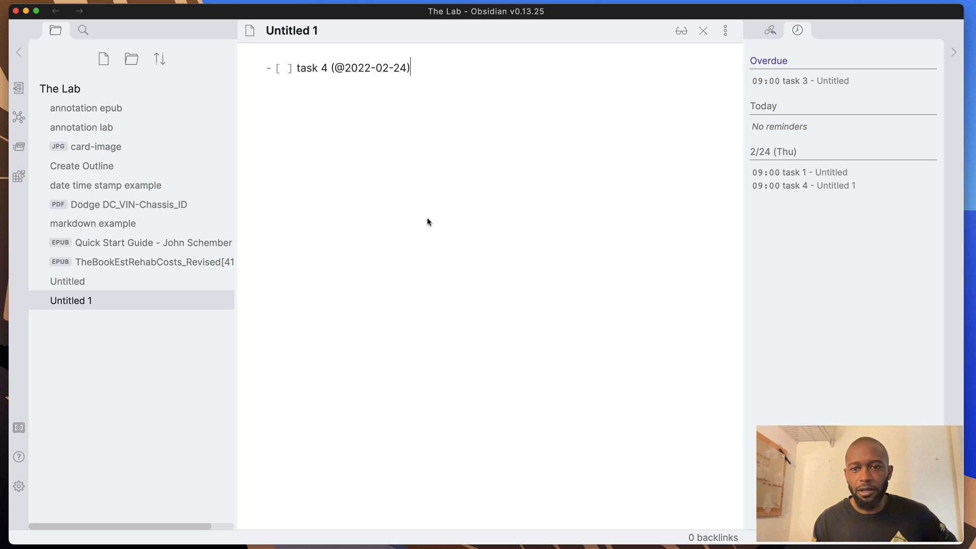
mouse_move(384, 160)
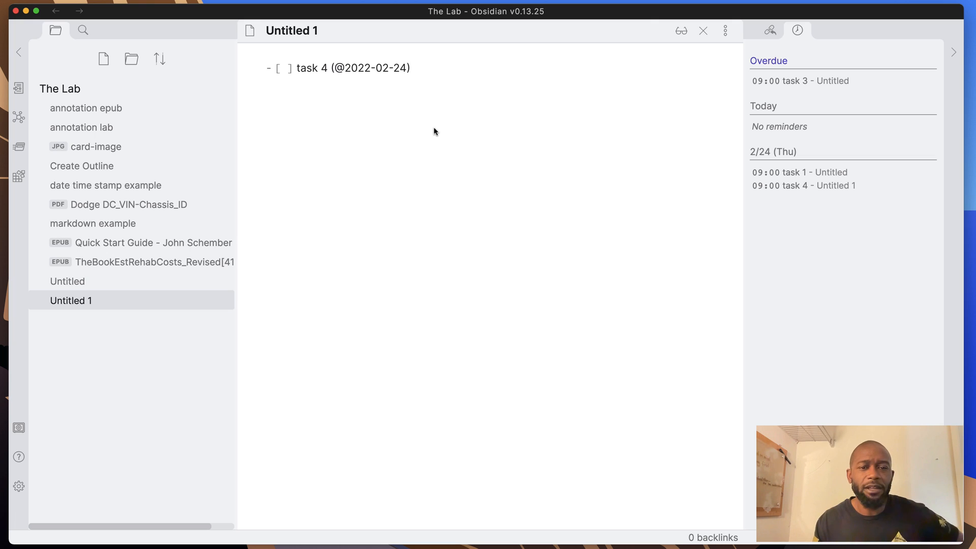
mouse_move(398, 186)
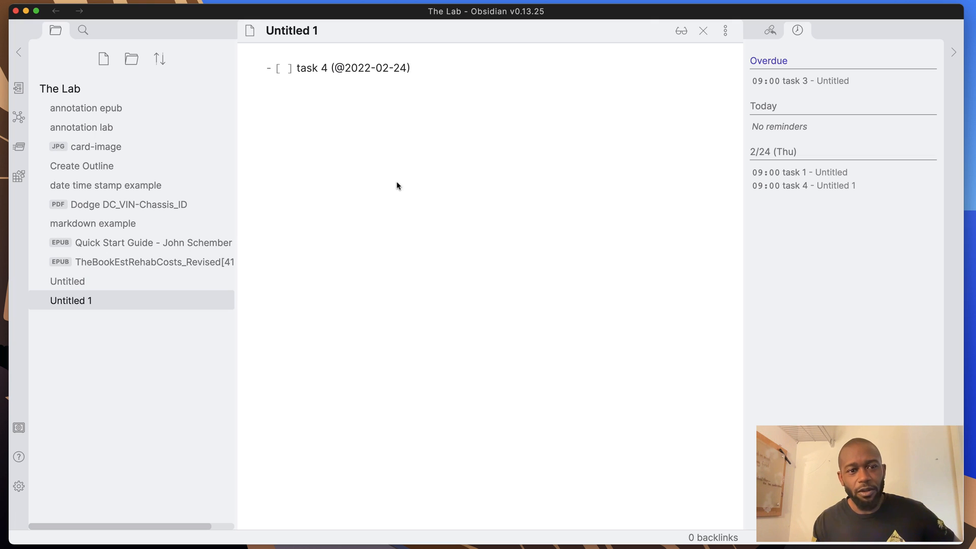
mouse_move(383, 196)
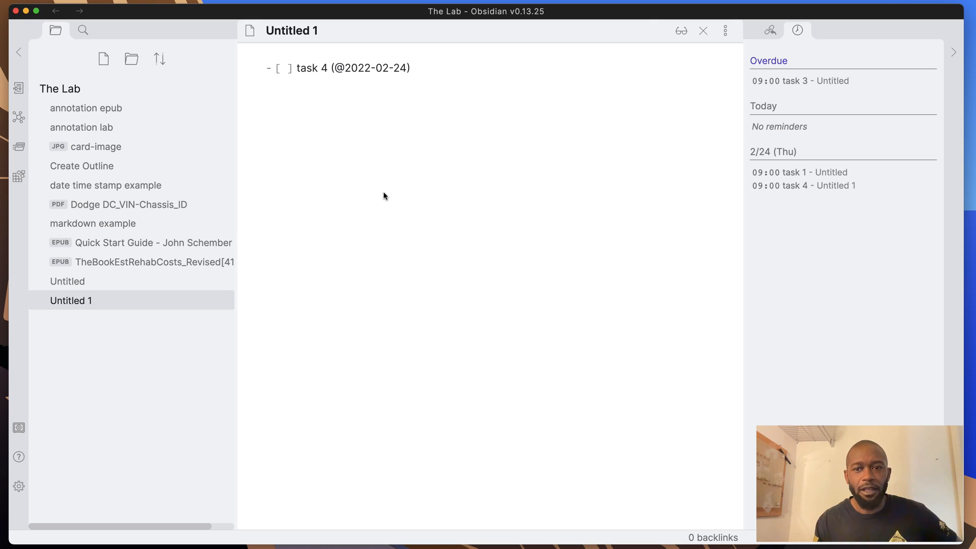
mouse_move(420, 258)
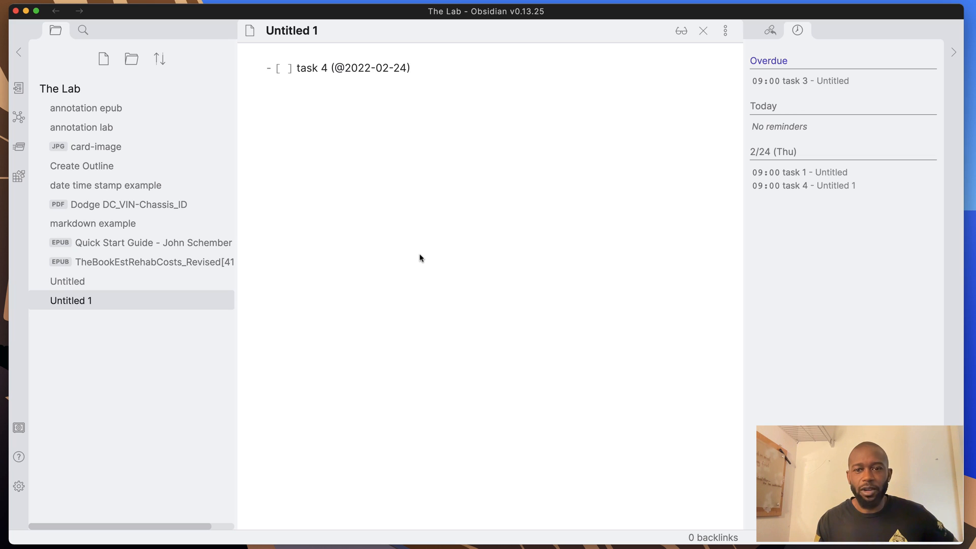
click(413, 68)
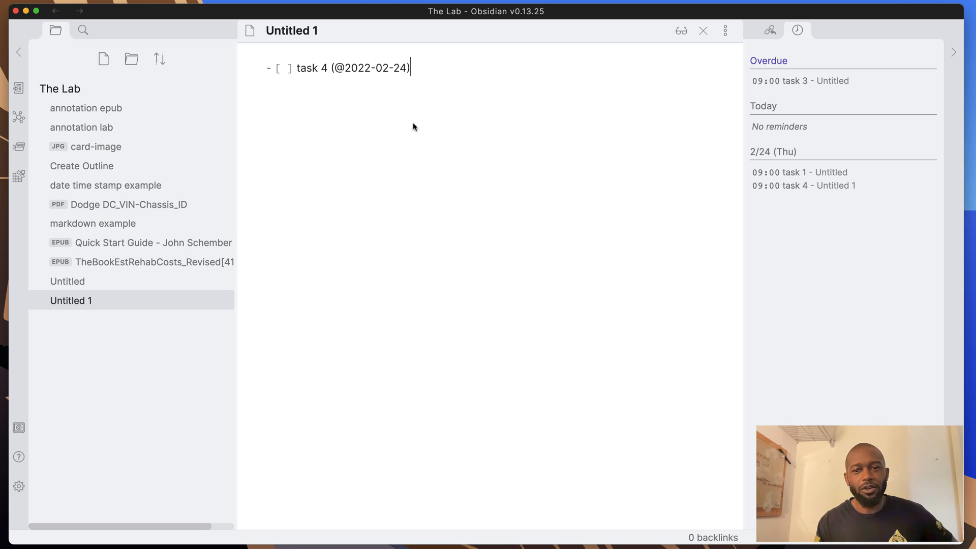
mouse_move(411, 182)
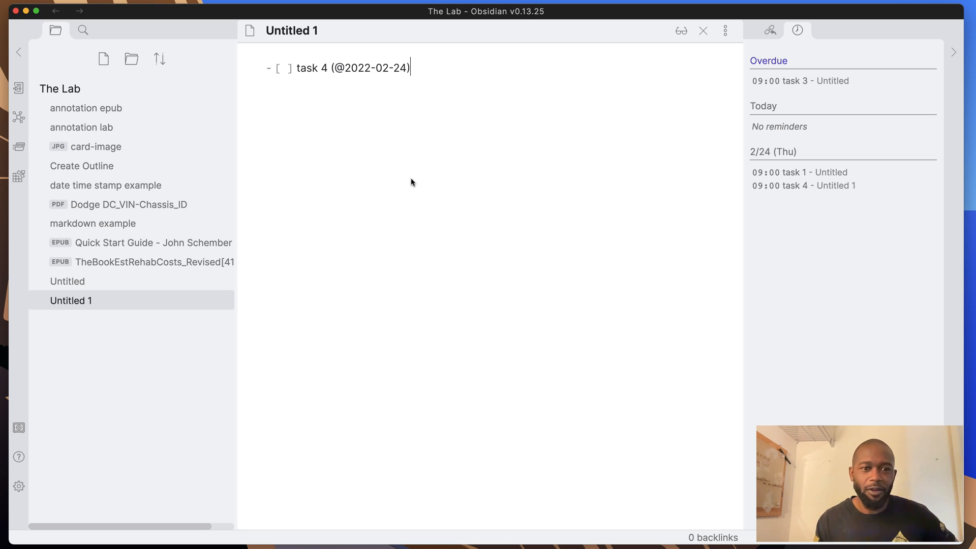
mouse_move(442, 148)
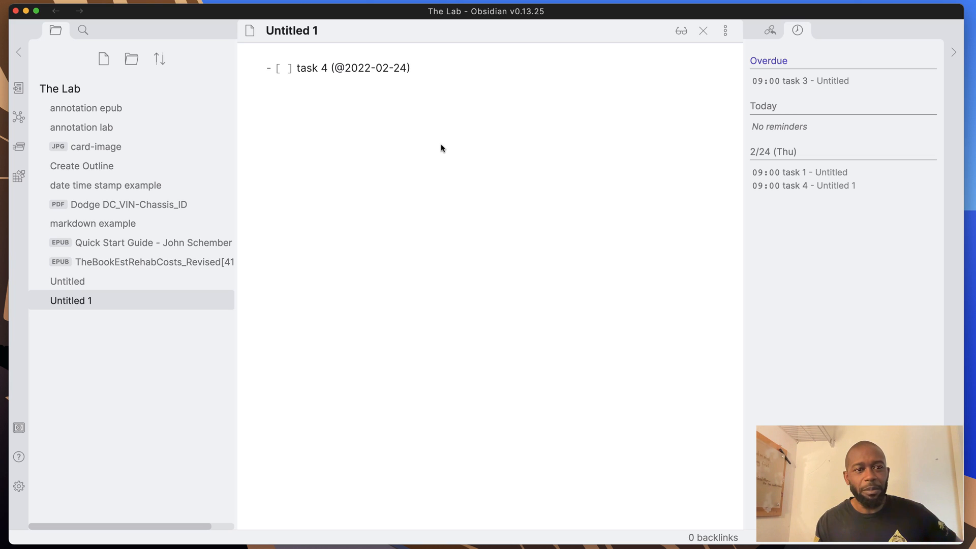
mouse_move(431, 169)
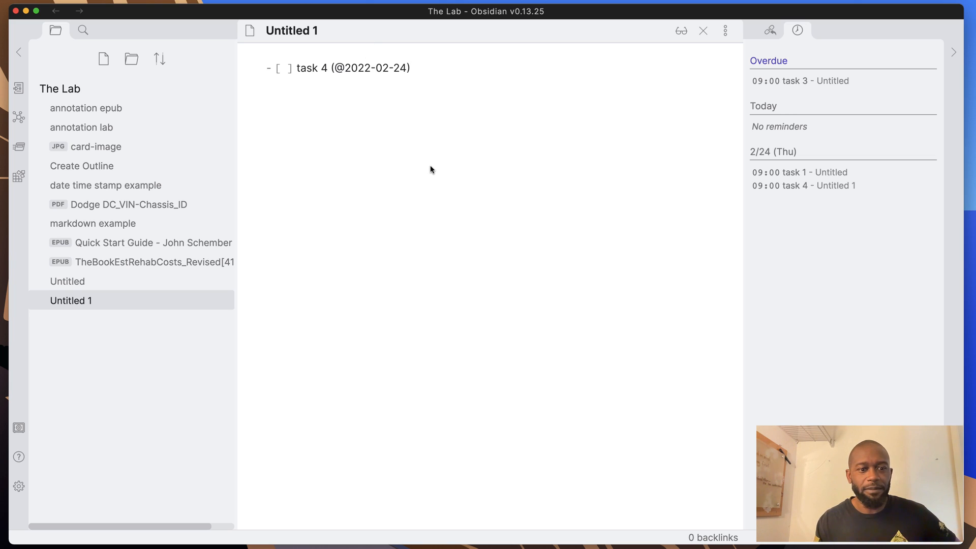
mouse_move(443, 161)
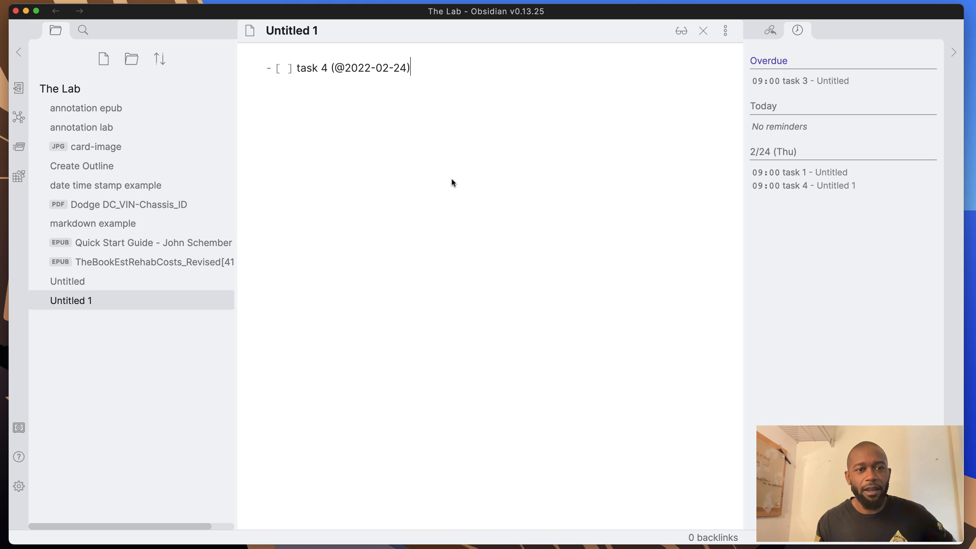
mouse_move(450, 163)
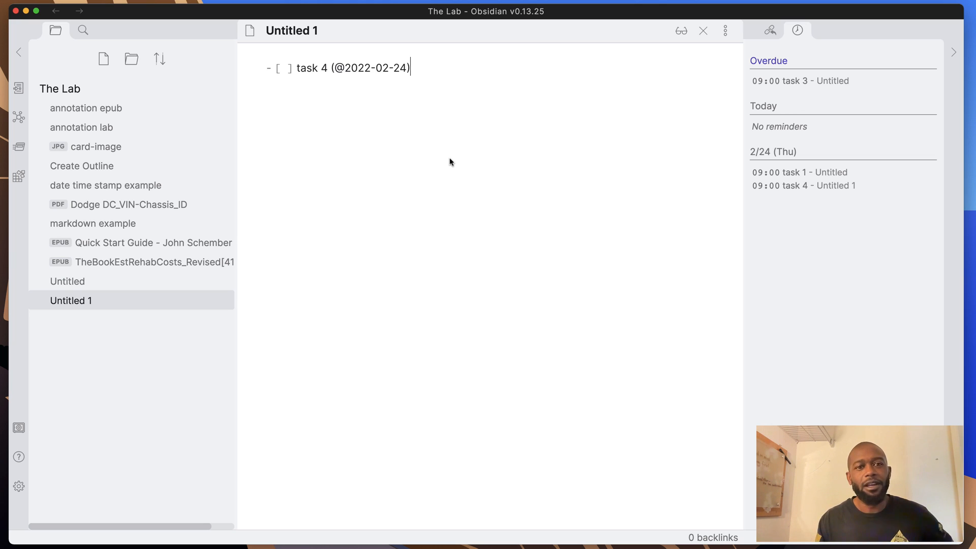